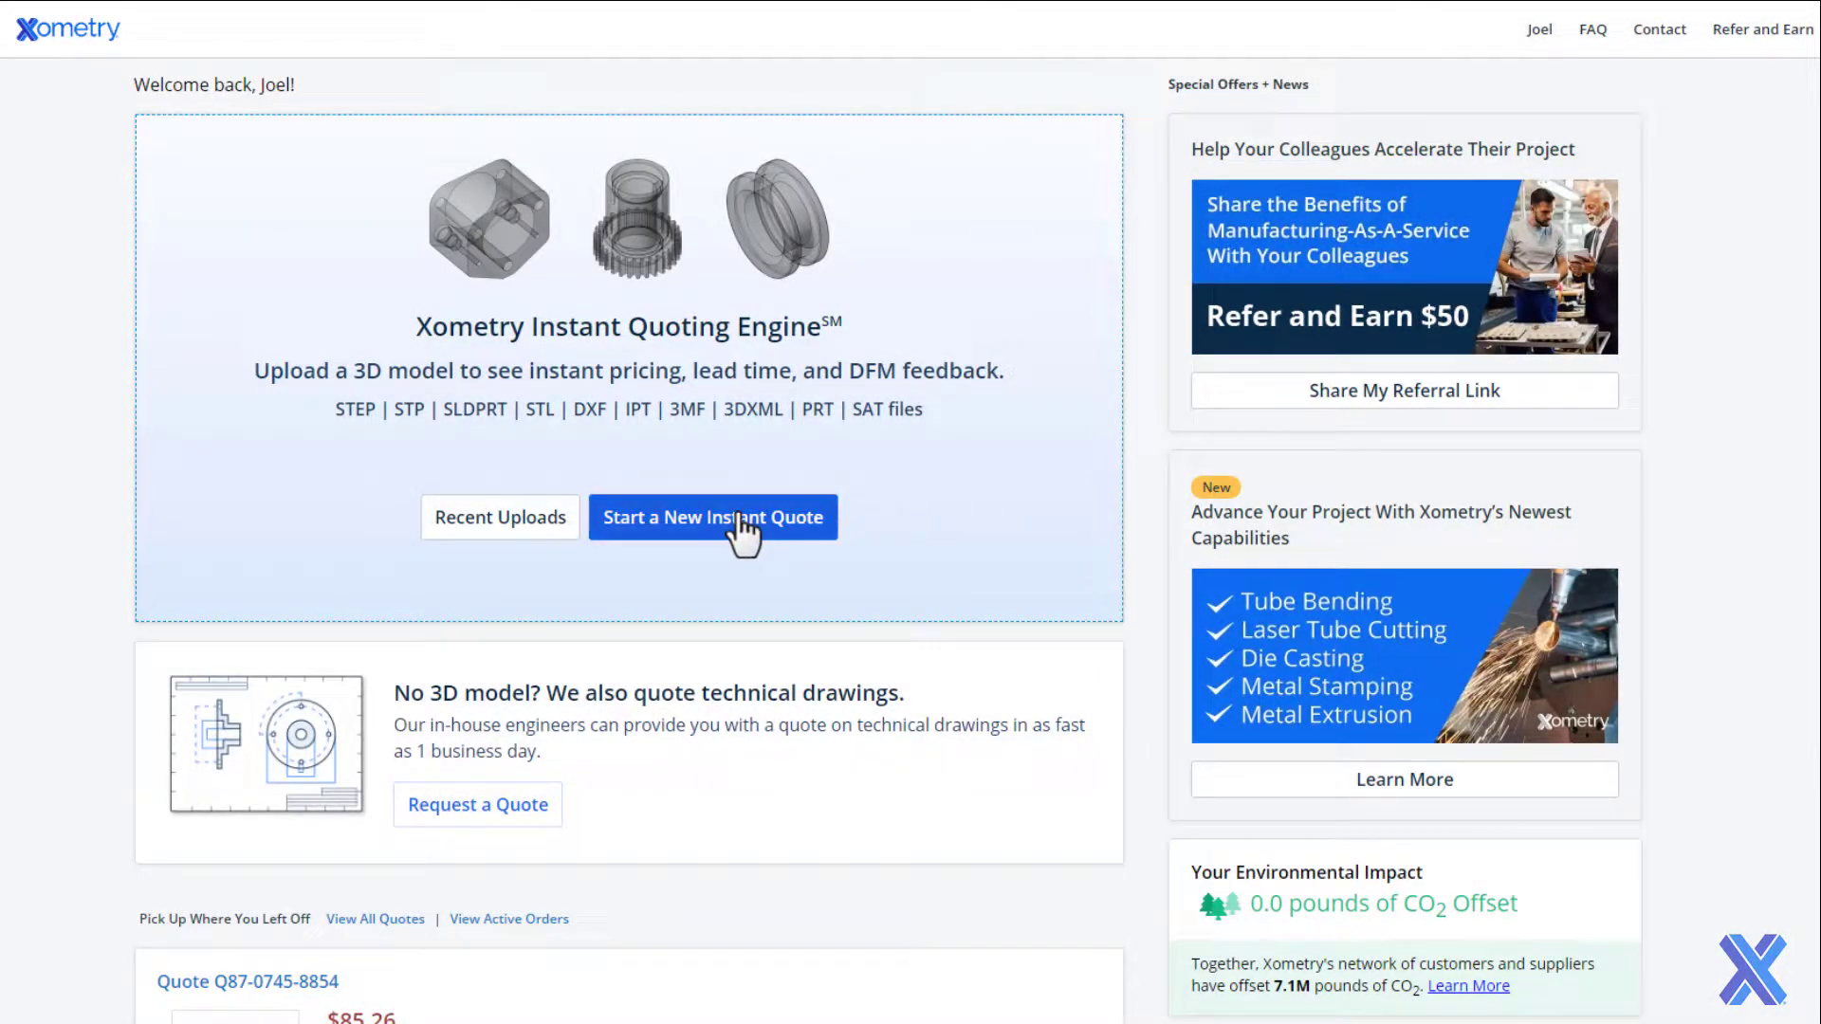
- Upload Pump Manifold v3.step from the Parts folder as a new instant quote
{"action": "left_click", "coordinate": [712, 517]}
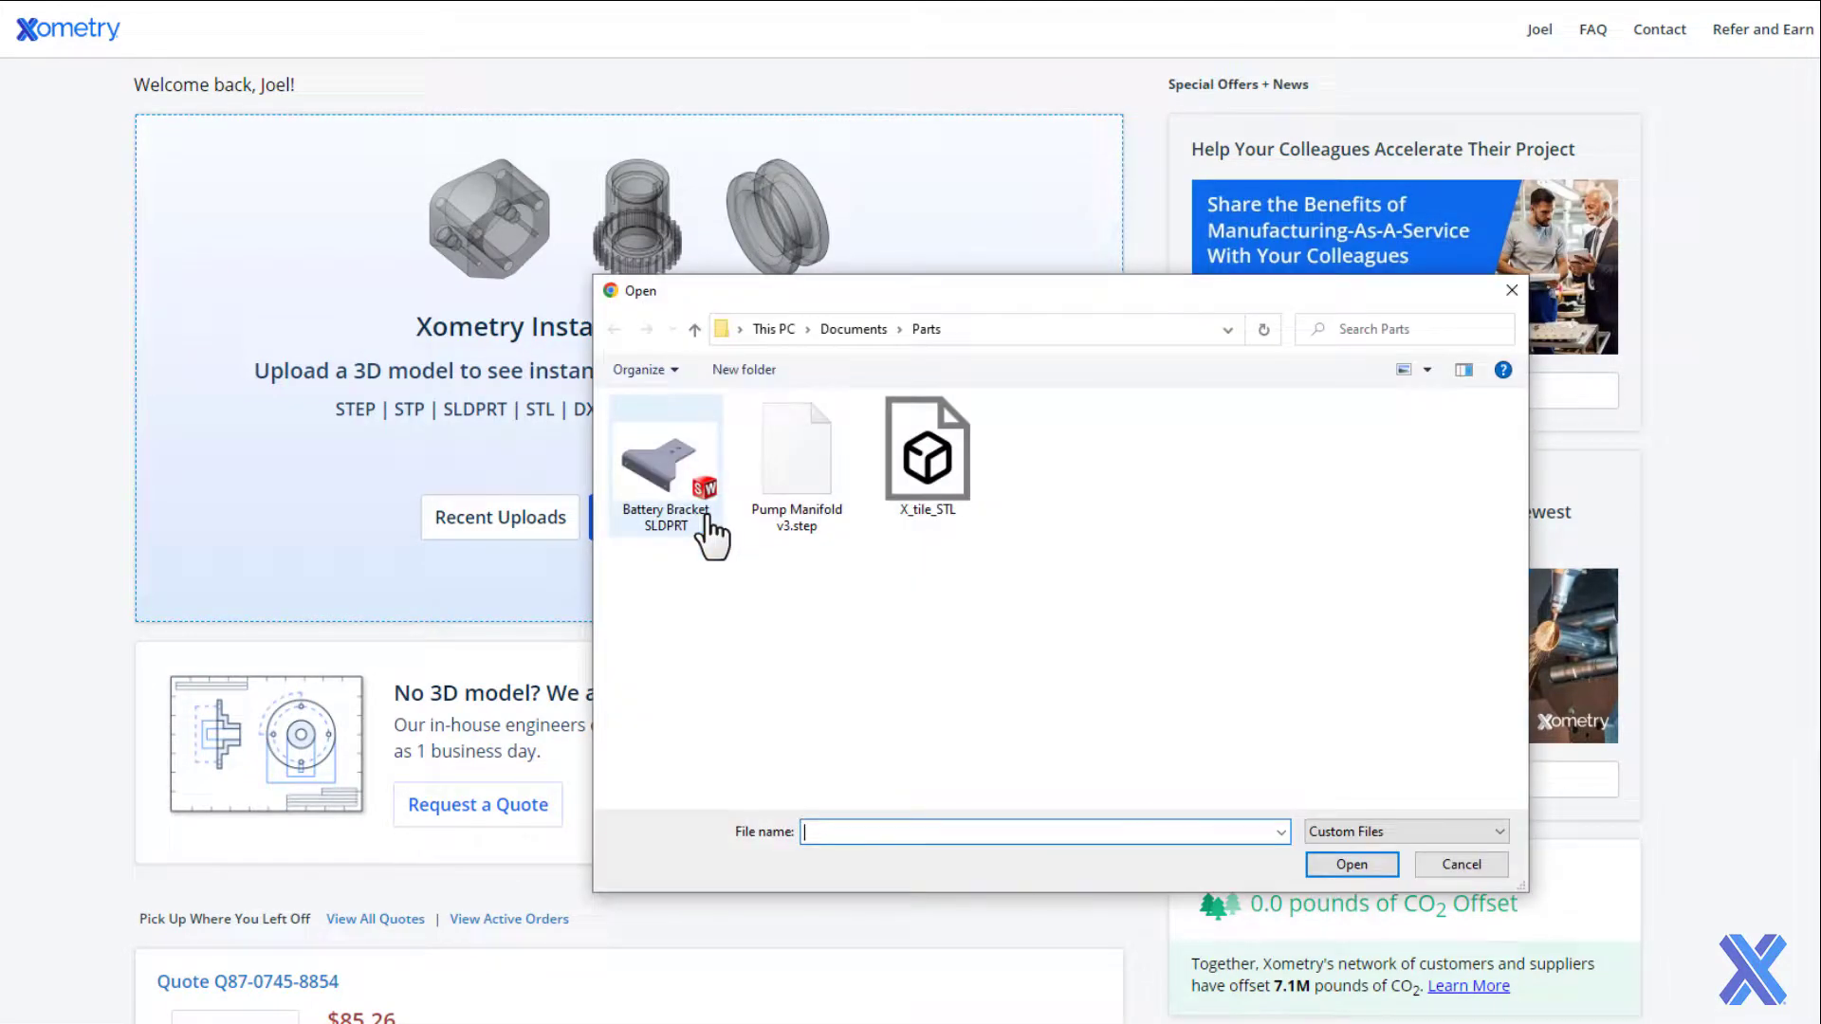
{"action": "left_click", "coordinate": [797, 454]}
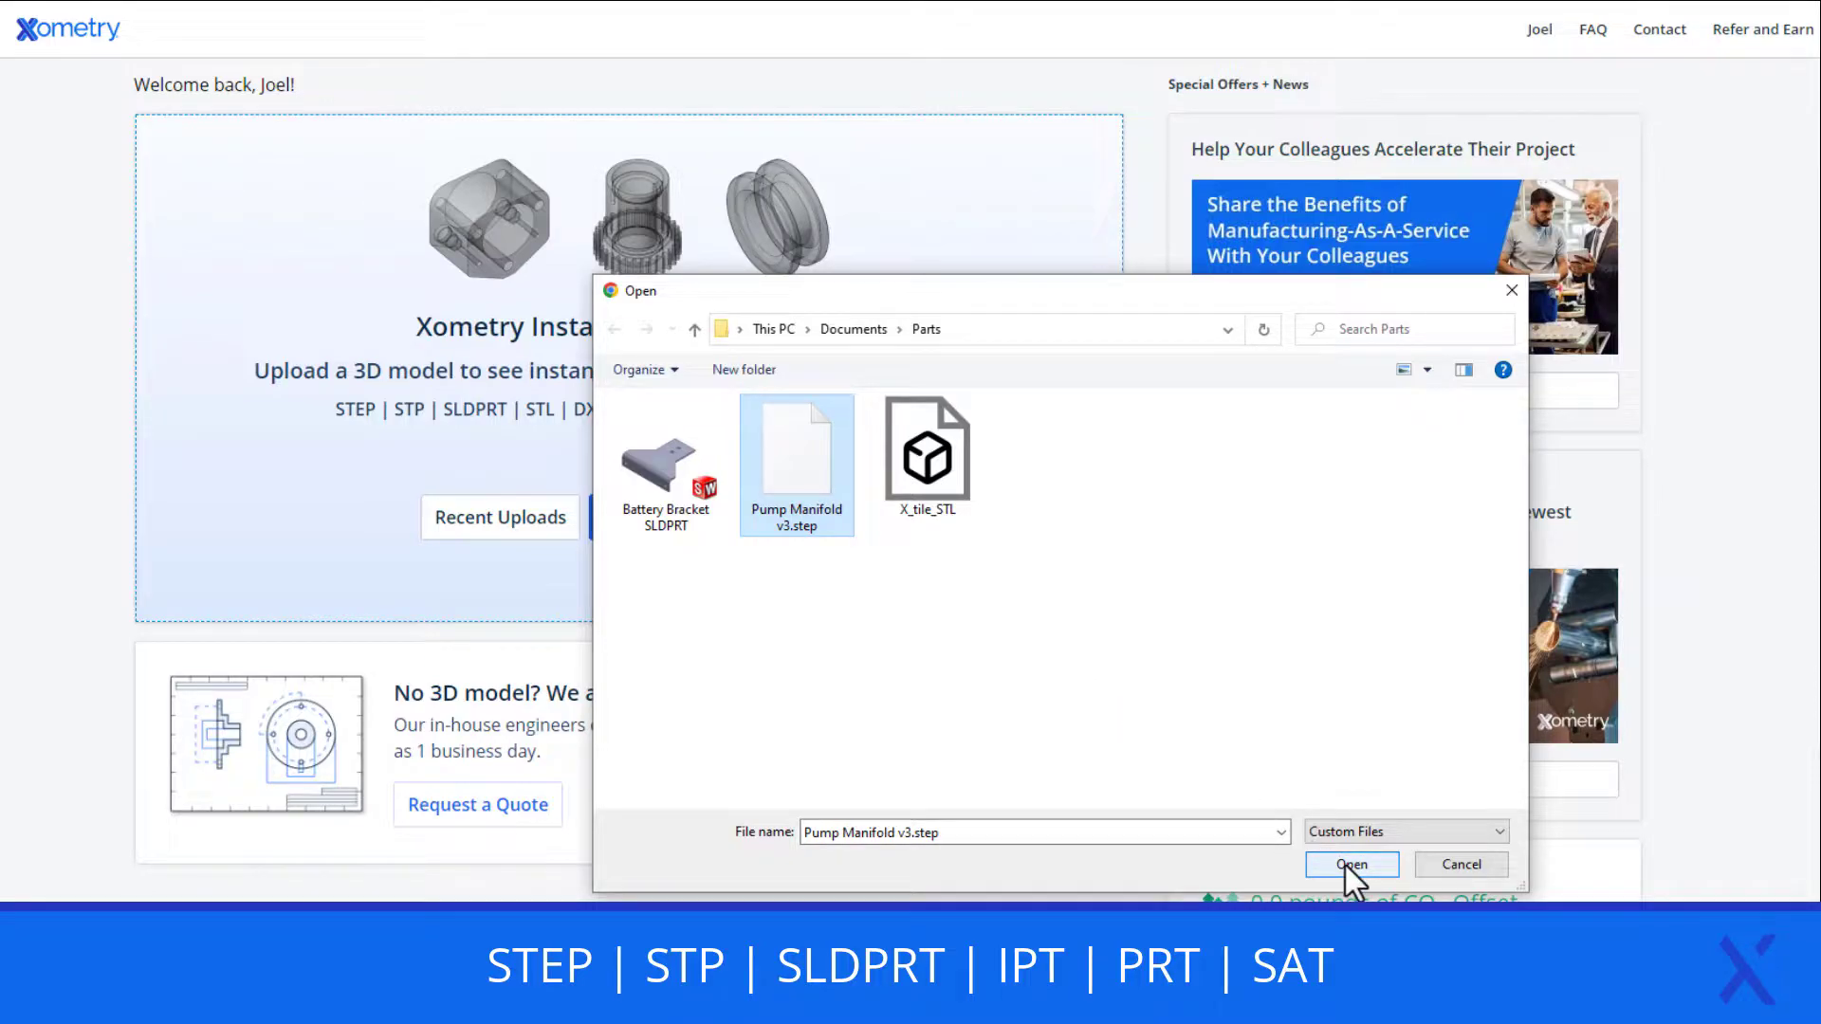
{"action": "left_click", "coordinate": [1350, 864]}
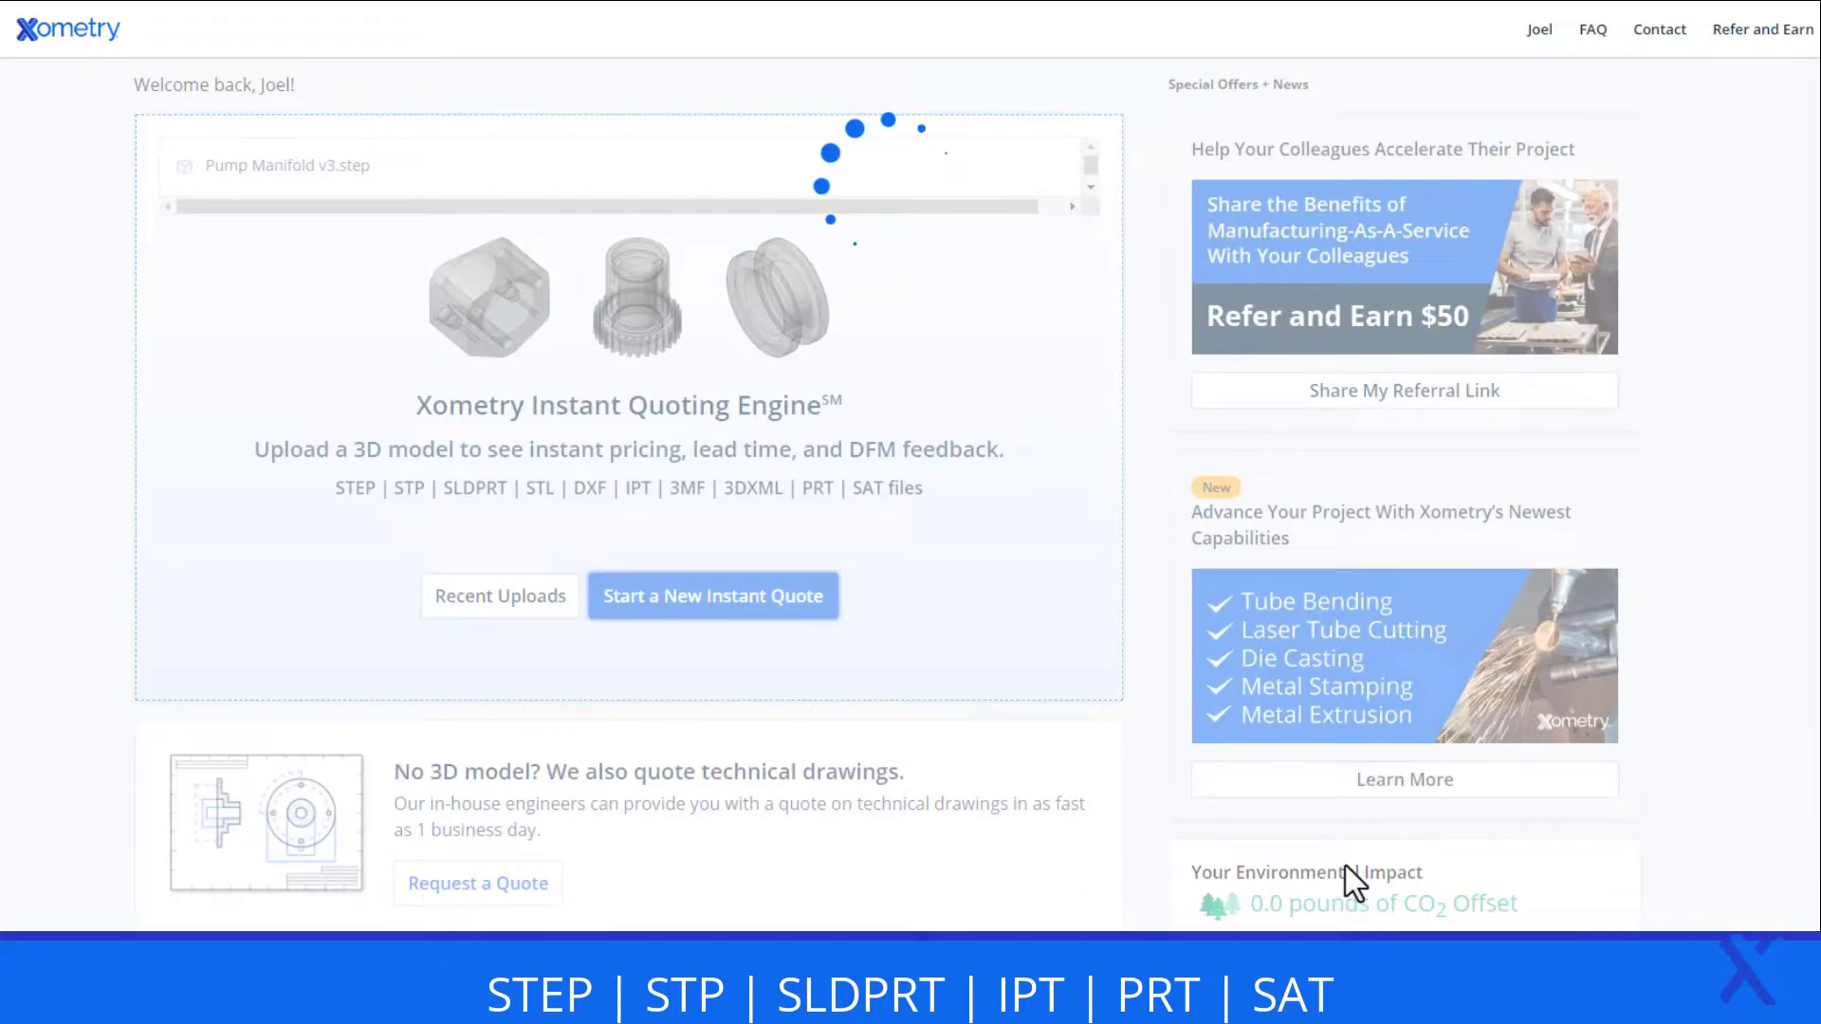
{"action": "left_click", "coordinate": [712, 595]}
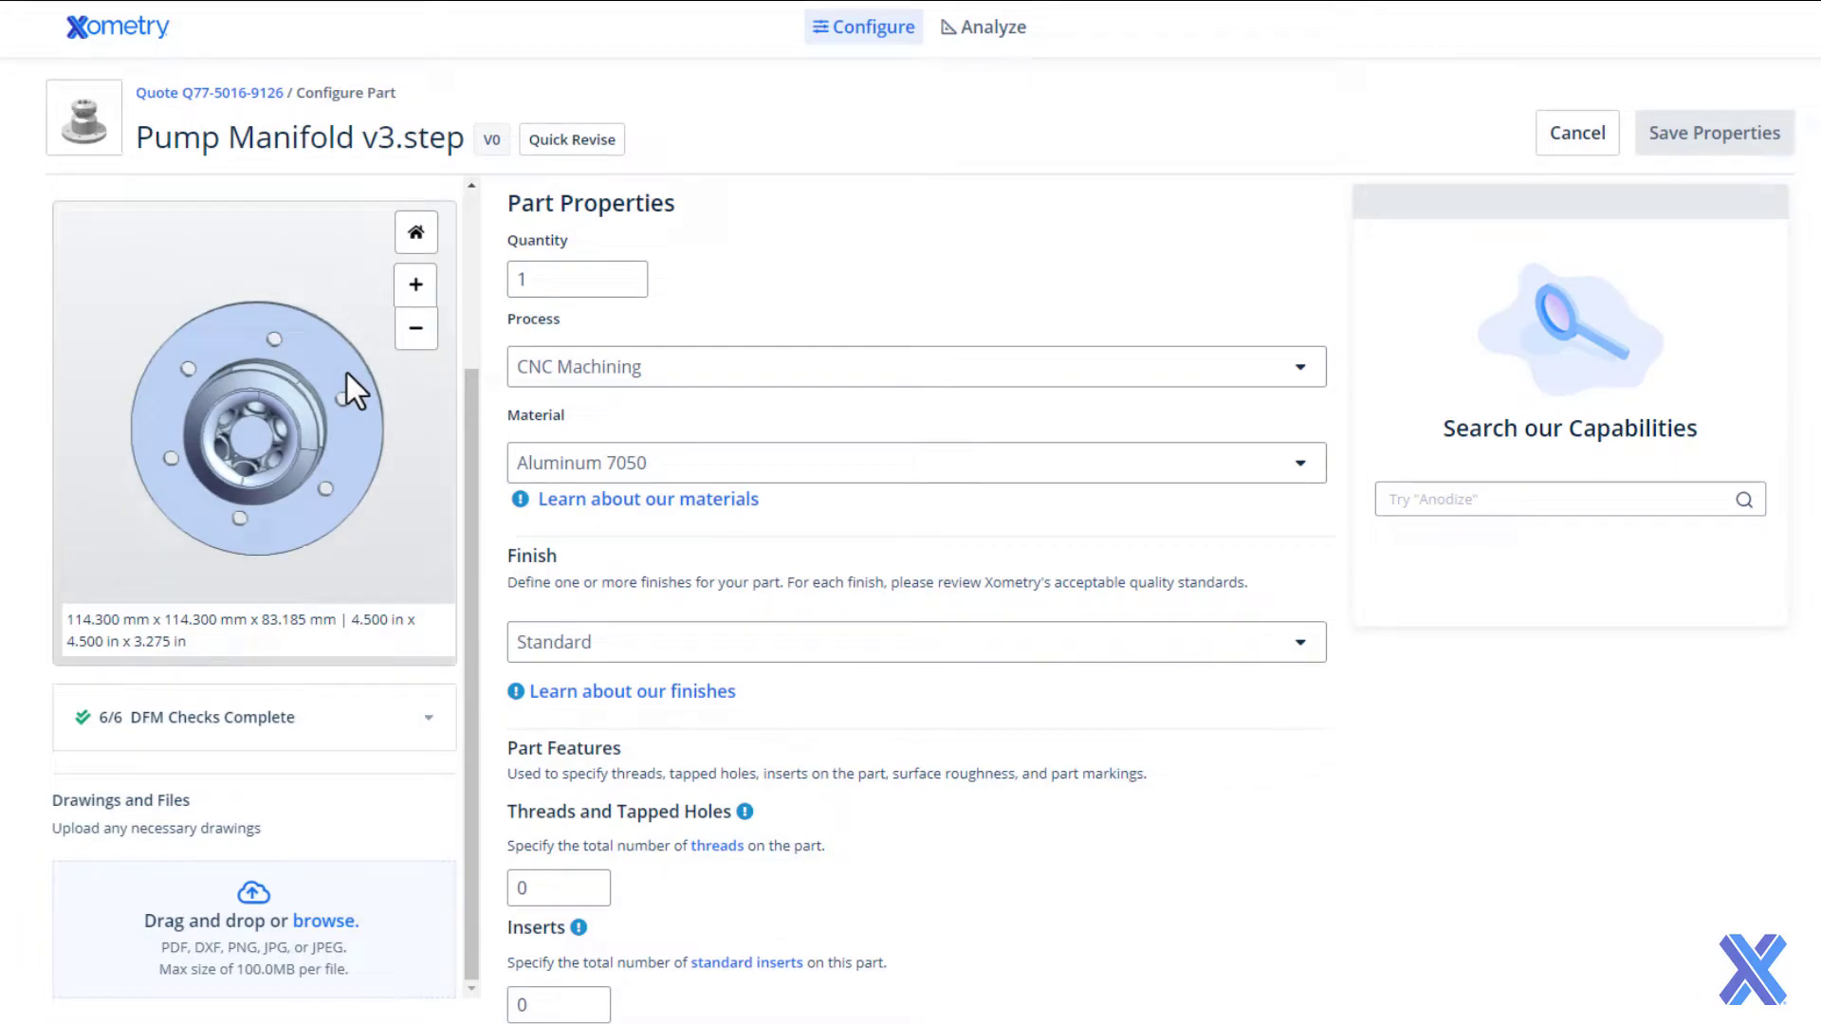
- Keep CNC Machining as the process and set the quantity to 25
{"action": "left_click", "coordinate": [915, 366]}
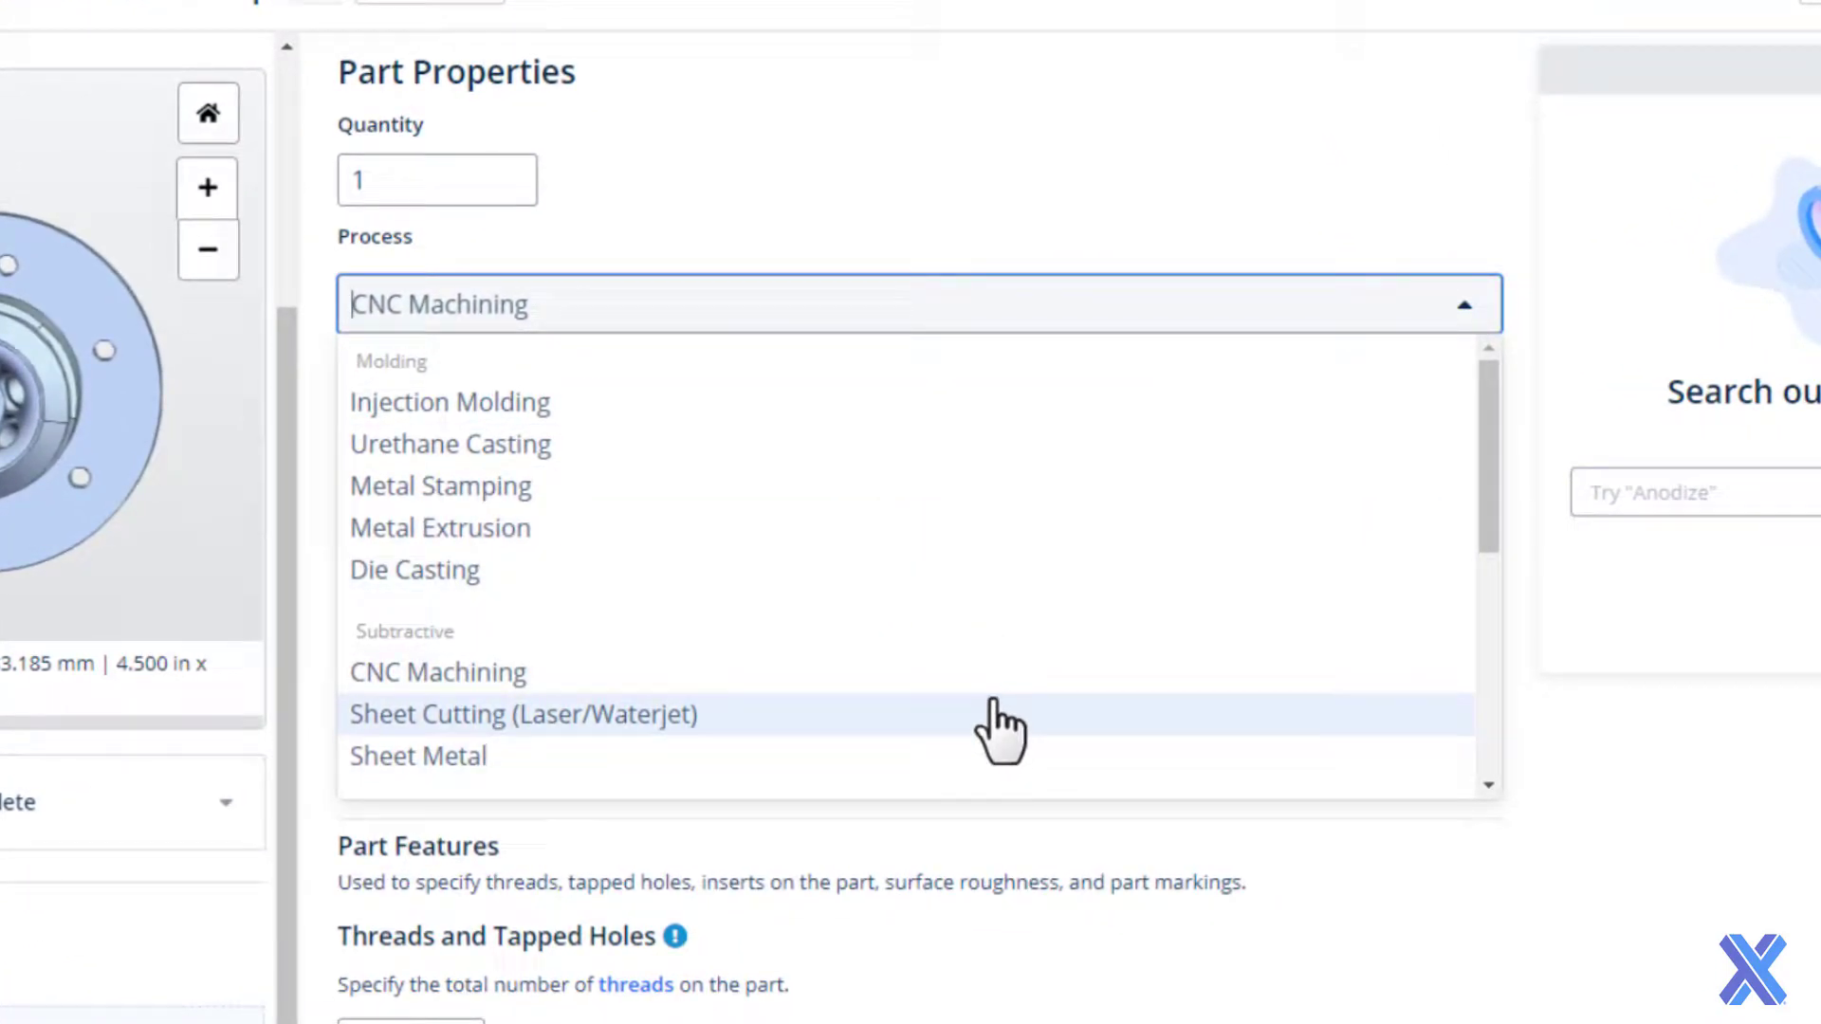
{"action": "left_click", "coordinate": [438, 672]}
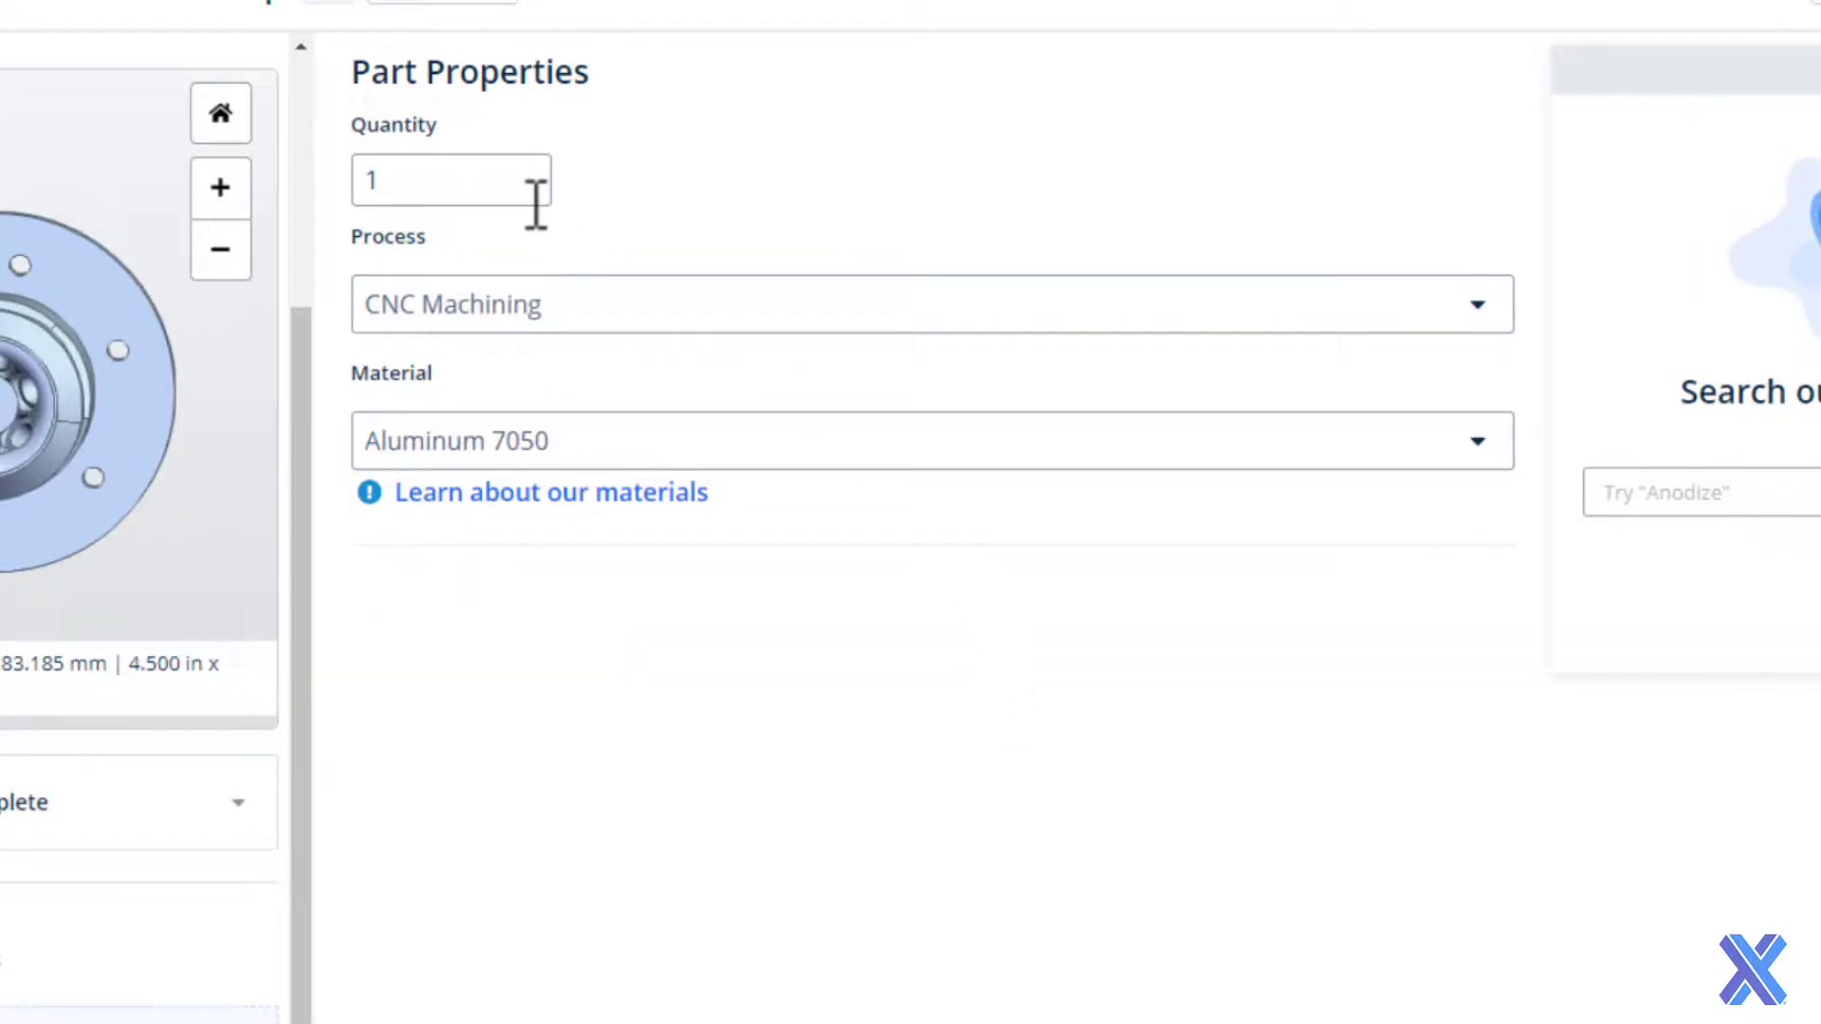
{"action": "type", "text": "25"}
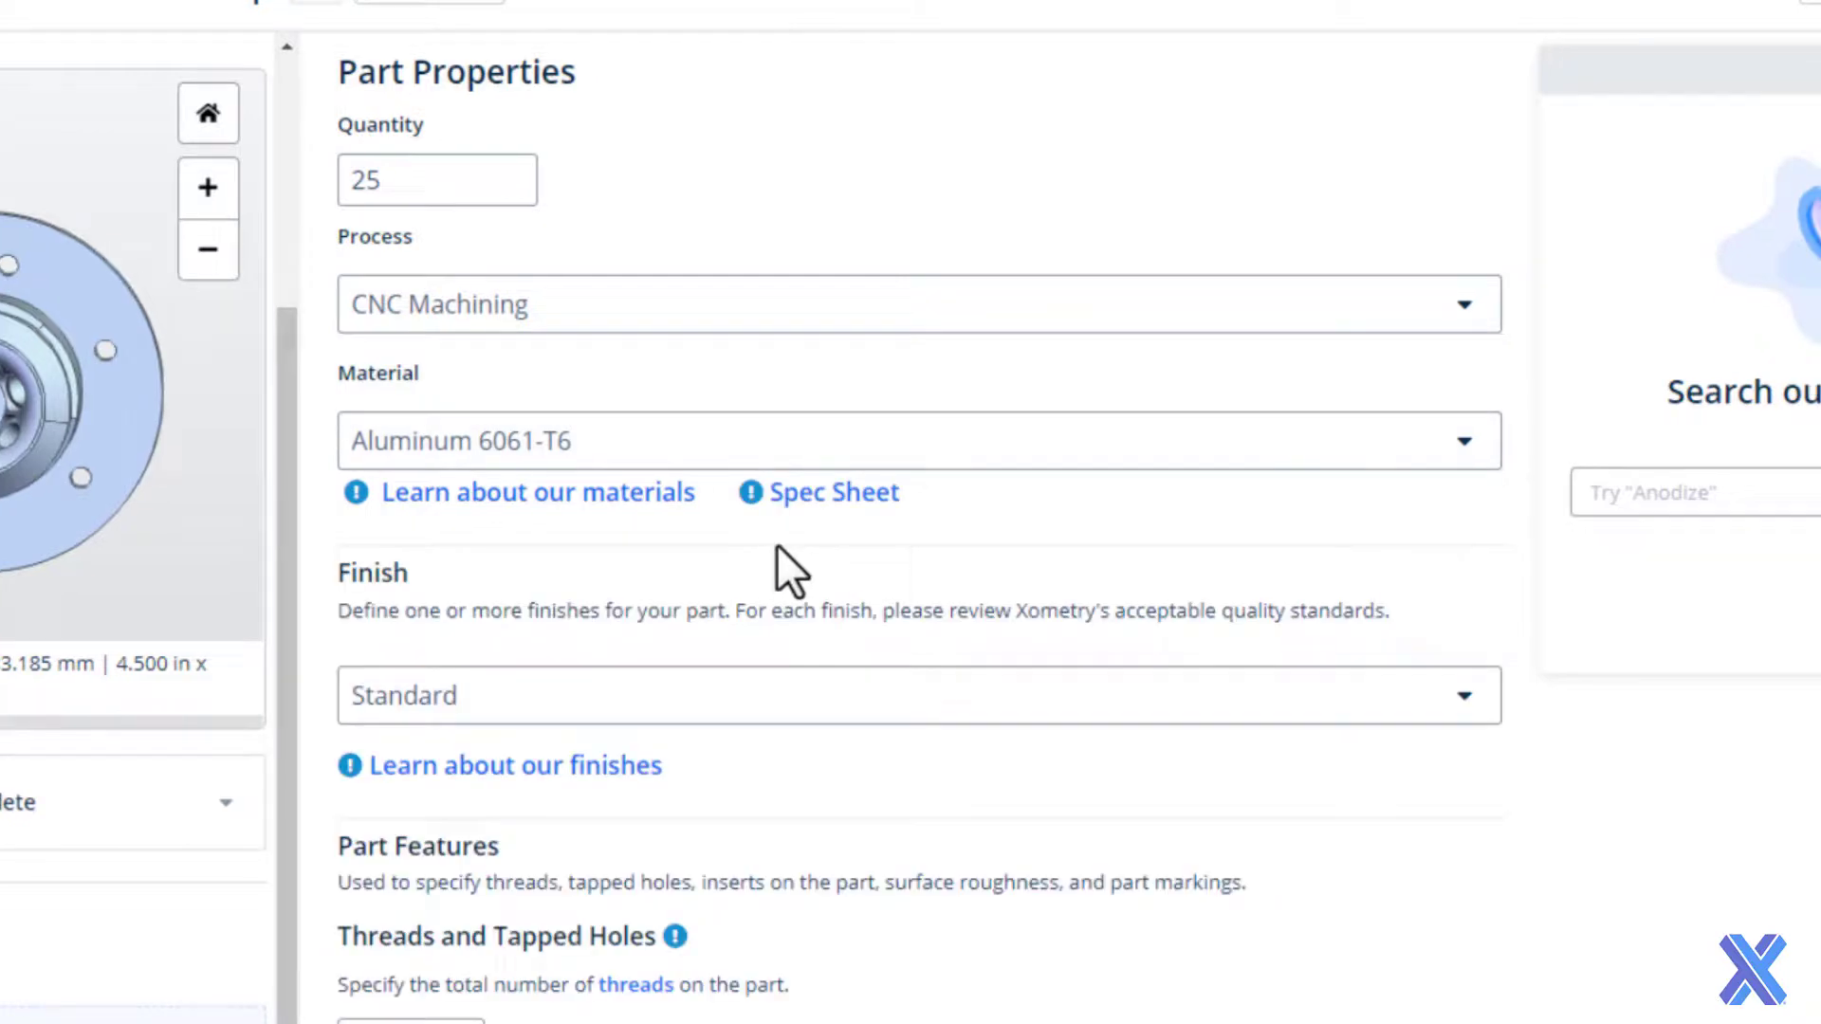
- Choose Aluminum 6061-T6 material with a Black Anodize finish
{"action": "left_click", "coordinate": [916, 694]}
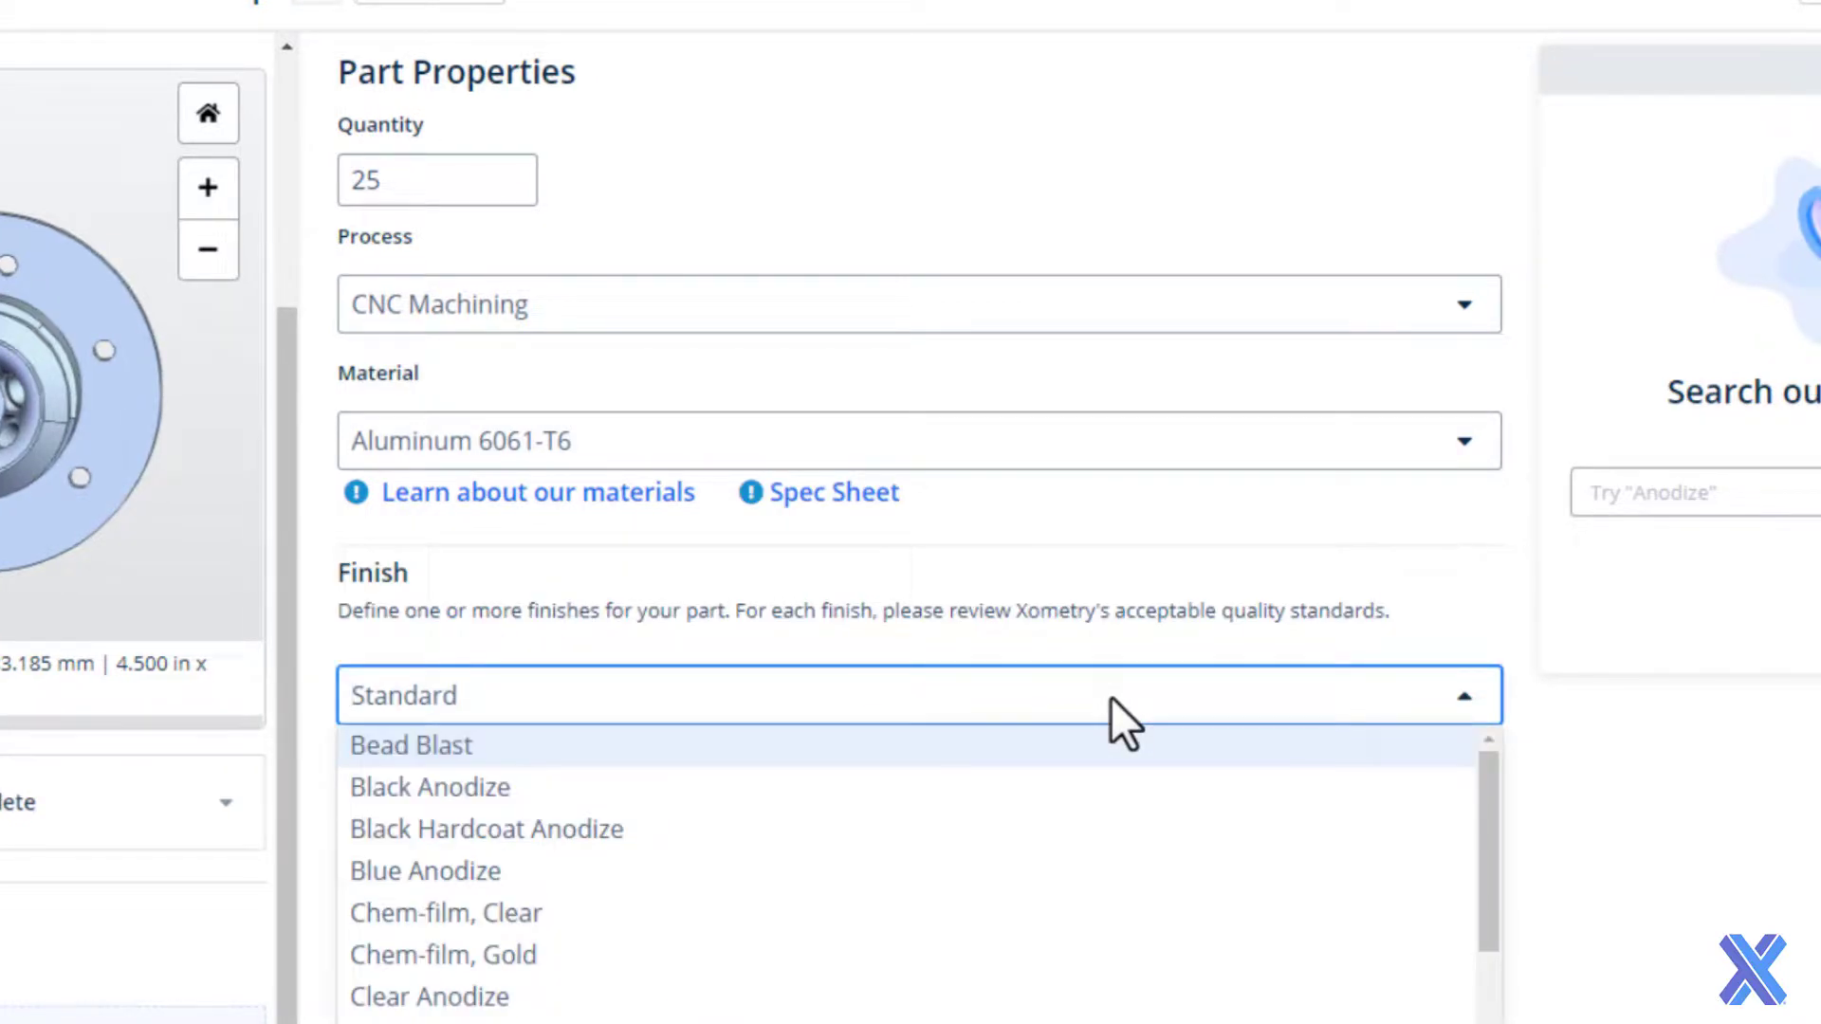
{"action": "mouse_move", "coordinate": [1090, 799]}
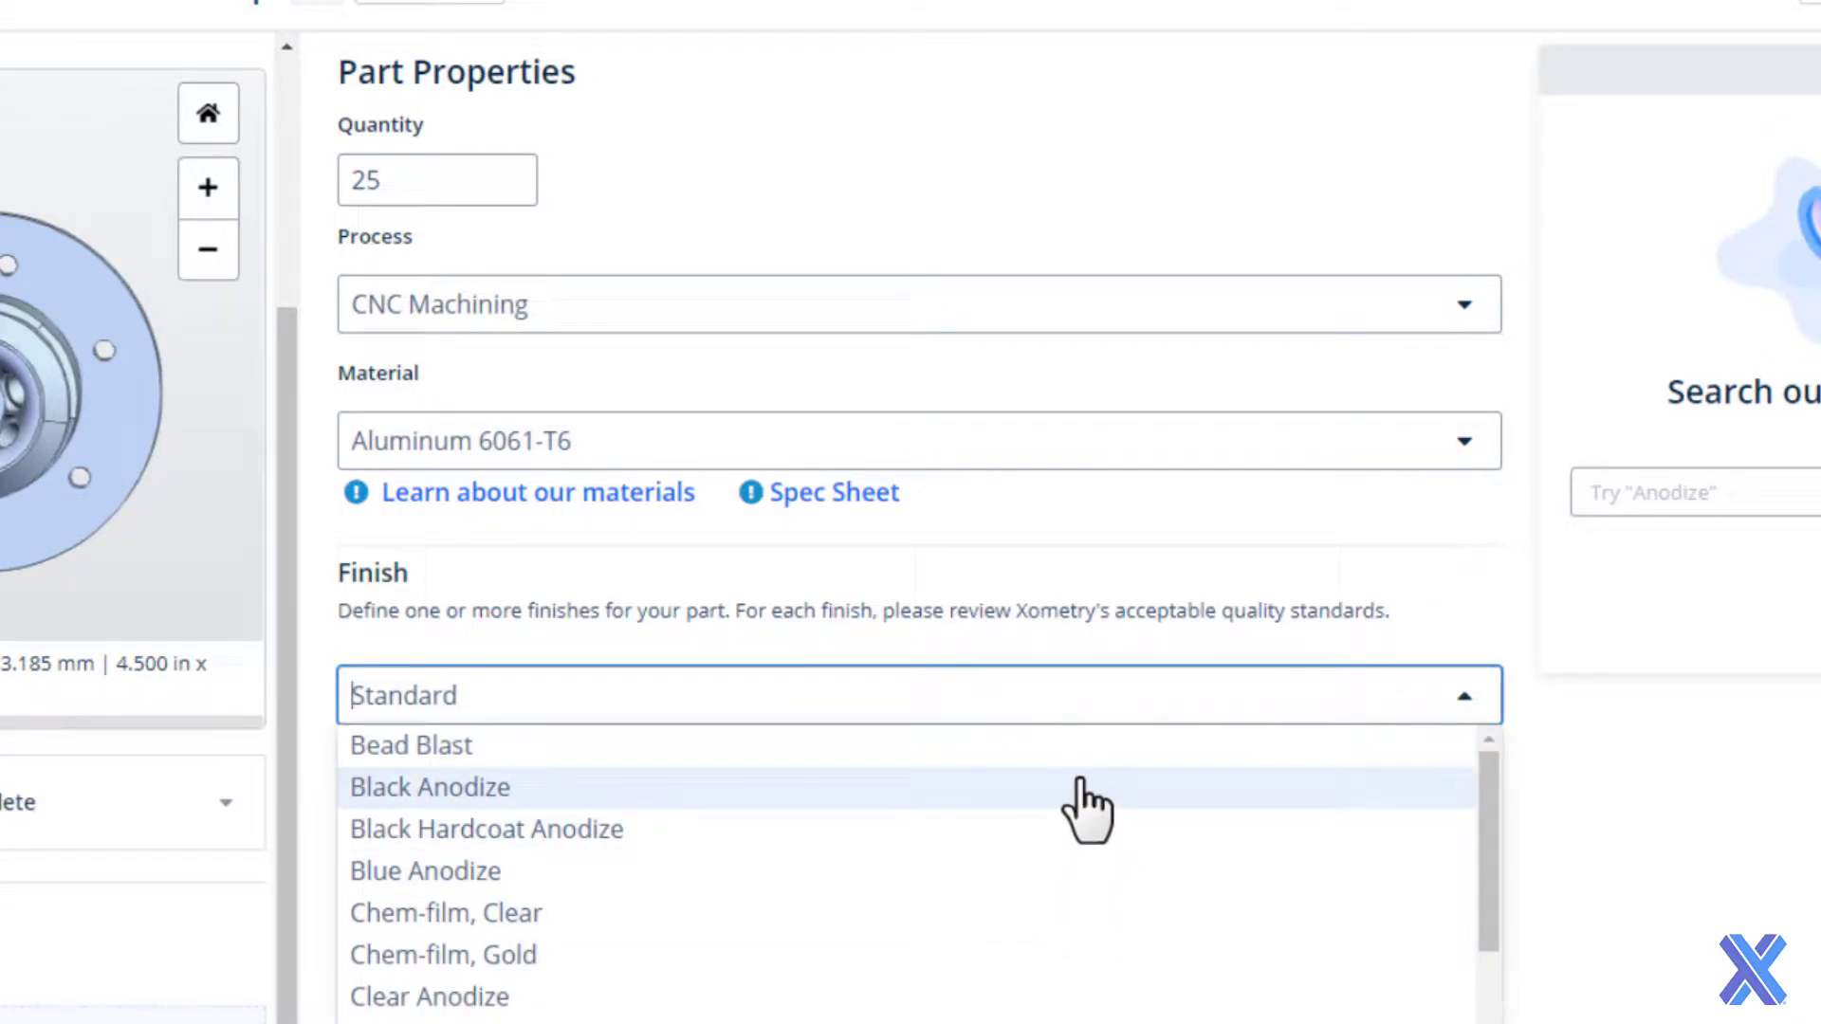
{"action": "left_click", "coordinate": [429, 786]}
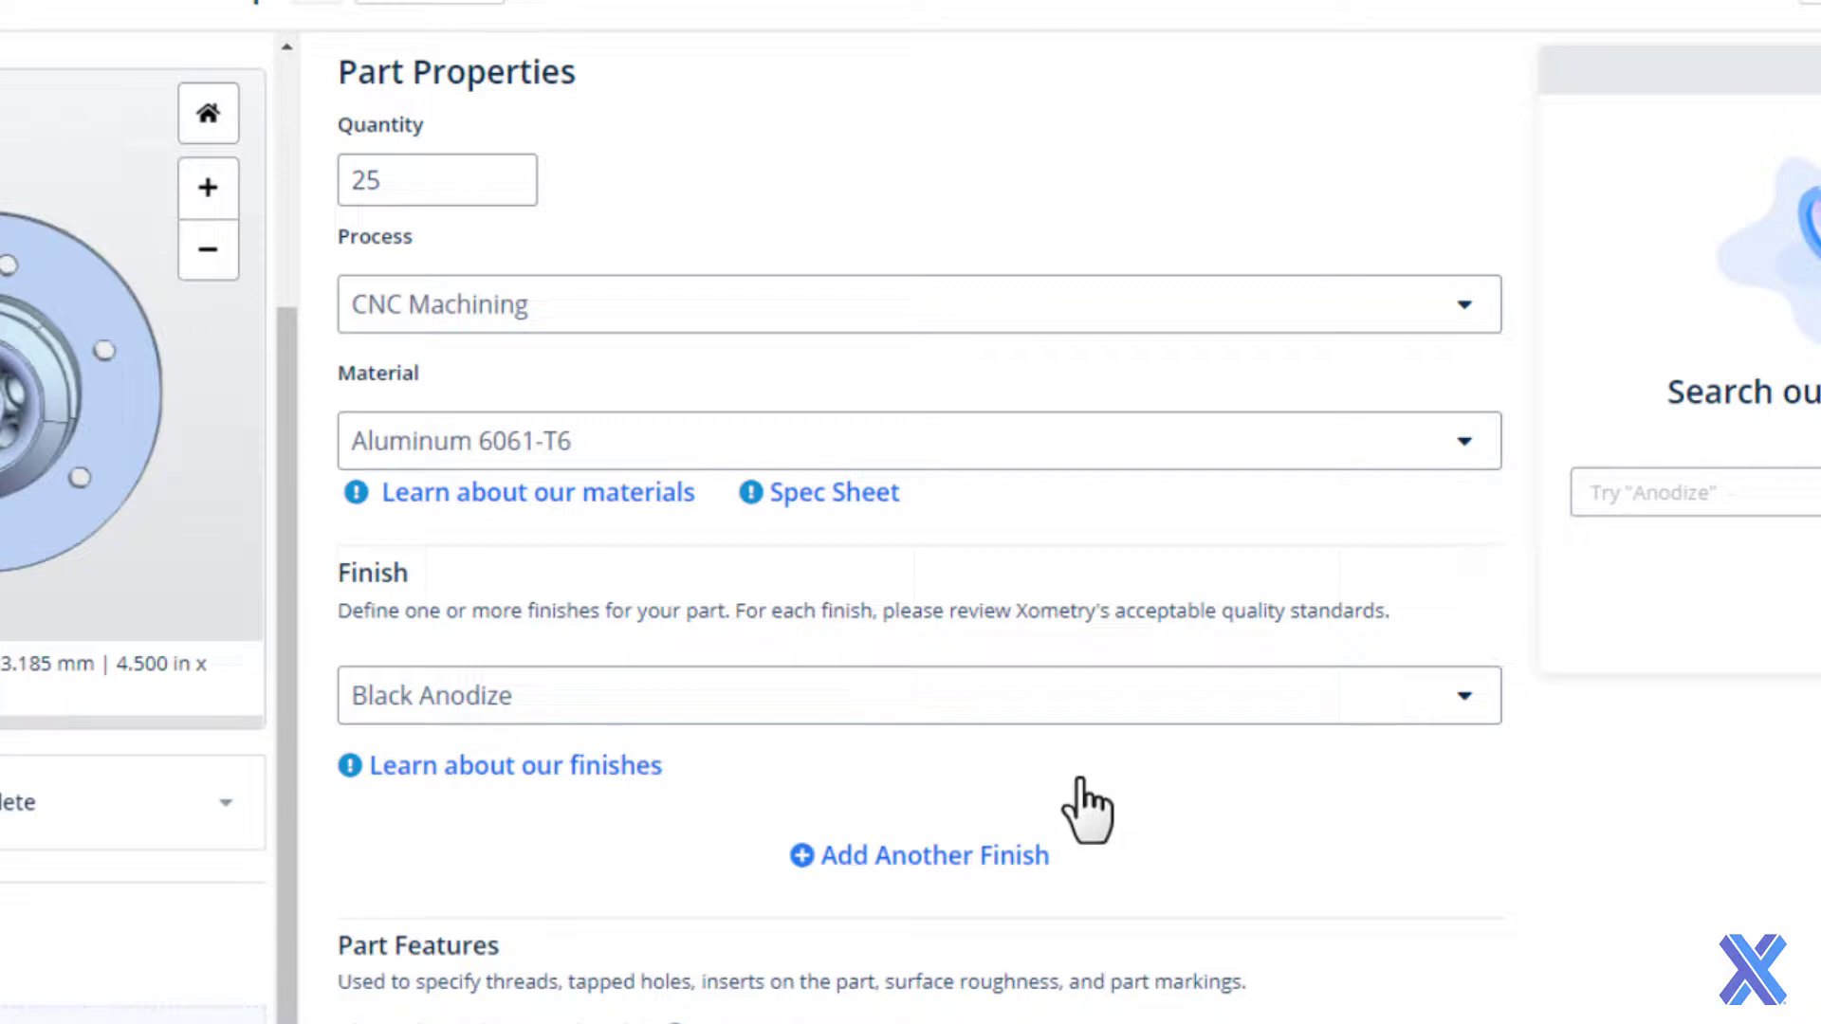
{"action": "left_click", "coordinate": [916, 694]}
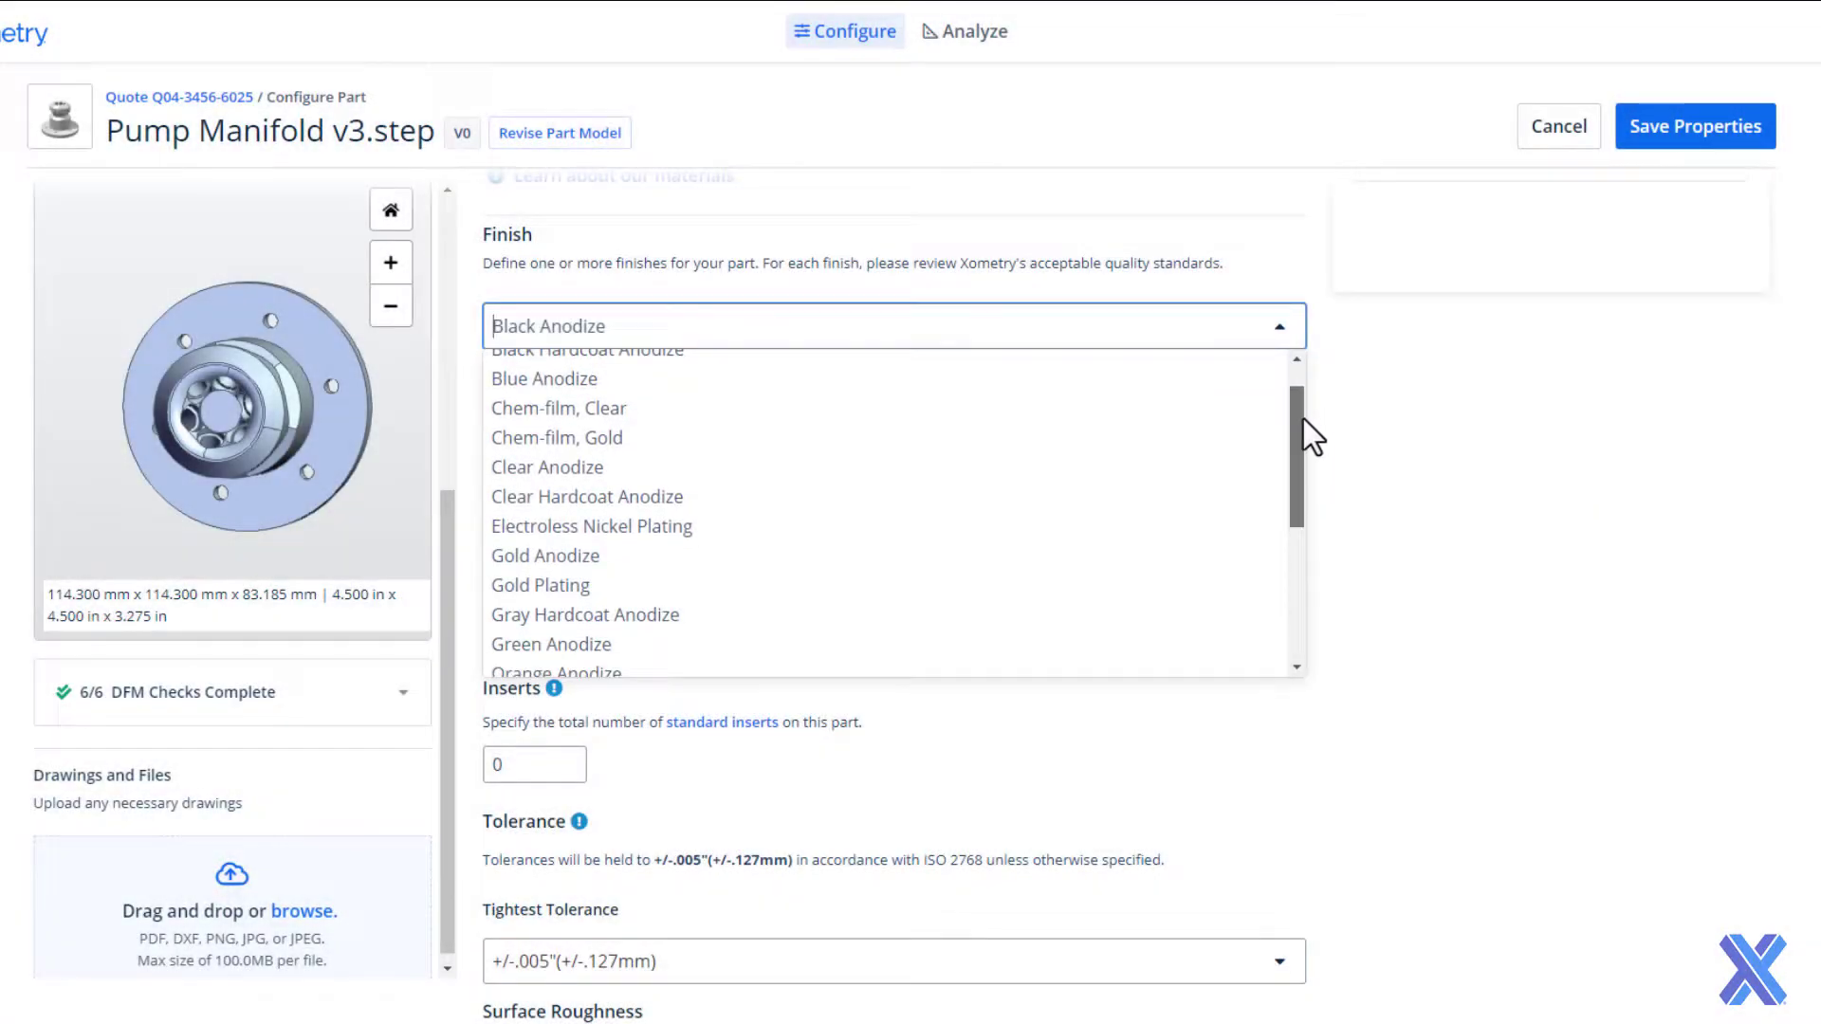
{"action": "scroll", "scroll_direction": "down", "scroll_amount": 3}
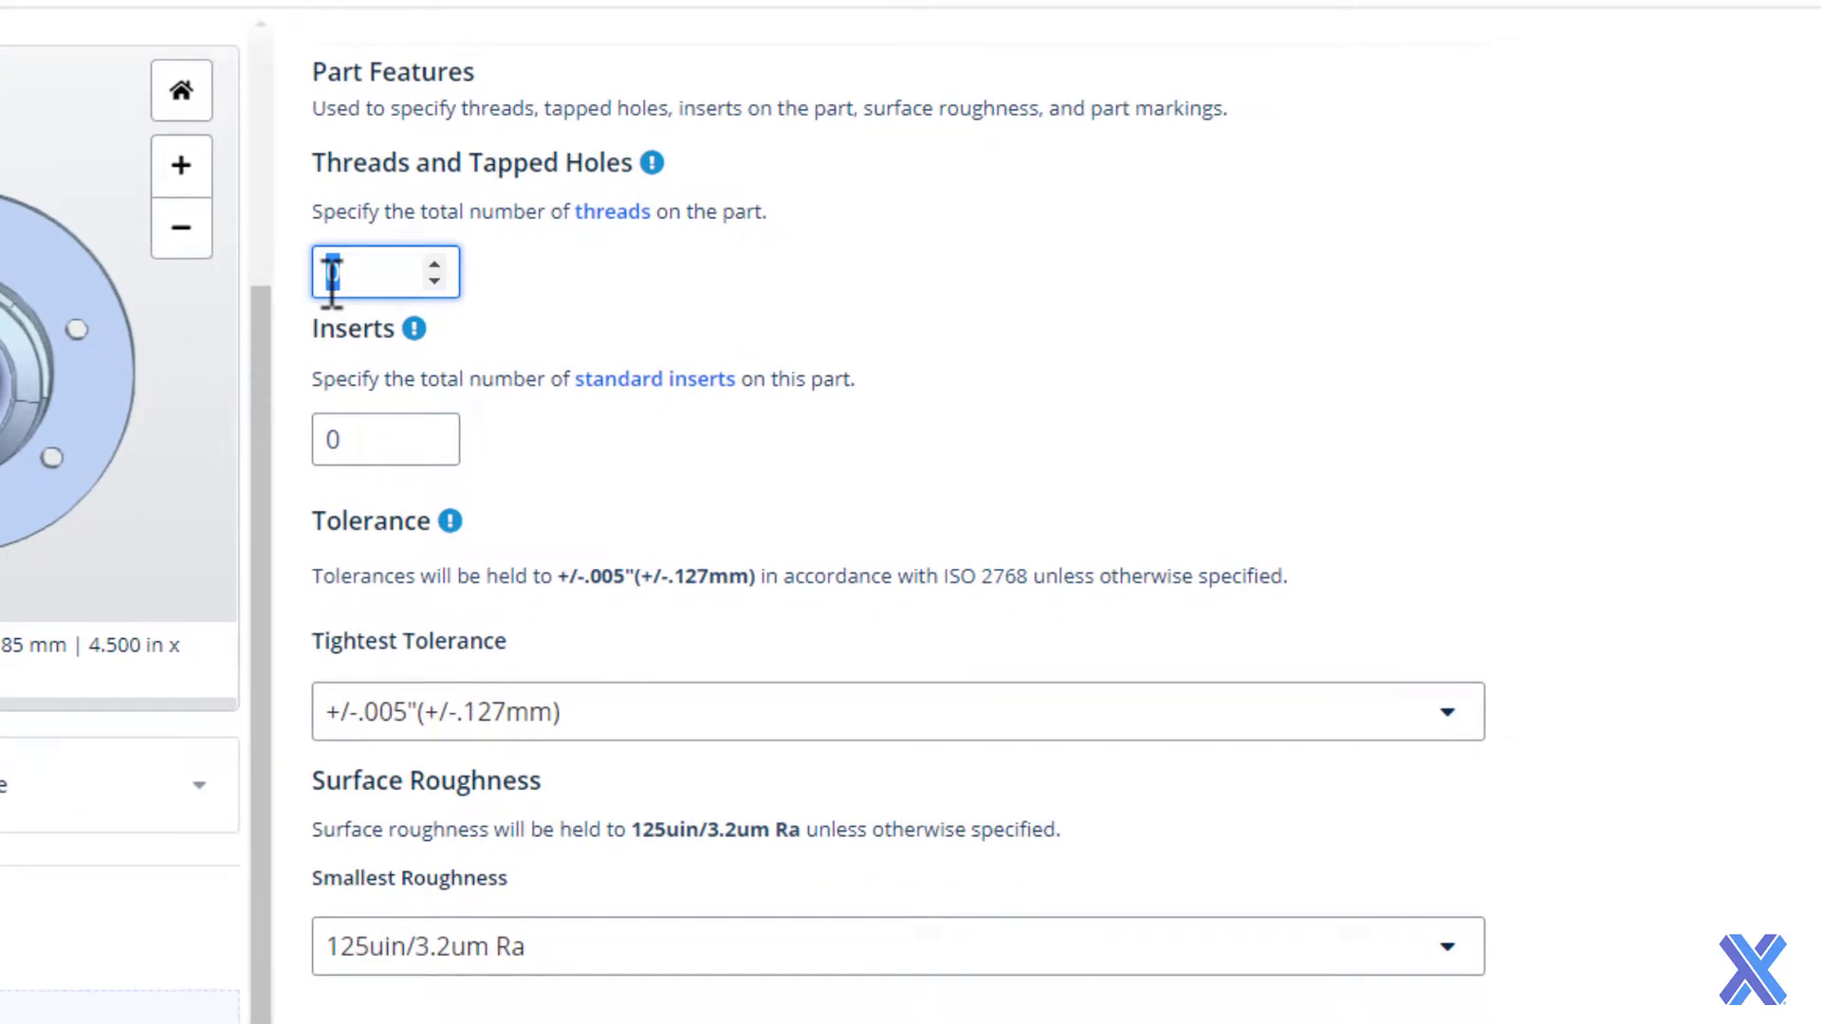
- Specify 6 inserts and a tighter ±.003" tolerance at 3 locations
{"action": "type", "text": "6"}
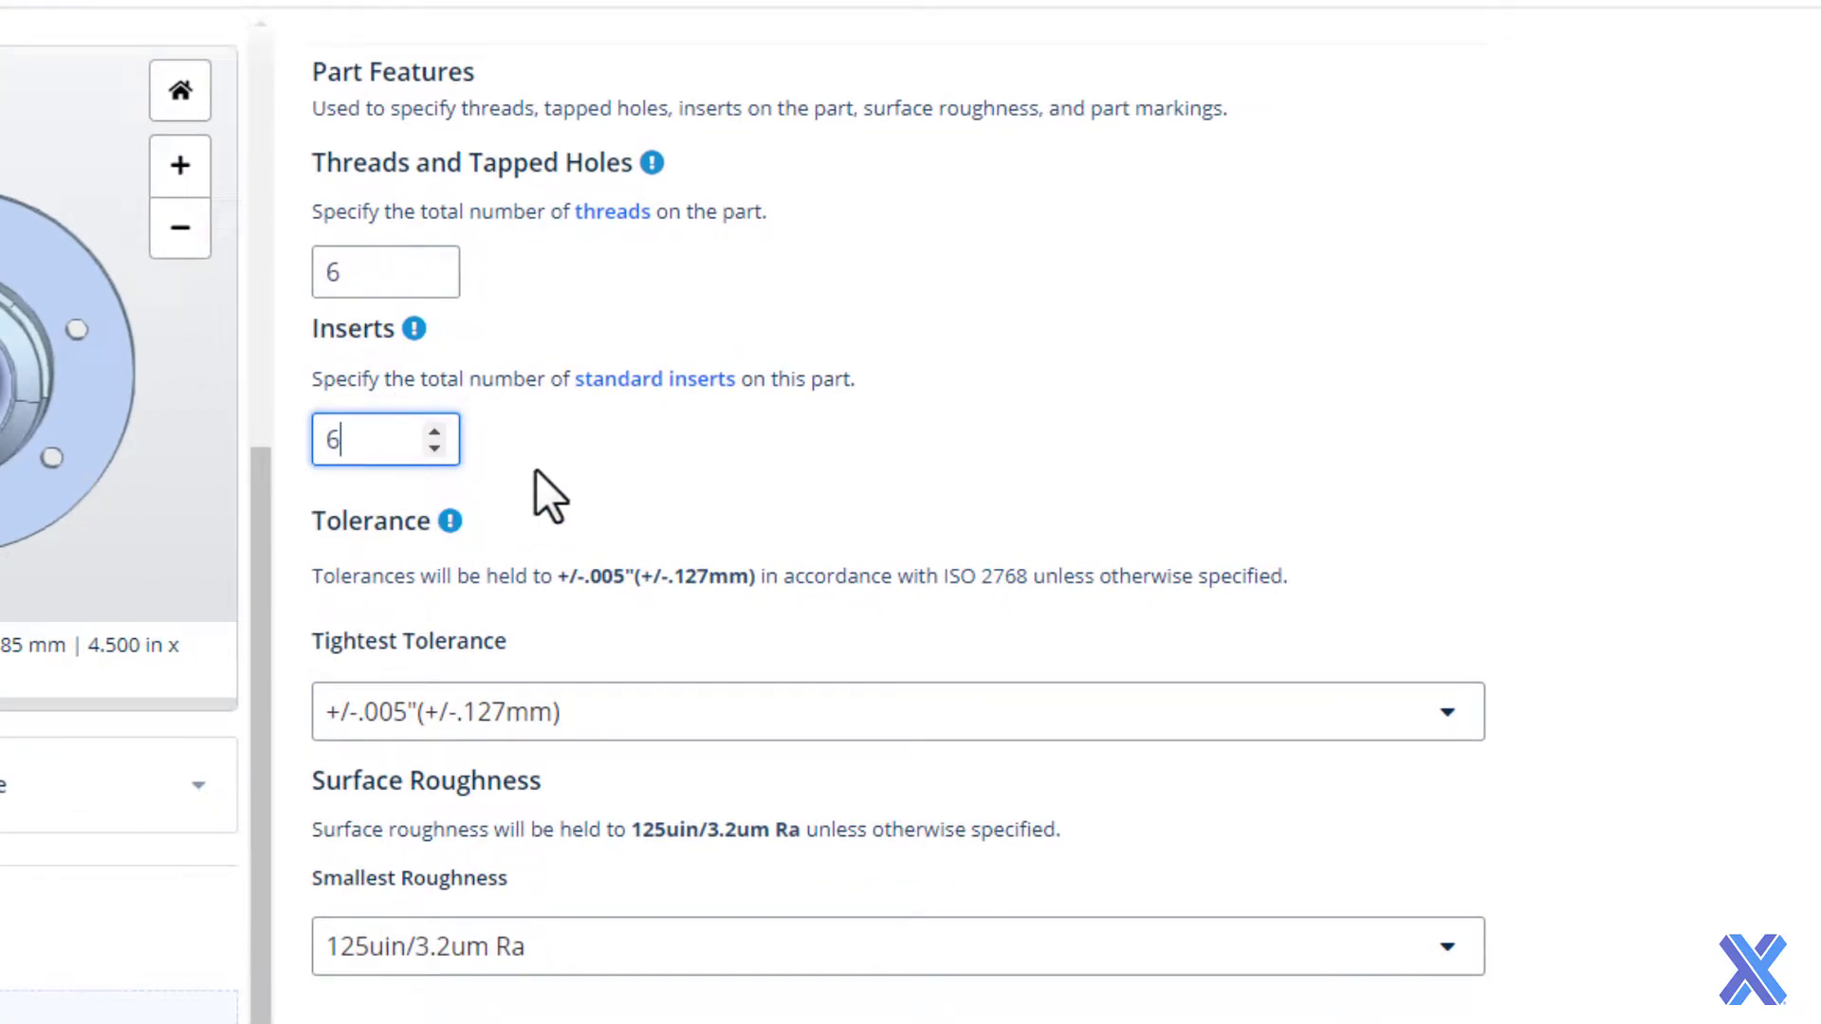
{"action": "scroll", "scroll_direction": "down", "scroll_amount": 3}
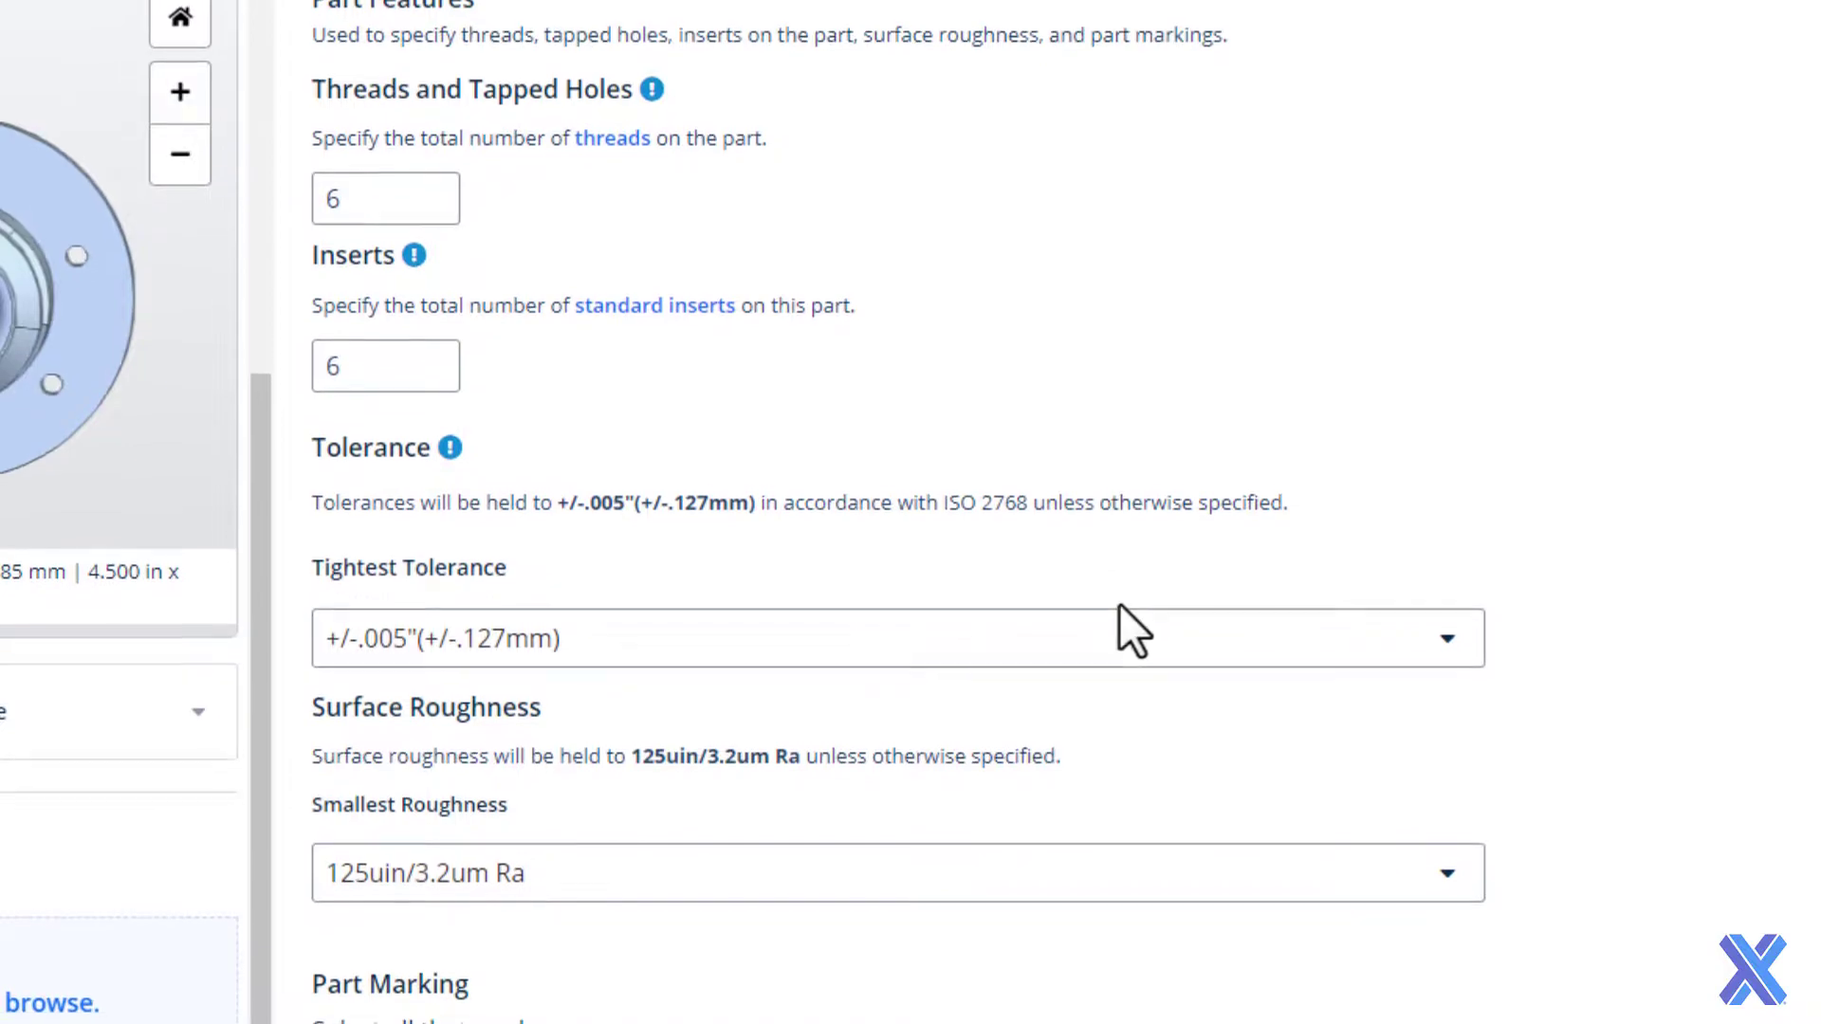
{"action": "left_click", "coordinate": [894, 637]}
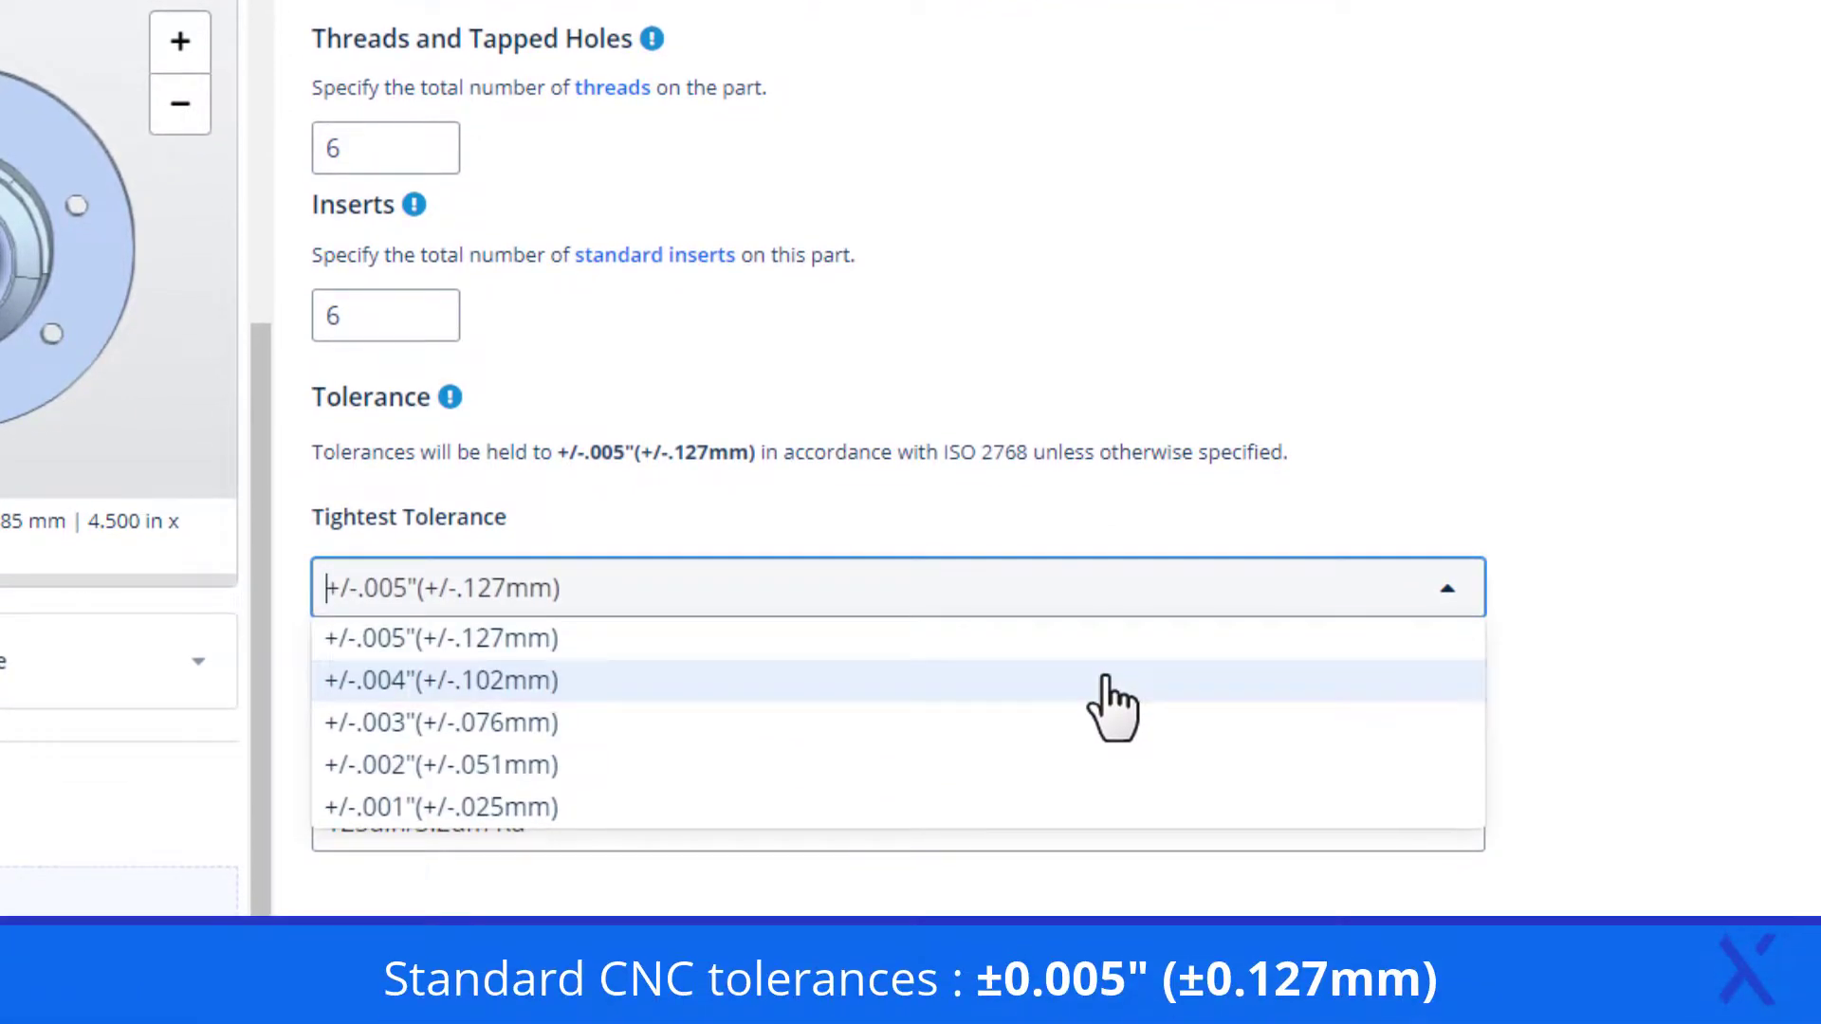
{"action": "mouse_move", "coordinate": [1103, 722]}
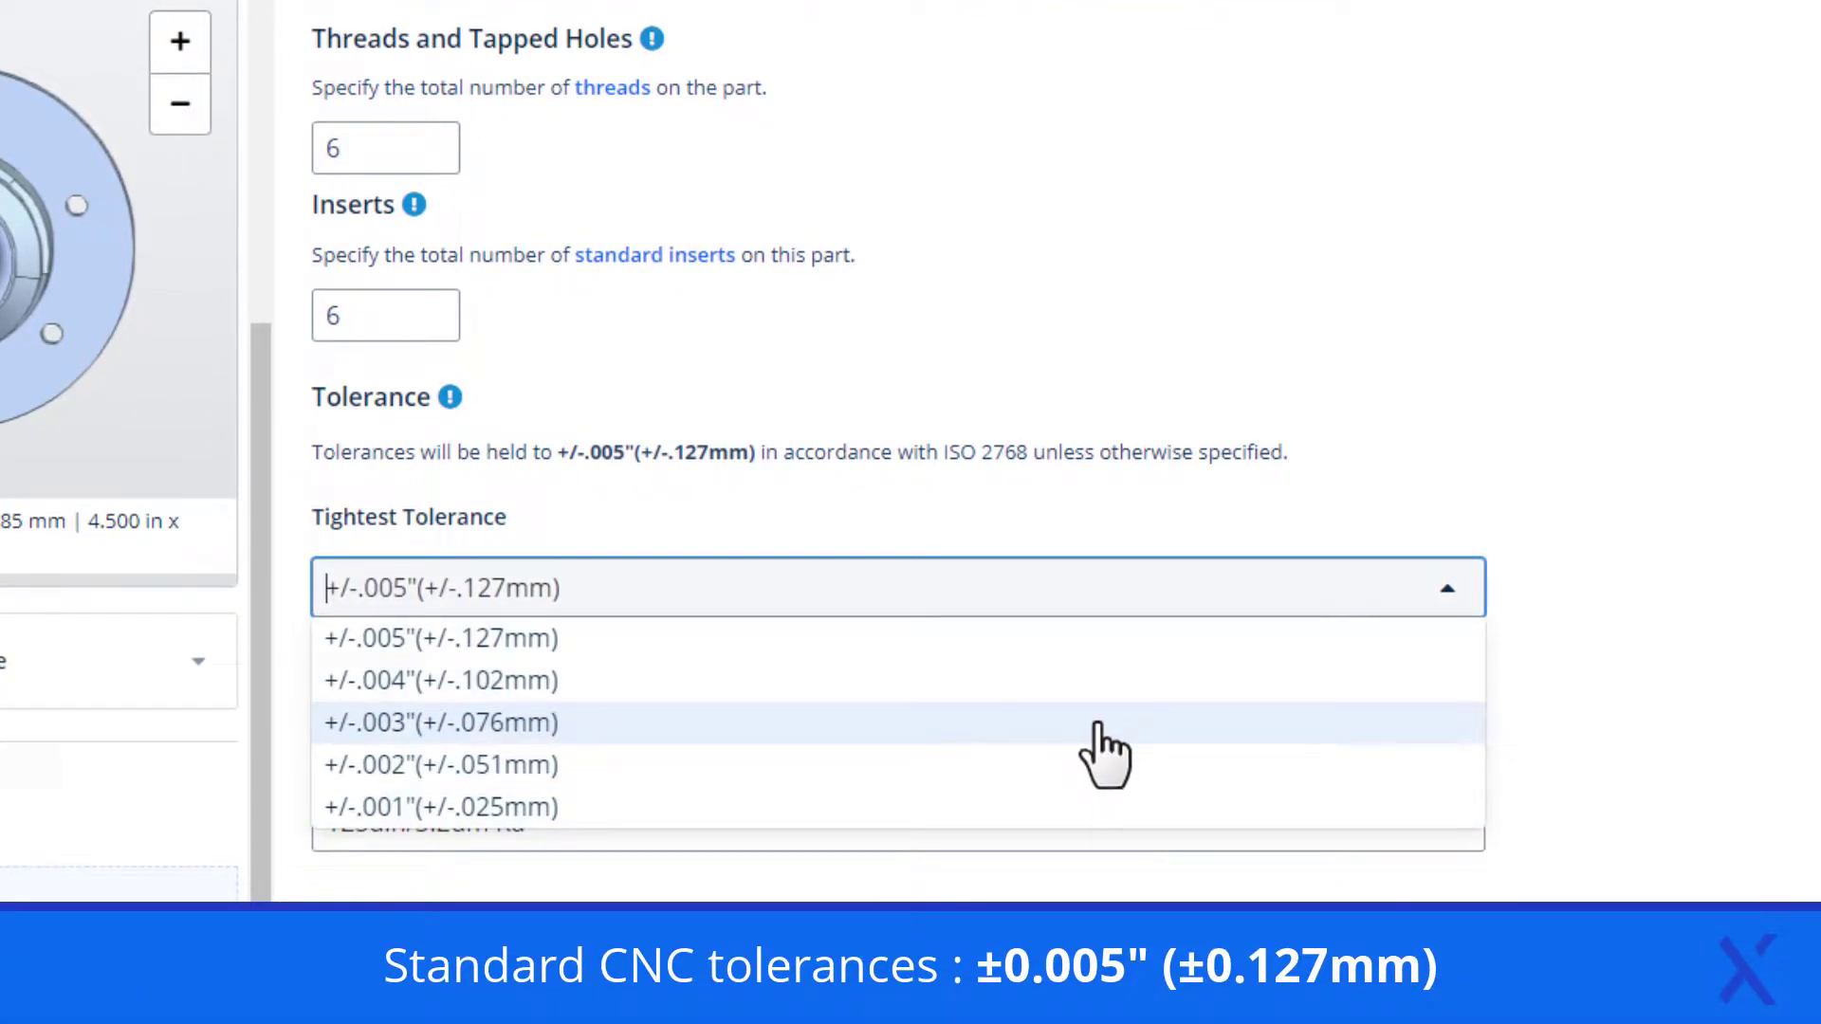
{"action": "left_click", "coordinate": [440, 723]}
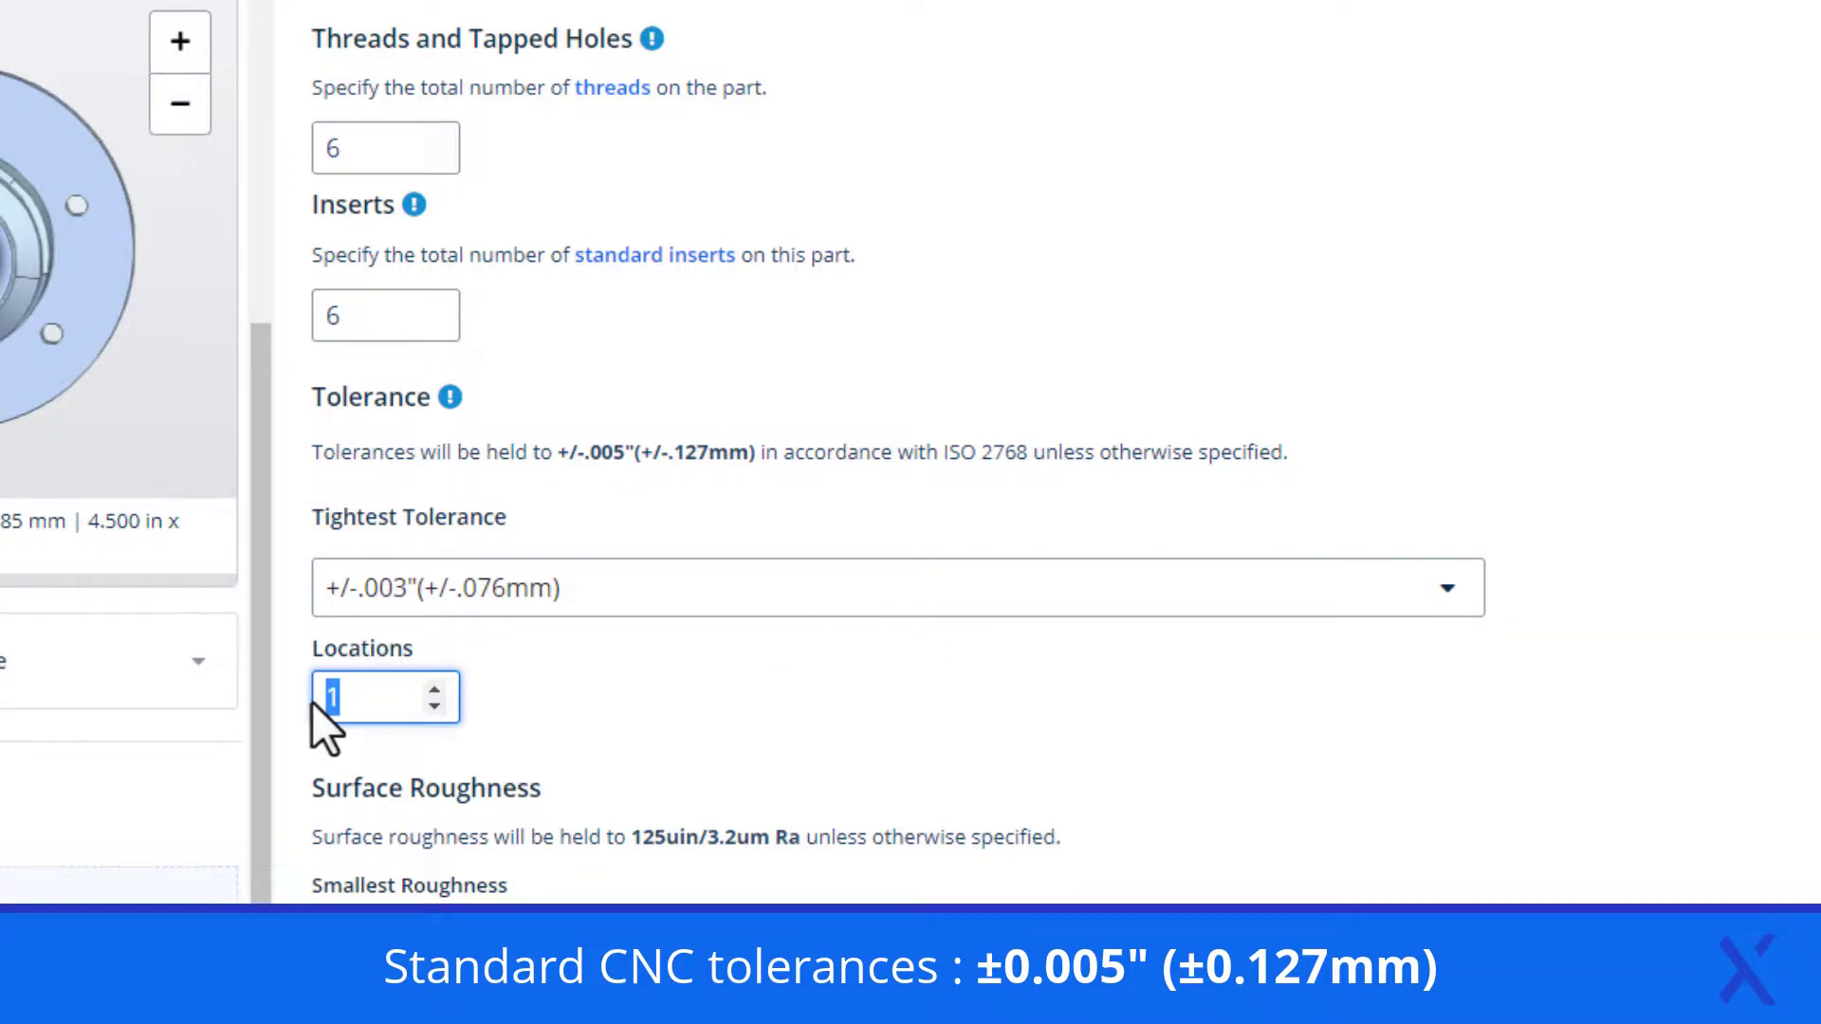
{"action": "type", "text": "3"}
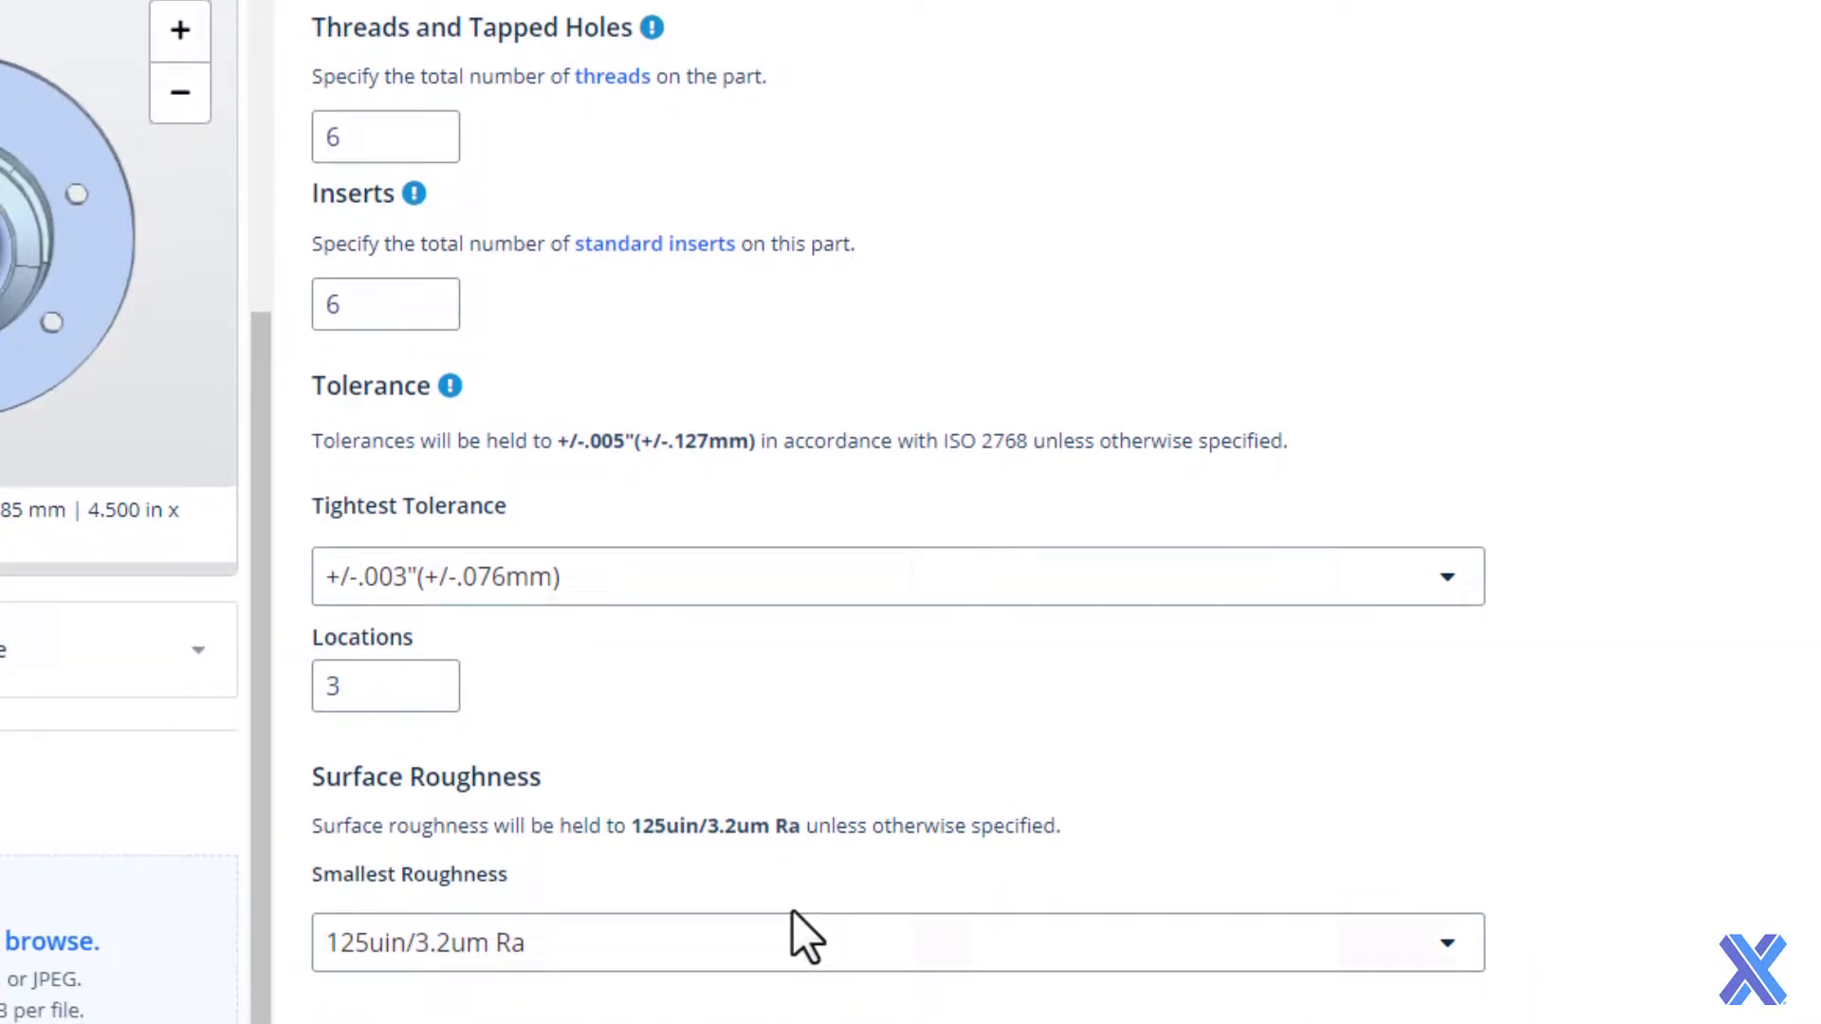
- Set smallest roughness to 63uin/1.6um Ra applied to specific locations, not the entire part
{"action": "left_click", "coordinate": [895, 942]}
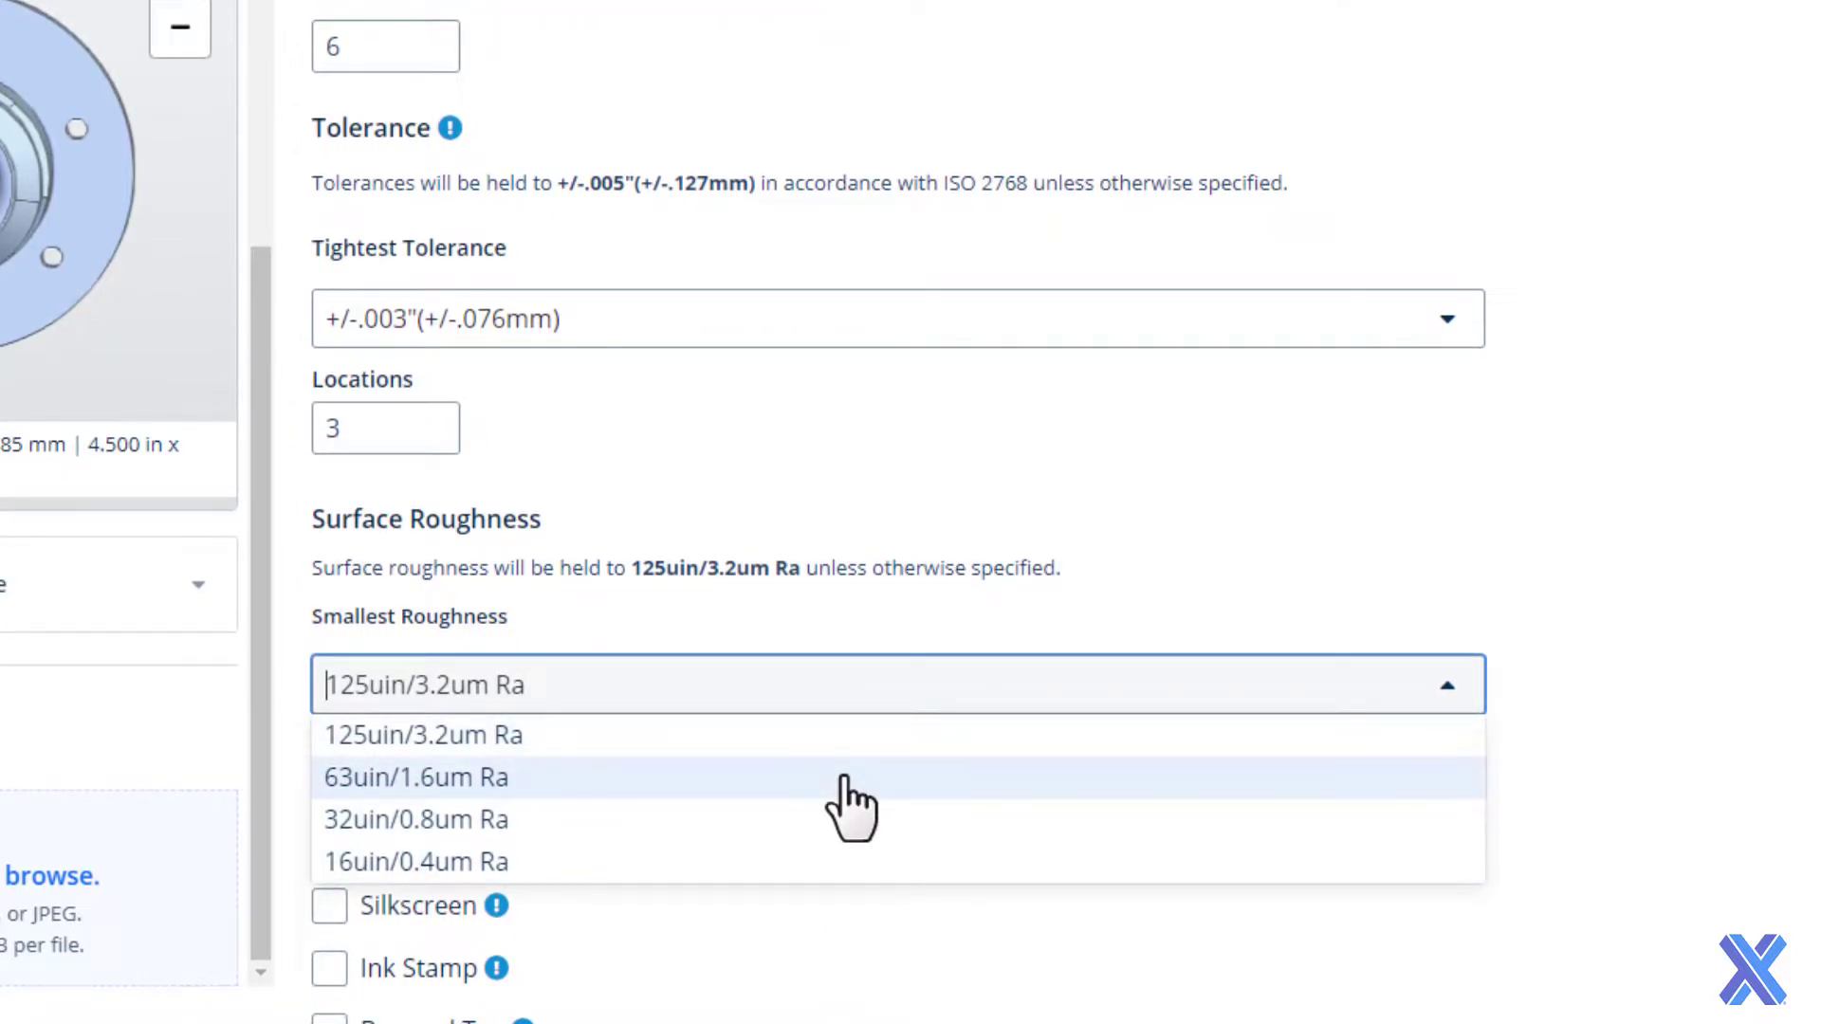
{"action": "left_click", "coordinate": [416, 777]}
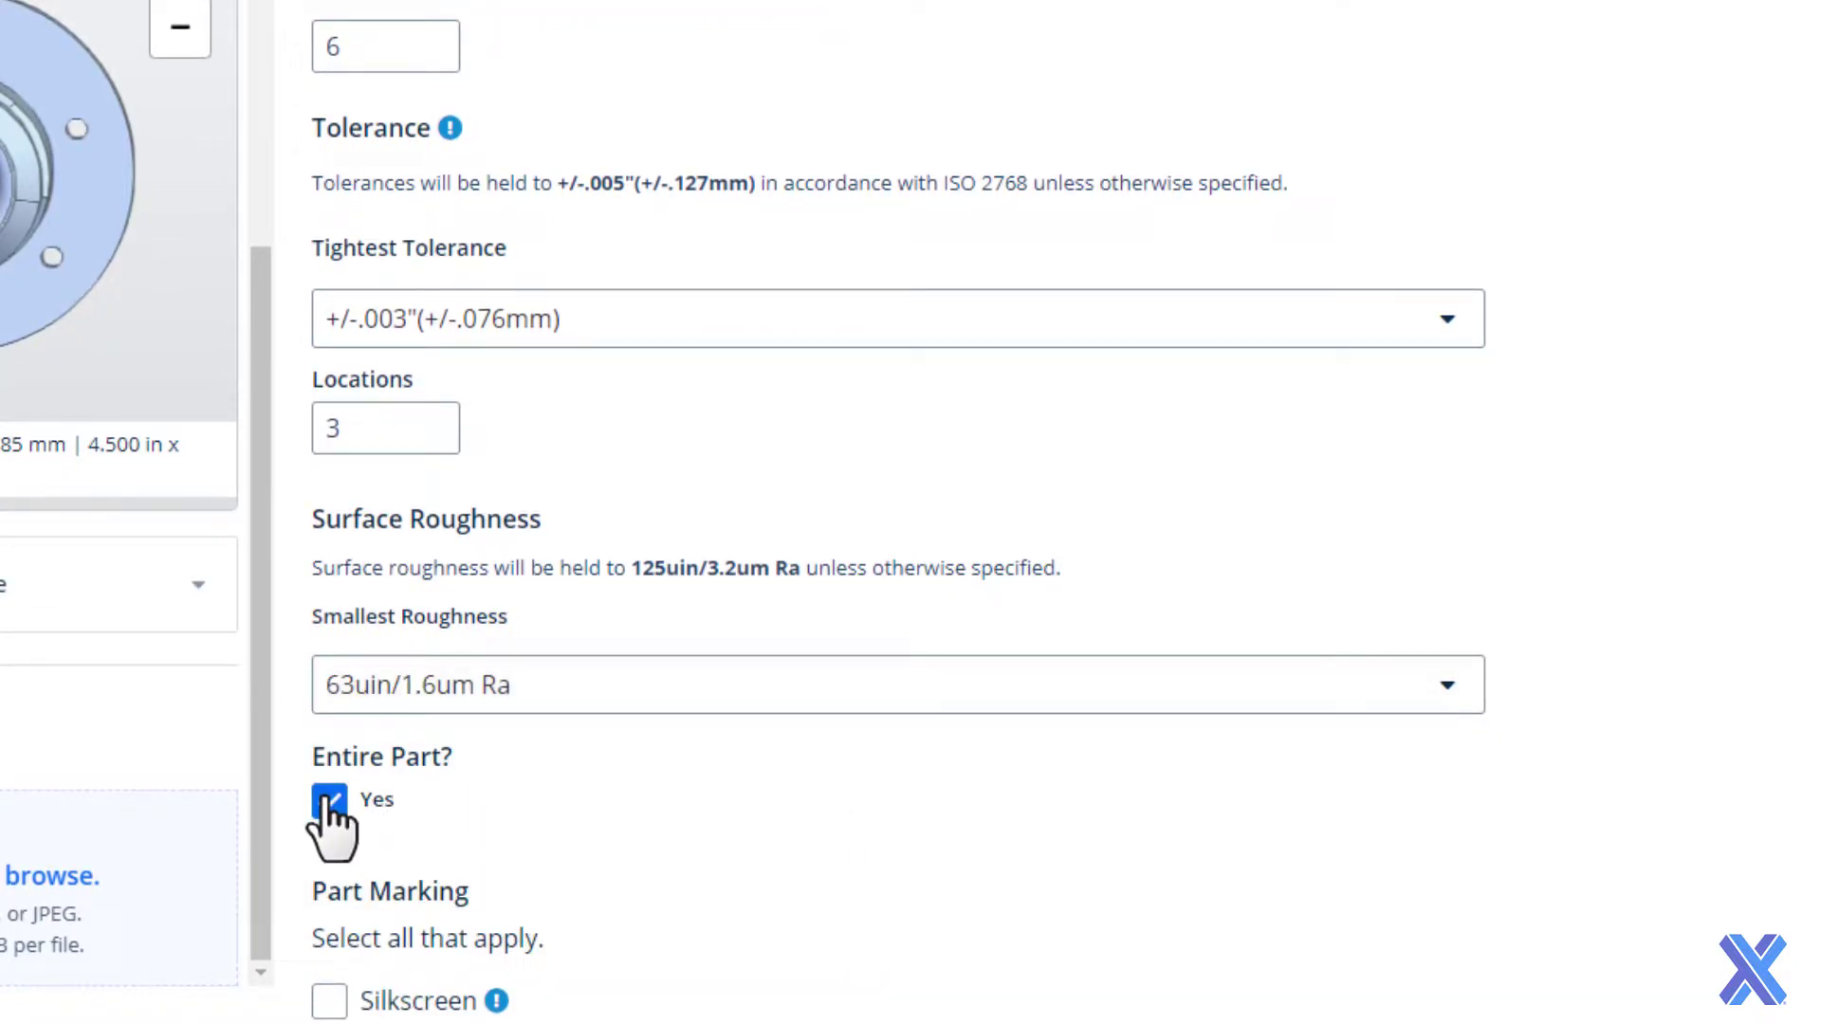
{"action": "left_click", "coordinate": [329, 801]}
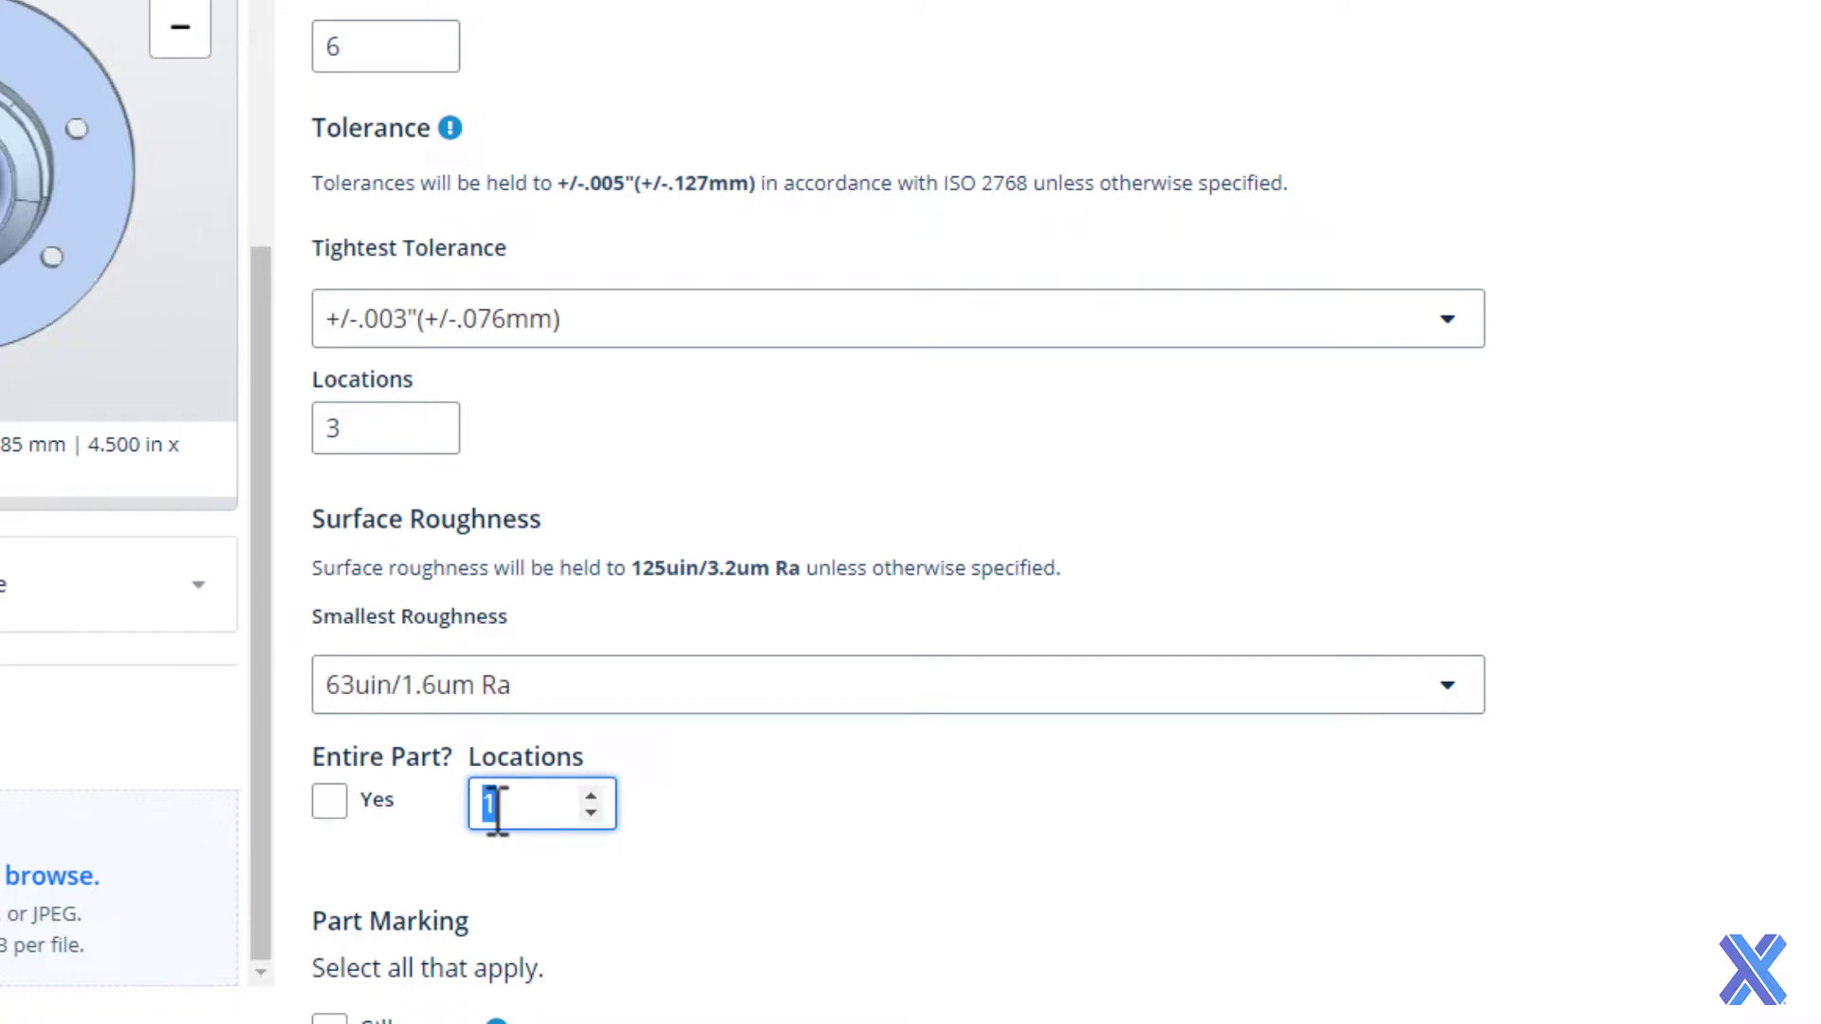
{"action": "scroll", "scroll_direction": "down", "scroll_amount": 3}
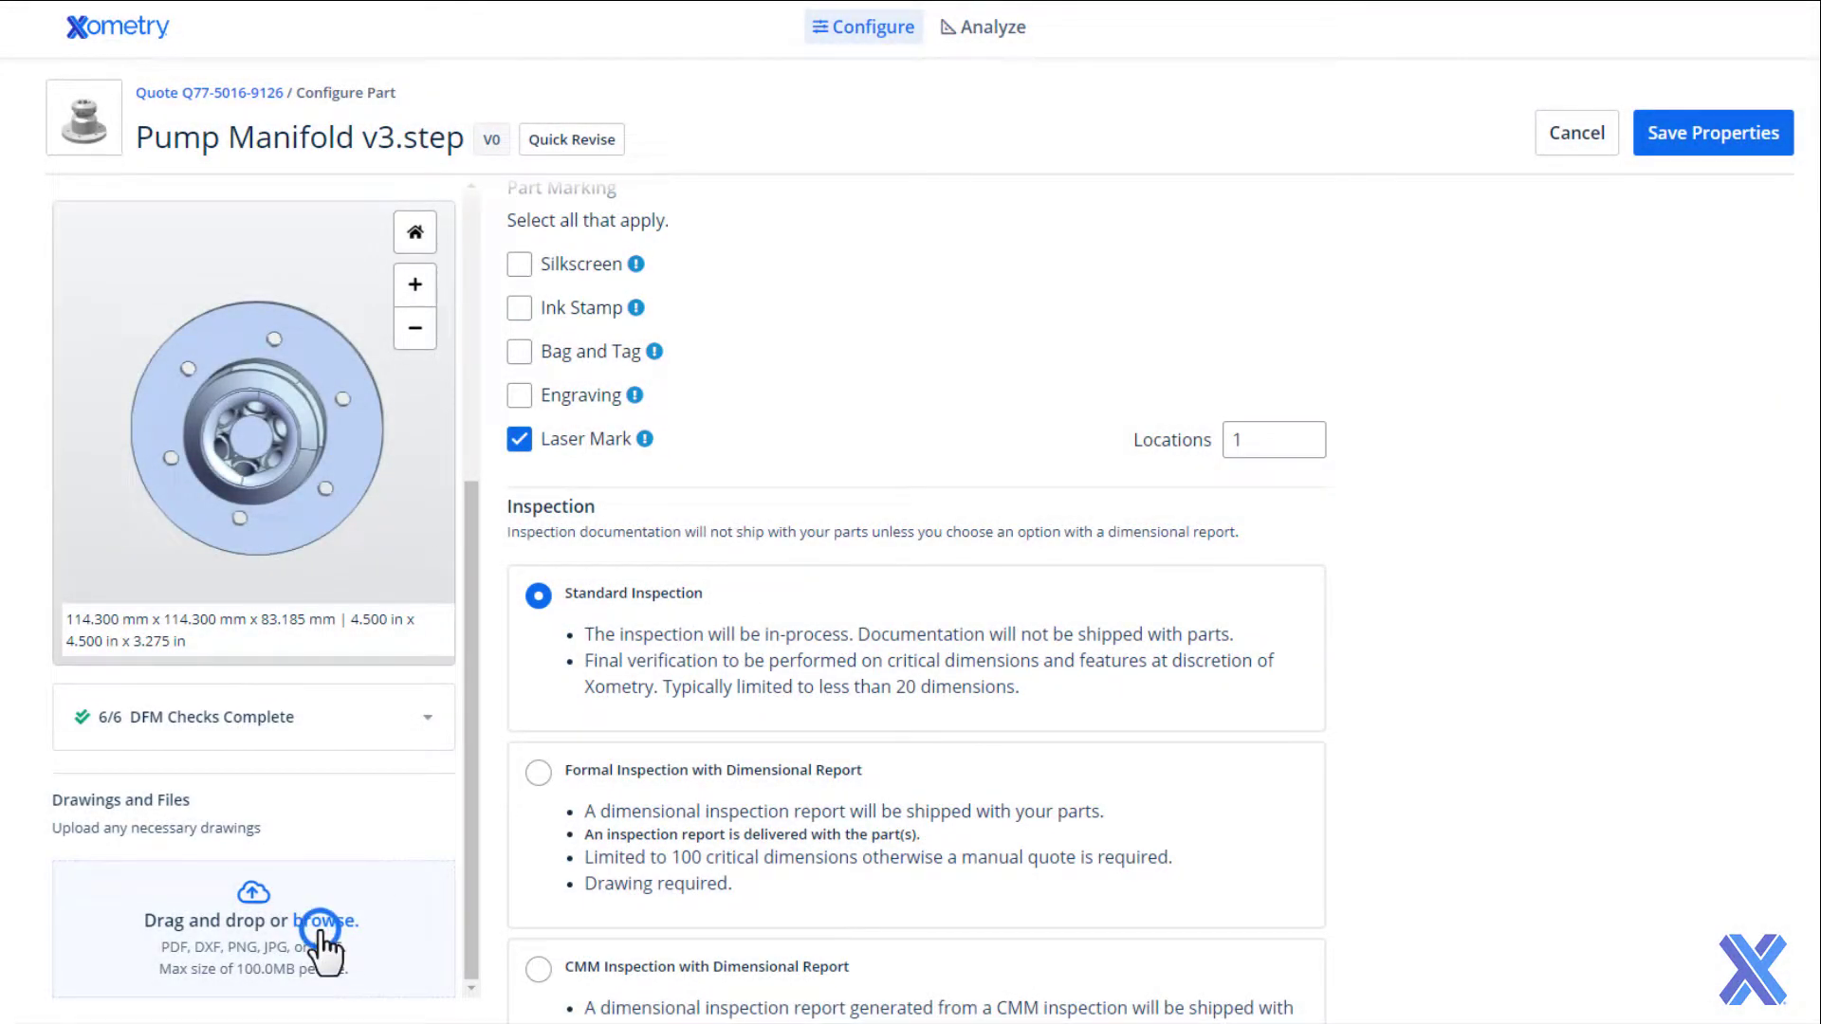
- Attach the Pump Manifold REV 3.pdf drawing to the part's files
{"action": "left_click", "coordinate": [327, 920]}
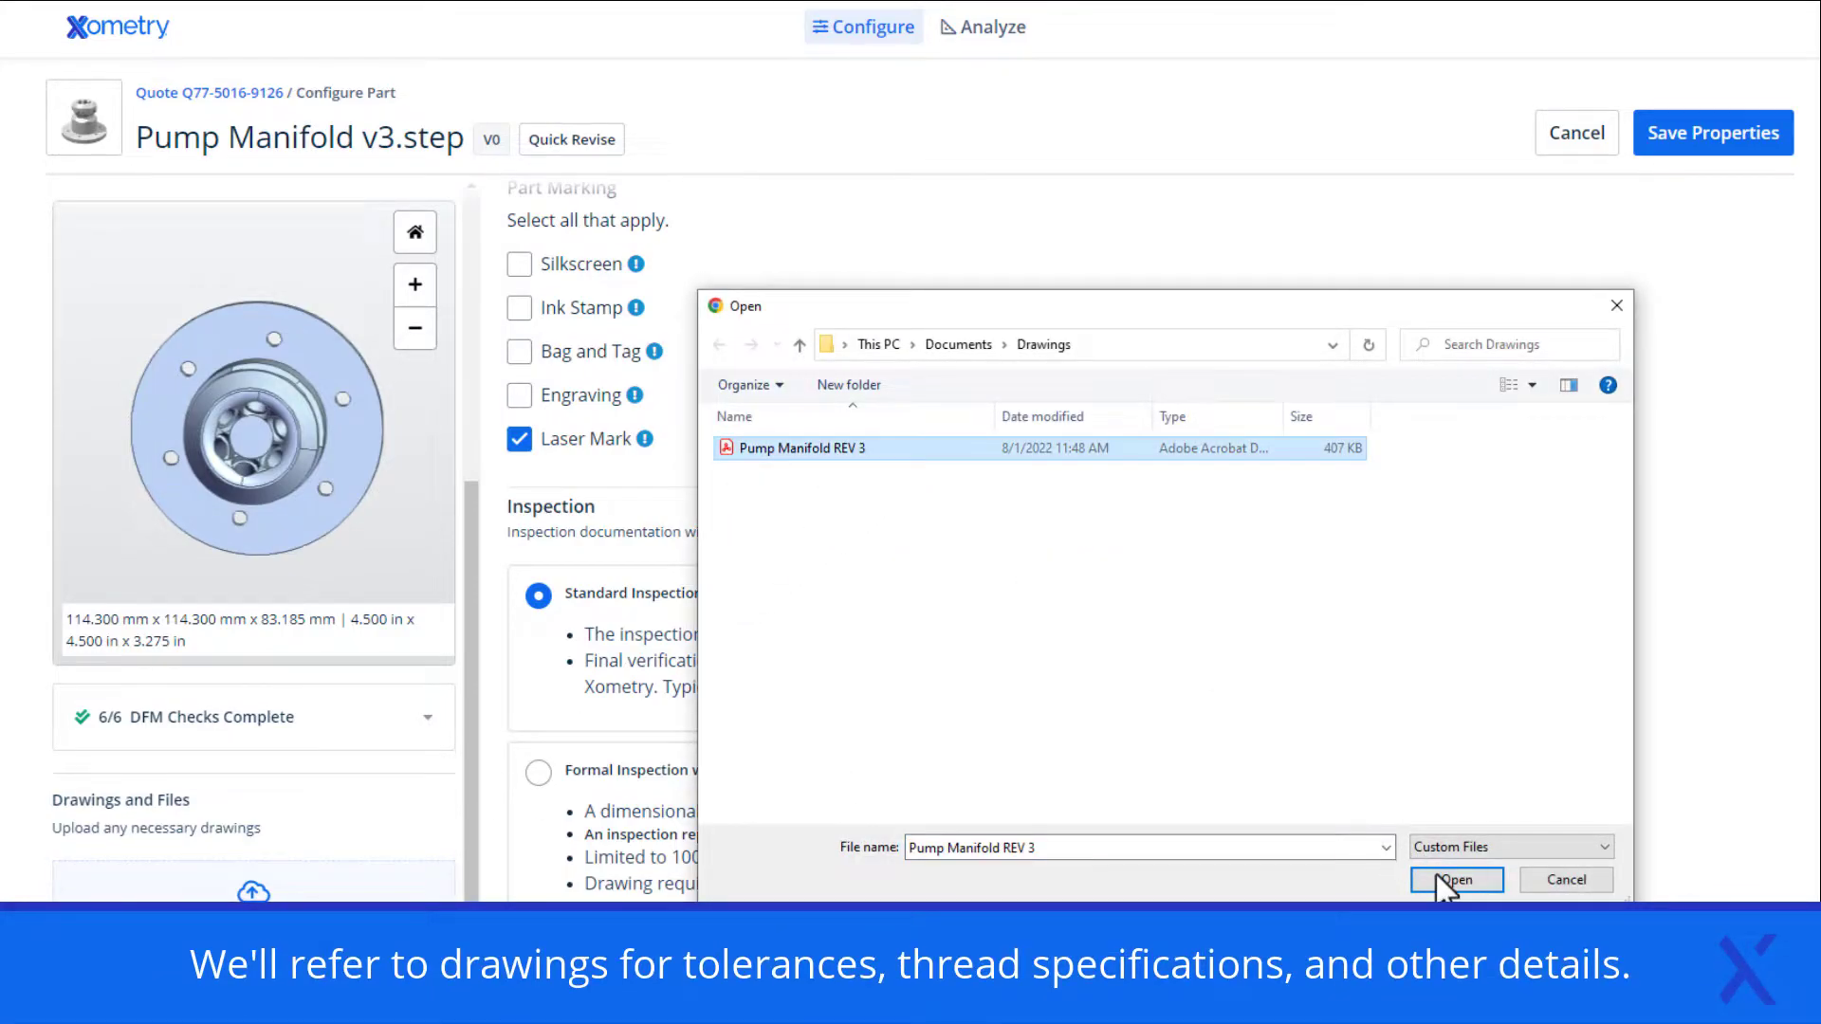
{"action": "left_click", "coordinate": [1457, 879]}
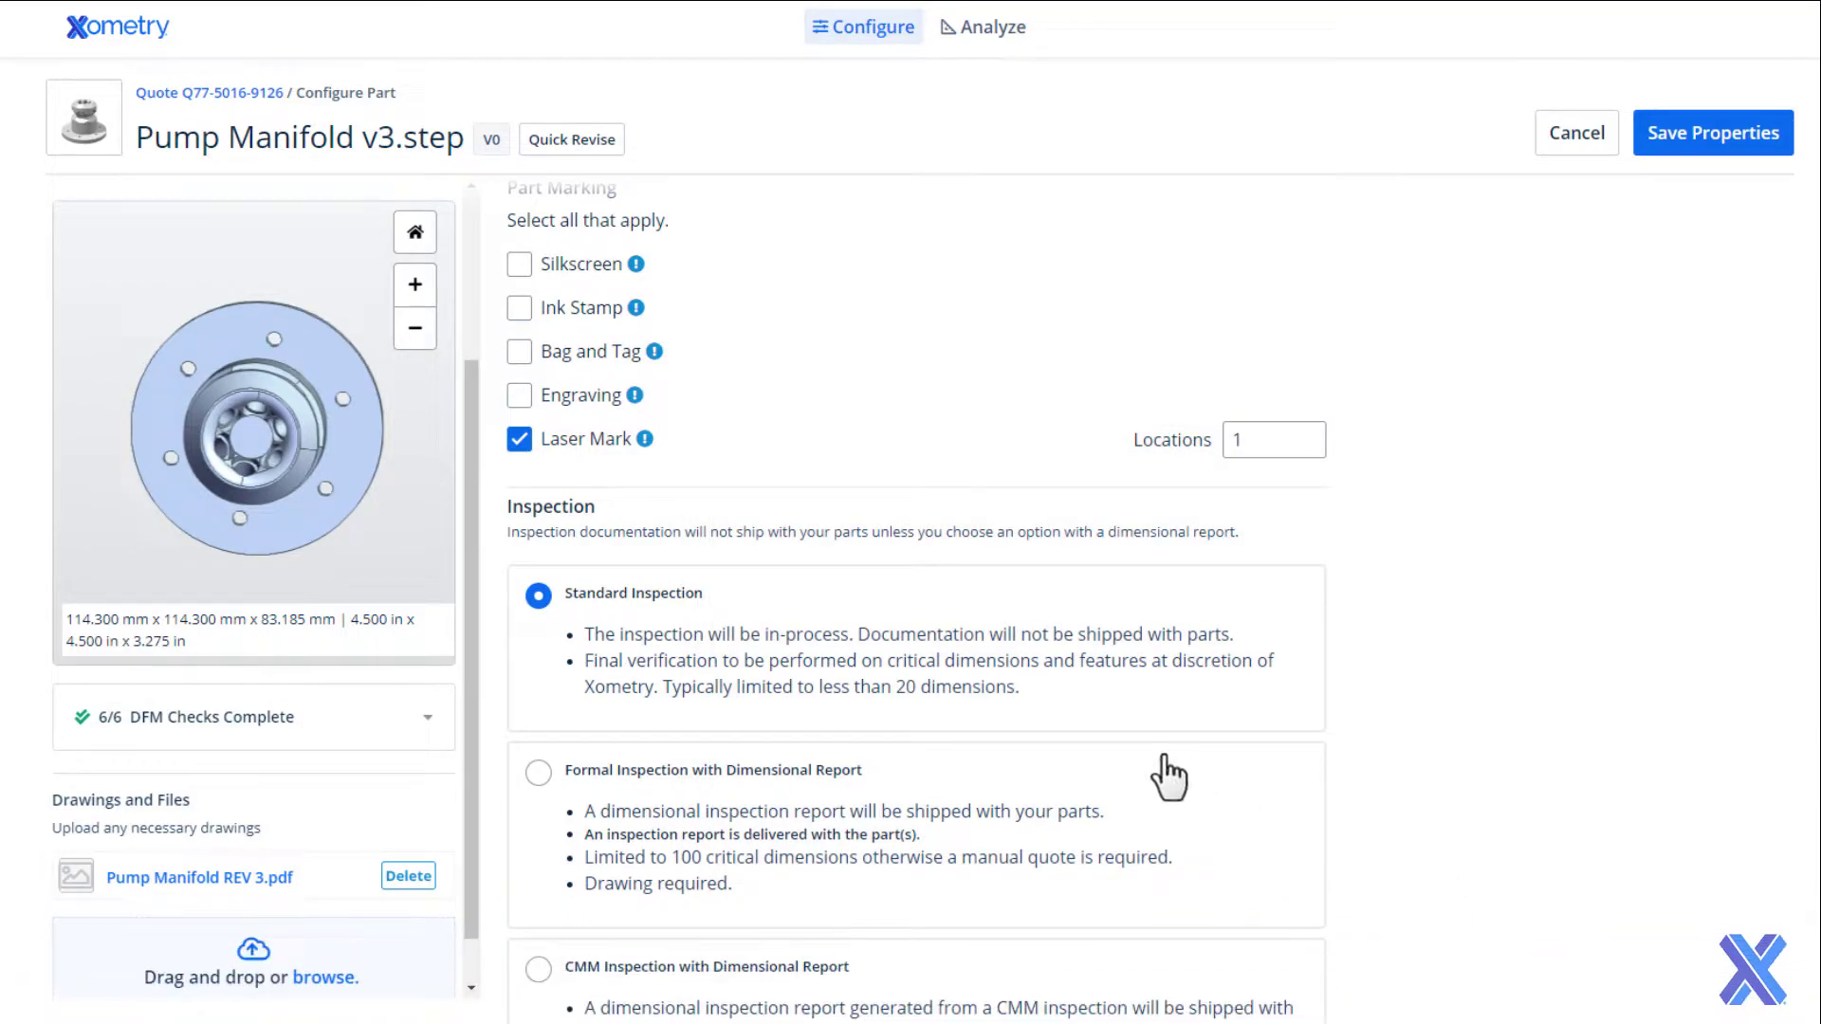
- Require formal inspection with dimensional report and add a Certificate of Conformance
{"action": "scroll", "scroll_direction": "down", "scroll_amount": 3}
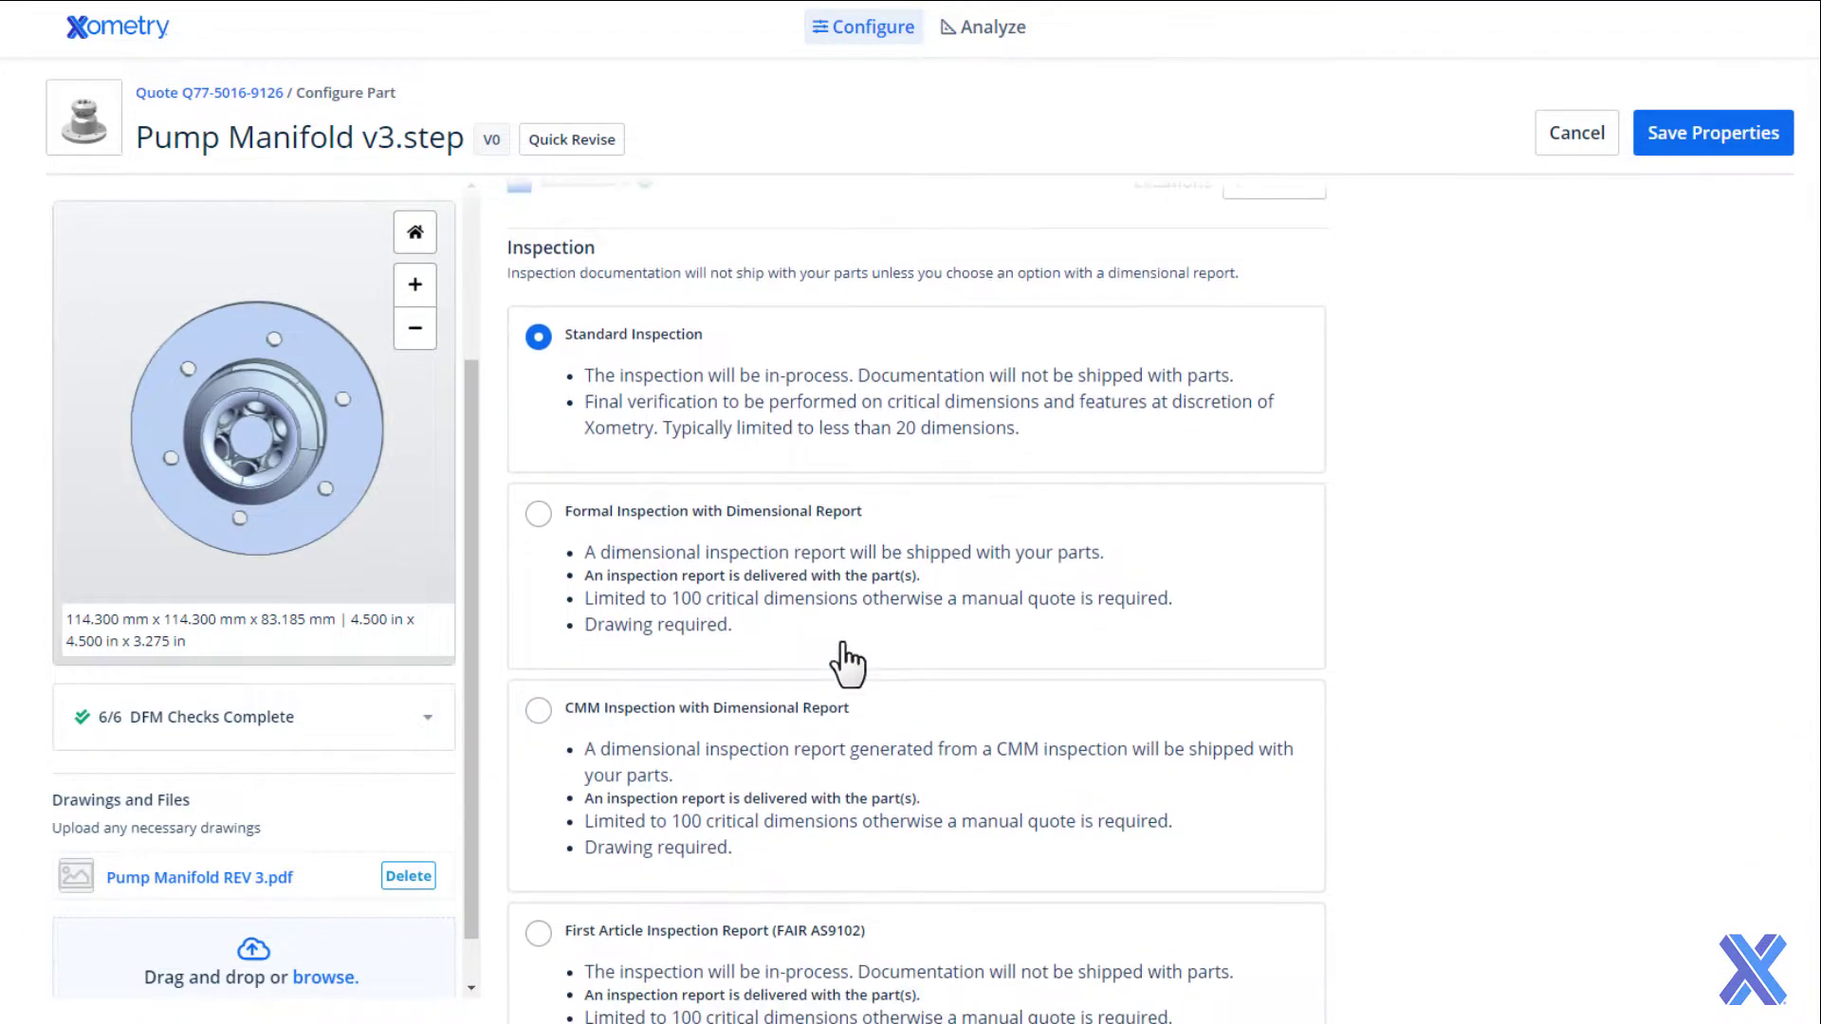
{"action": "scroll", "scroll_direction": "down", "scroll_amount": 3}
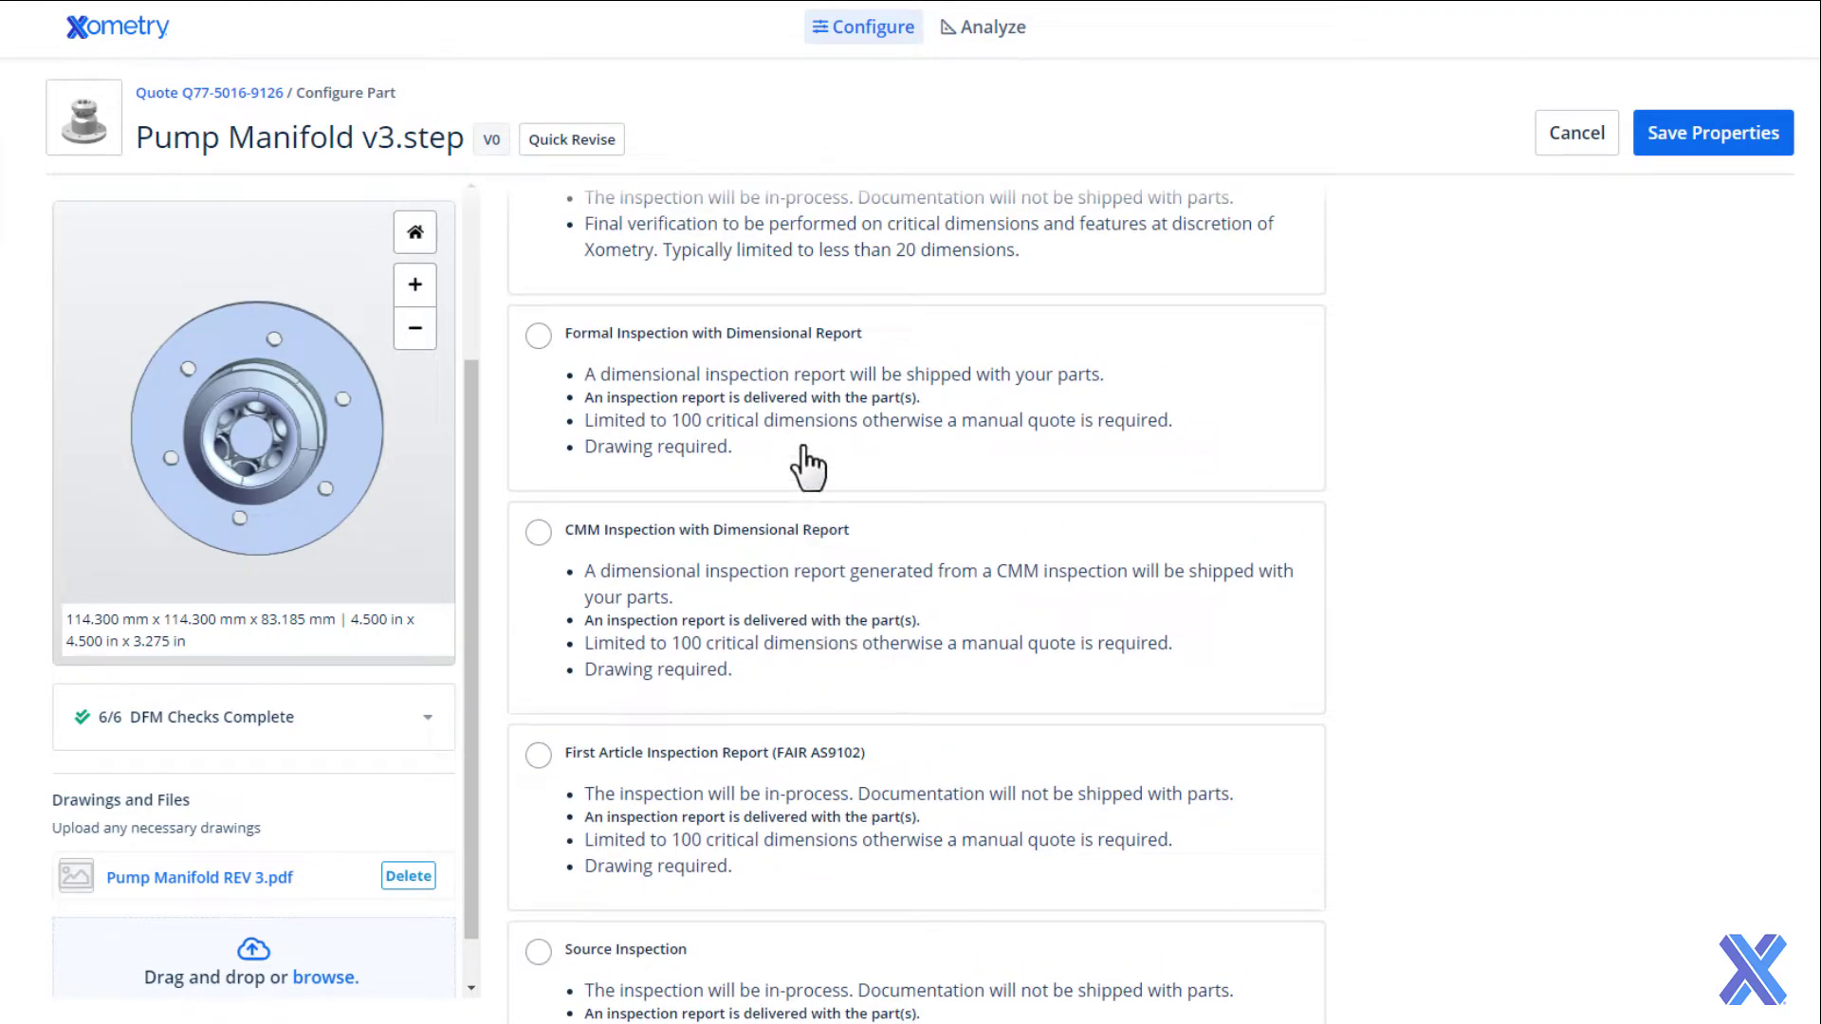
{"action": "left_click", "coordinate": [538, 334]}
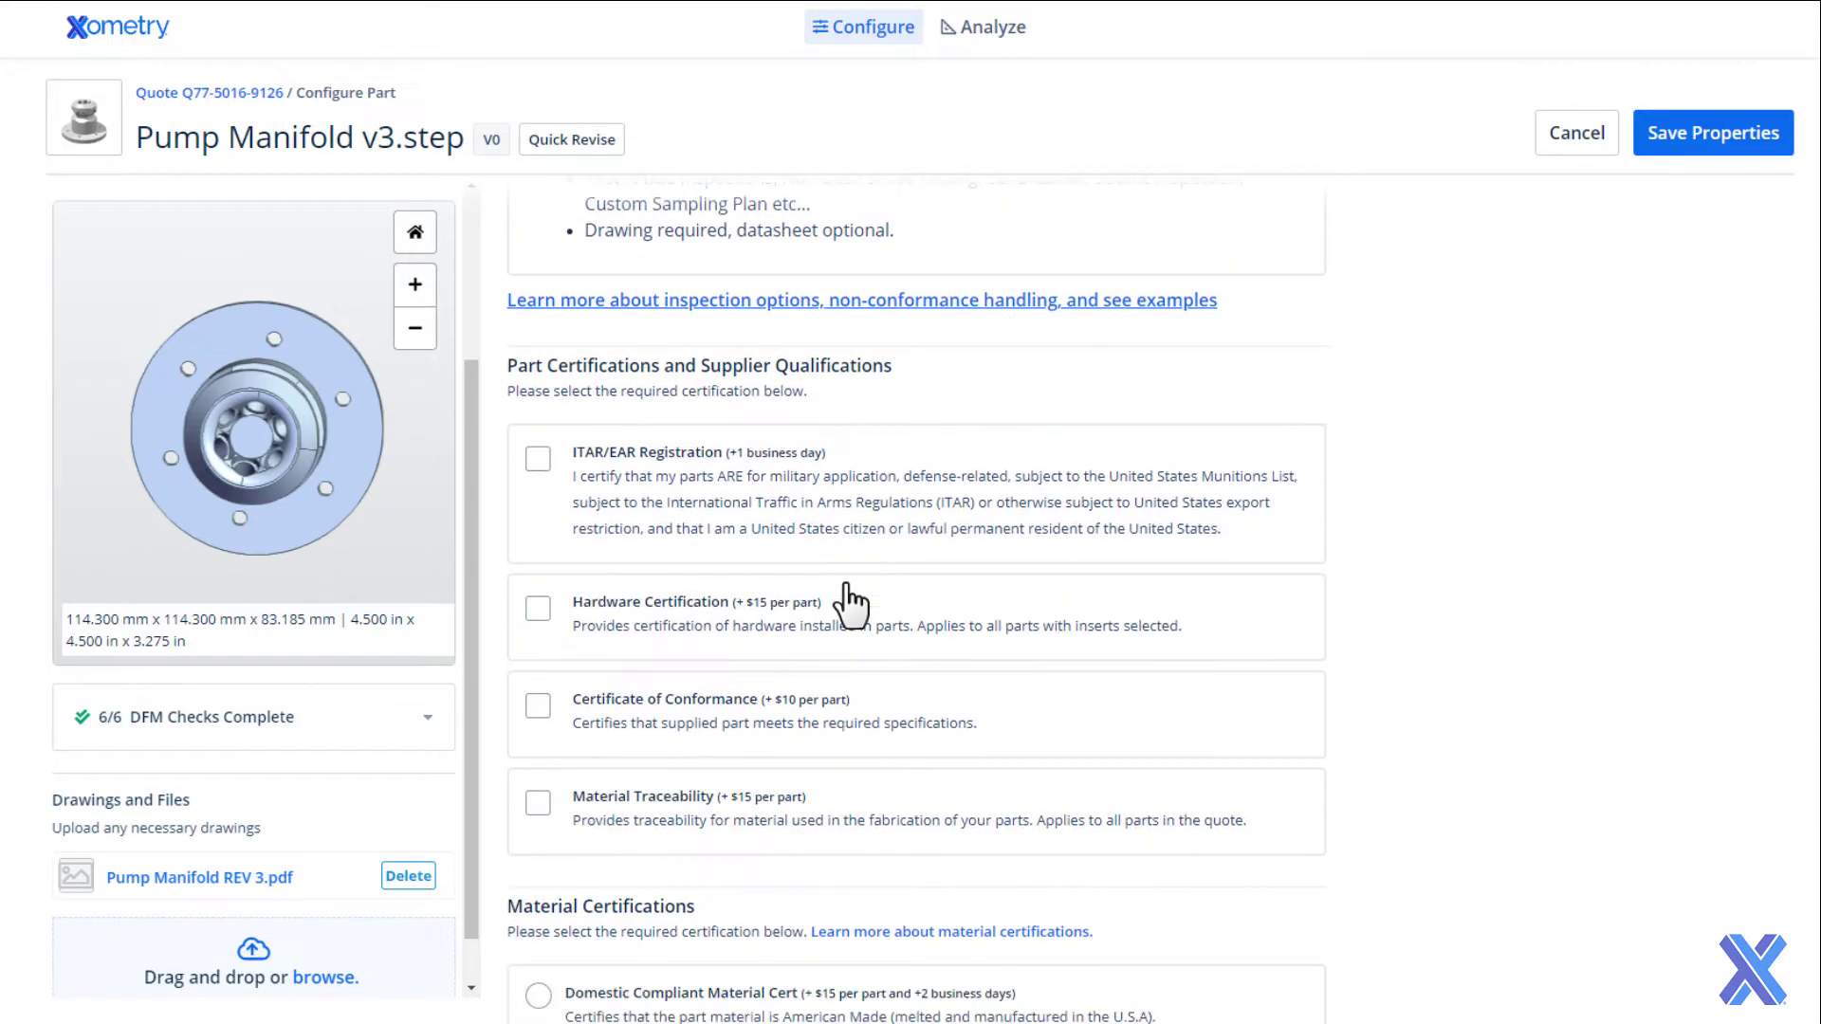
{"action": "mouse_move", "coordinate": [714, 720]}
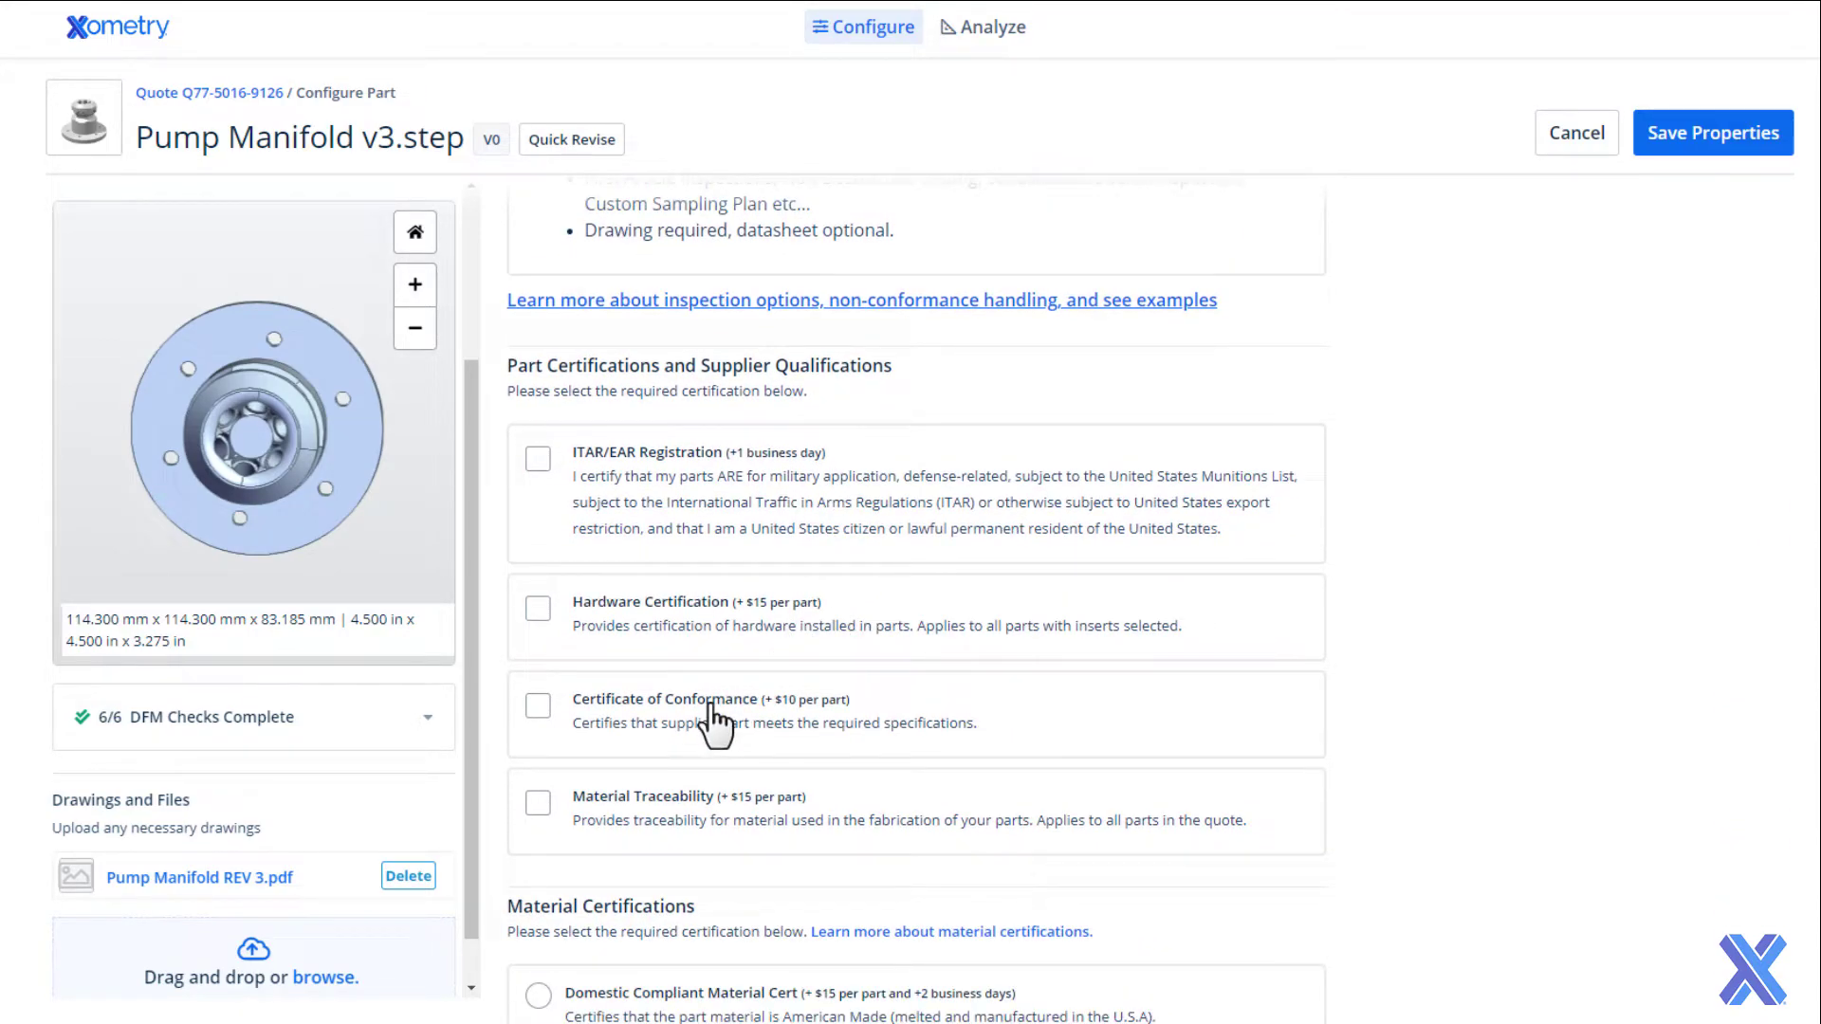
{"action": "left_click", "coordinate": [537, 705]}
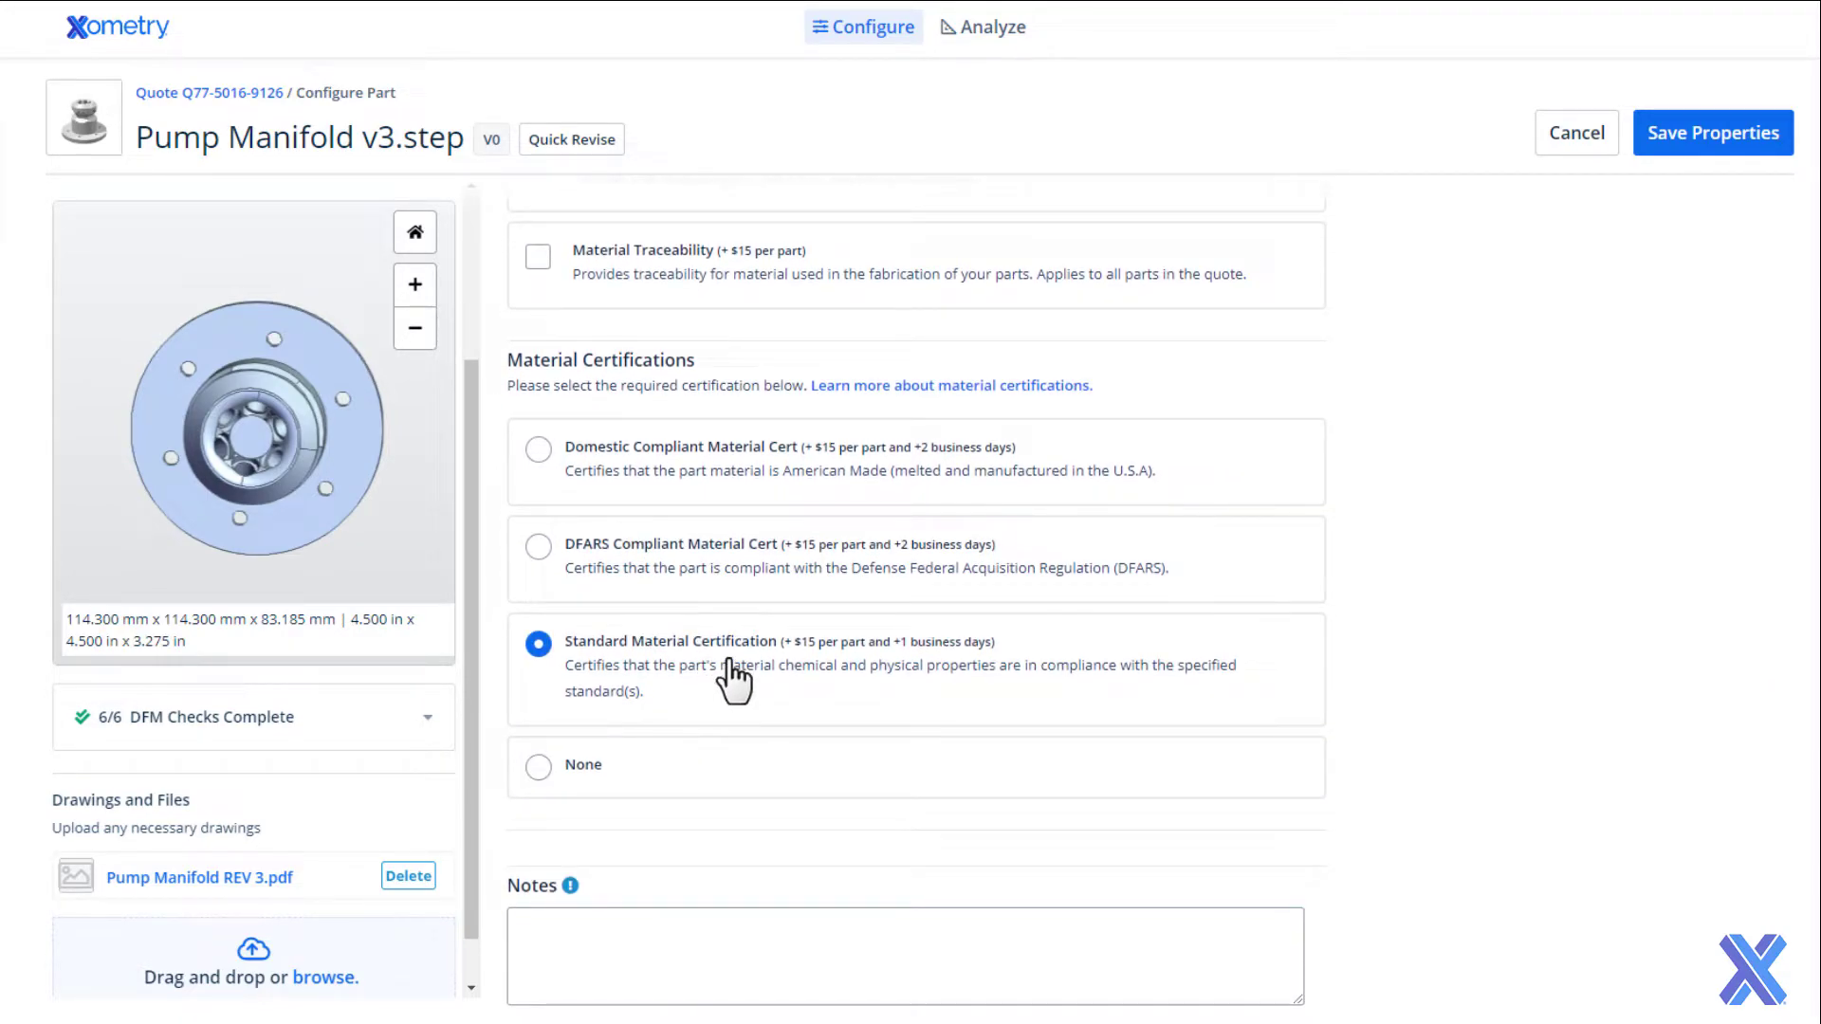
{"action": "scroll", "scroll_direction": "down", "scroll_amount": 3}
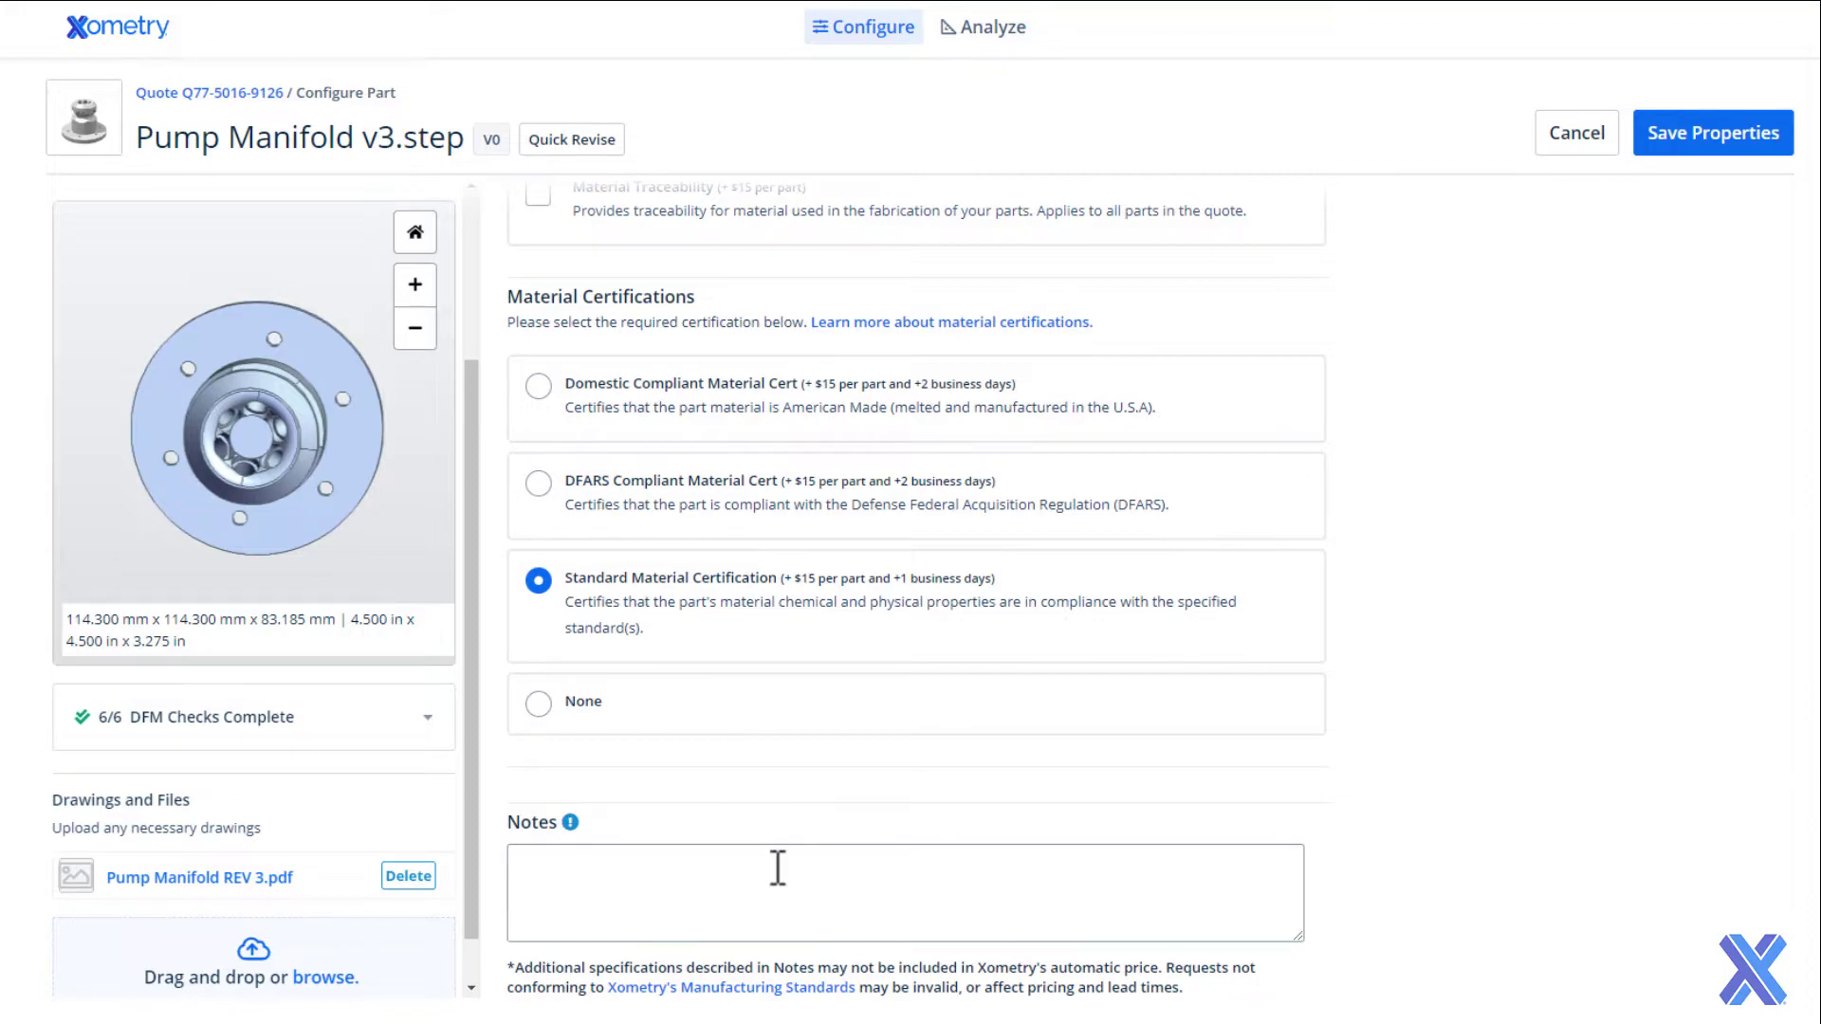
{"action": "left_click", "coordinate": [903, 892]}
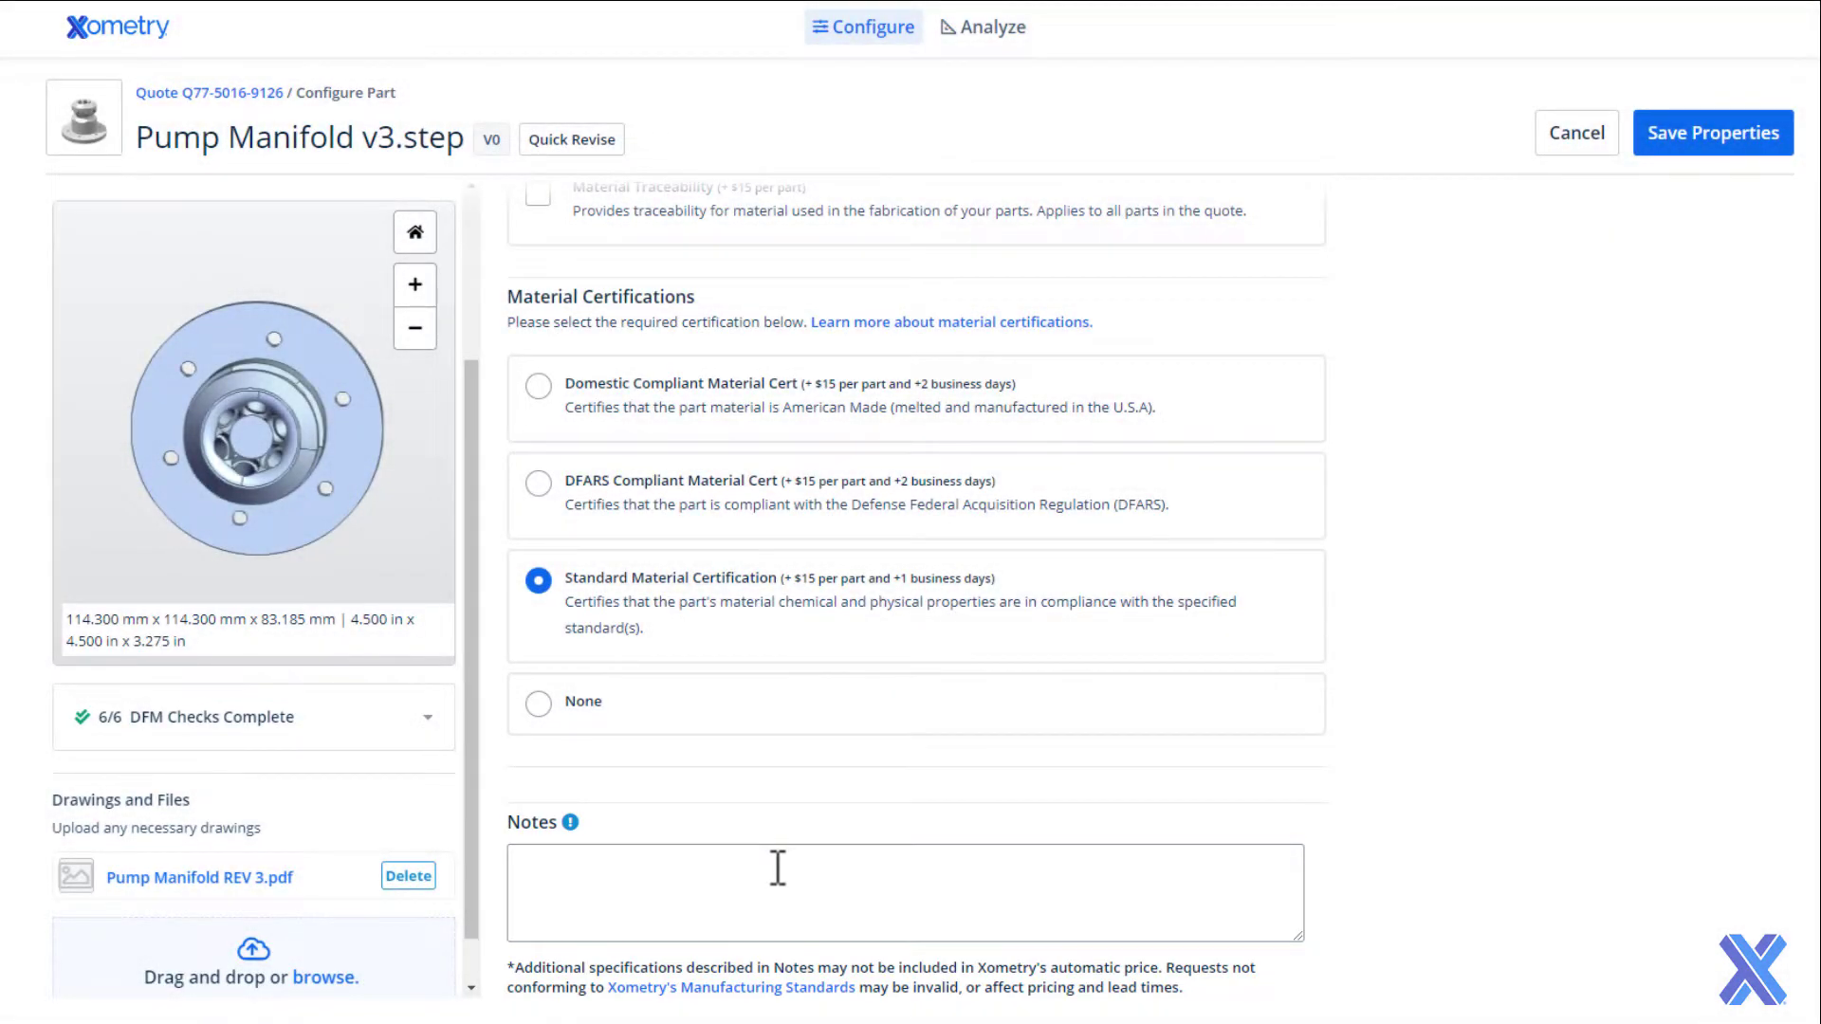
{"action": "mouse_move", "coordinate": [1207, 554]}
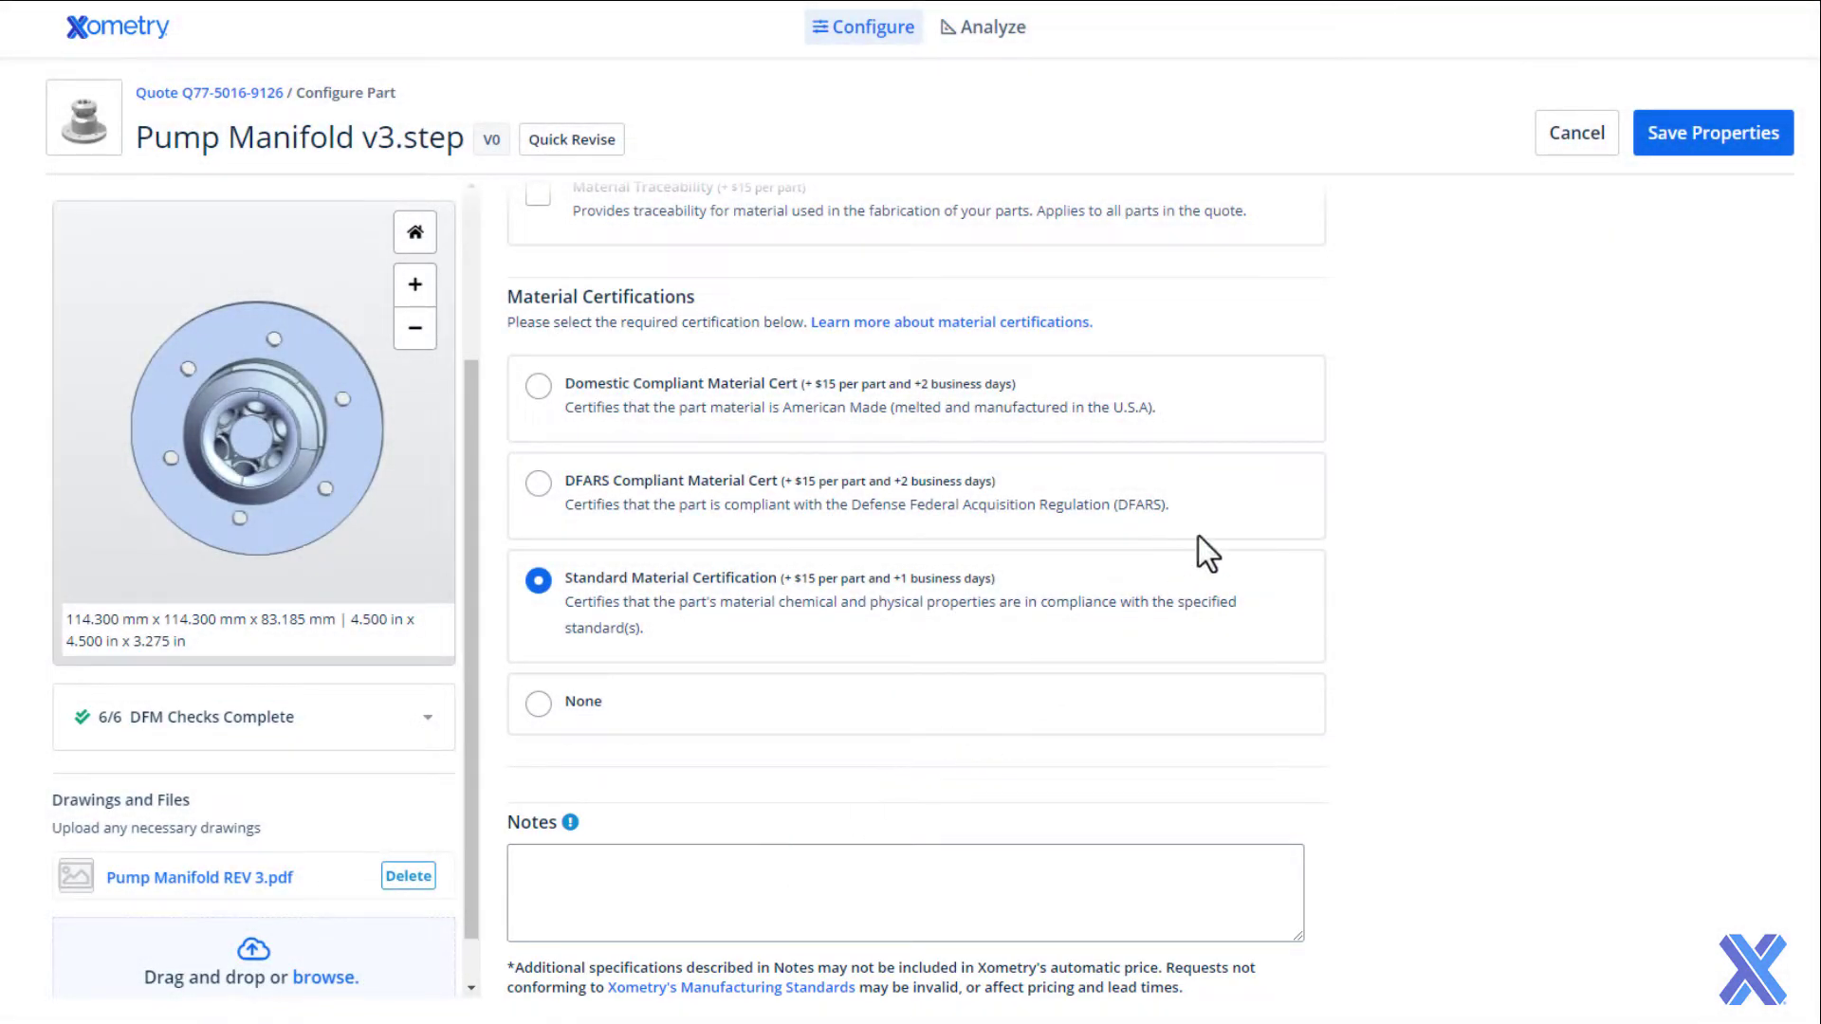
{"action": "left_click", "coordinate": [1711, 133]}
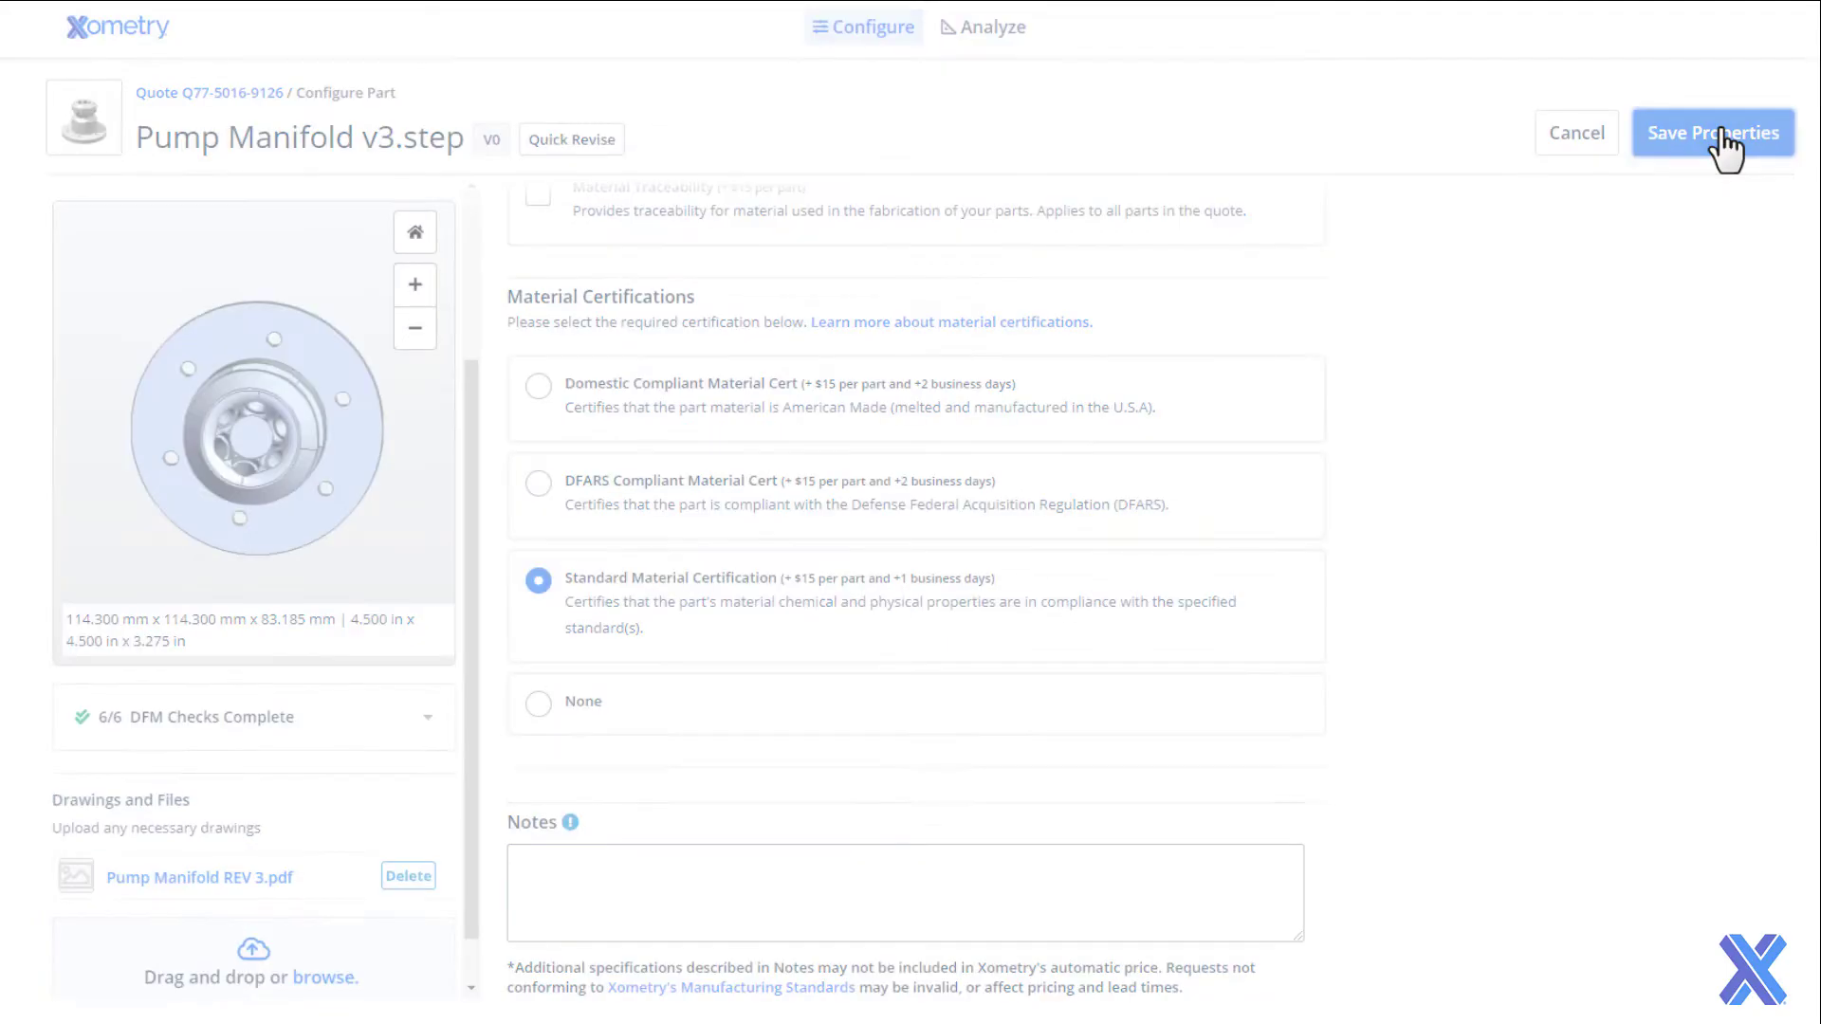
- Save the part options to show the quote with Expedite, Standard and Economy pricing
{"action": "left_click", "coordinate": [1712, 133]}
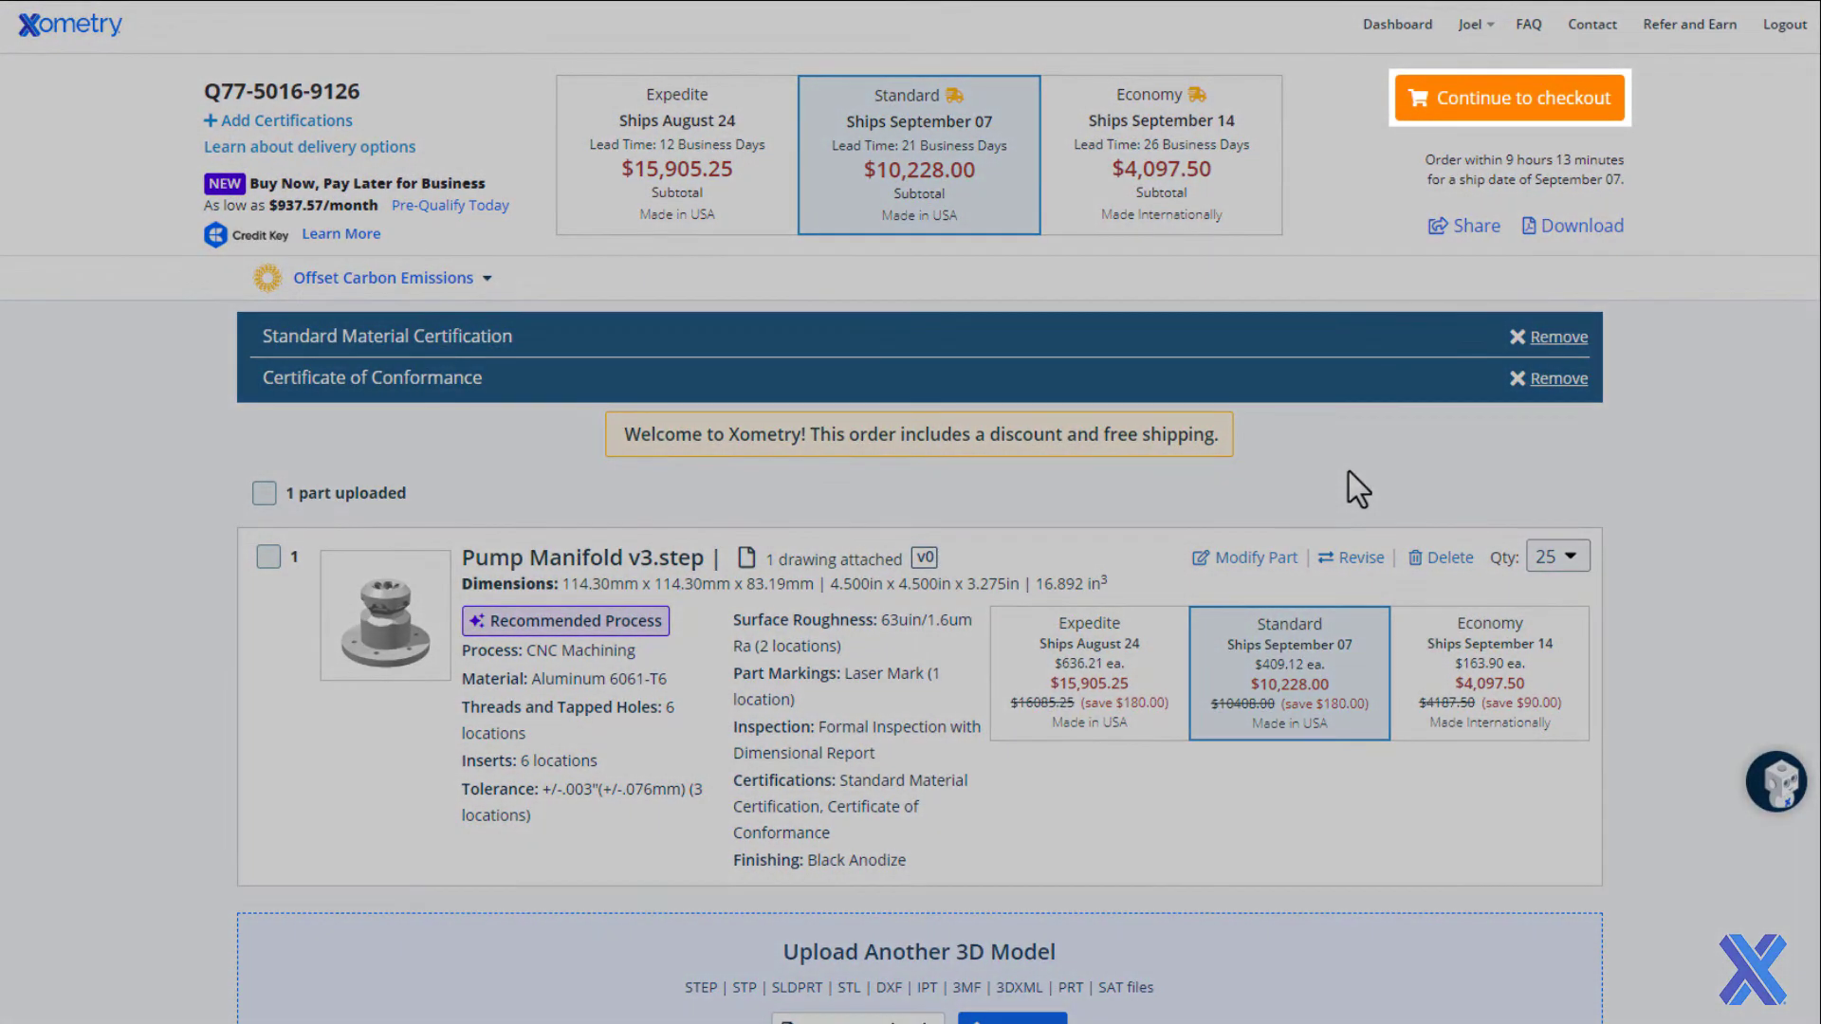
{"action": "mouse_move", "coordinate": [1392, 398]}
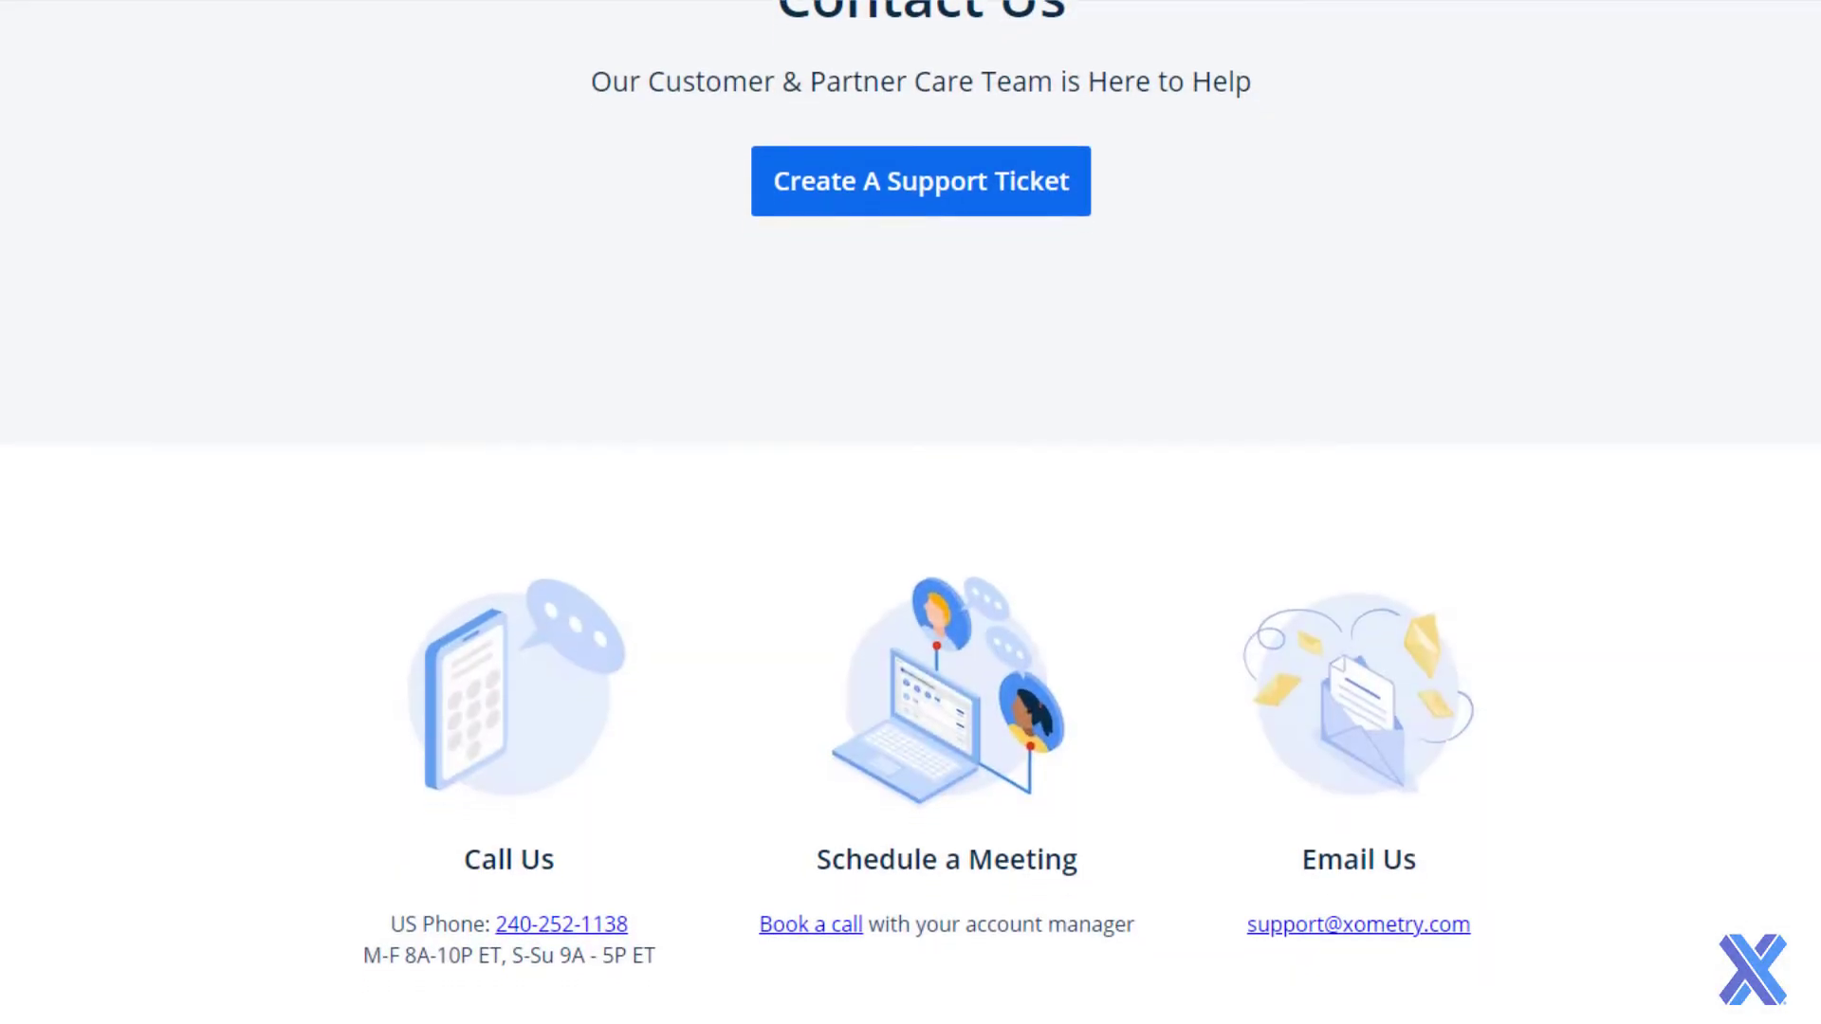
- Scroll through the Contact Us page's call, meeting, email and FAQ sections
{"action": "scroll", "scroll_direction": "down", "scroll_amount": 3}
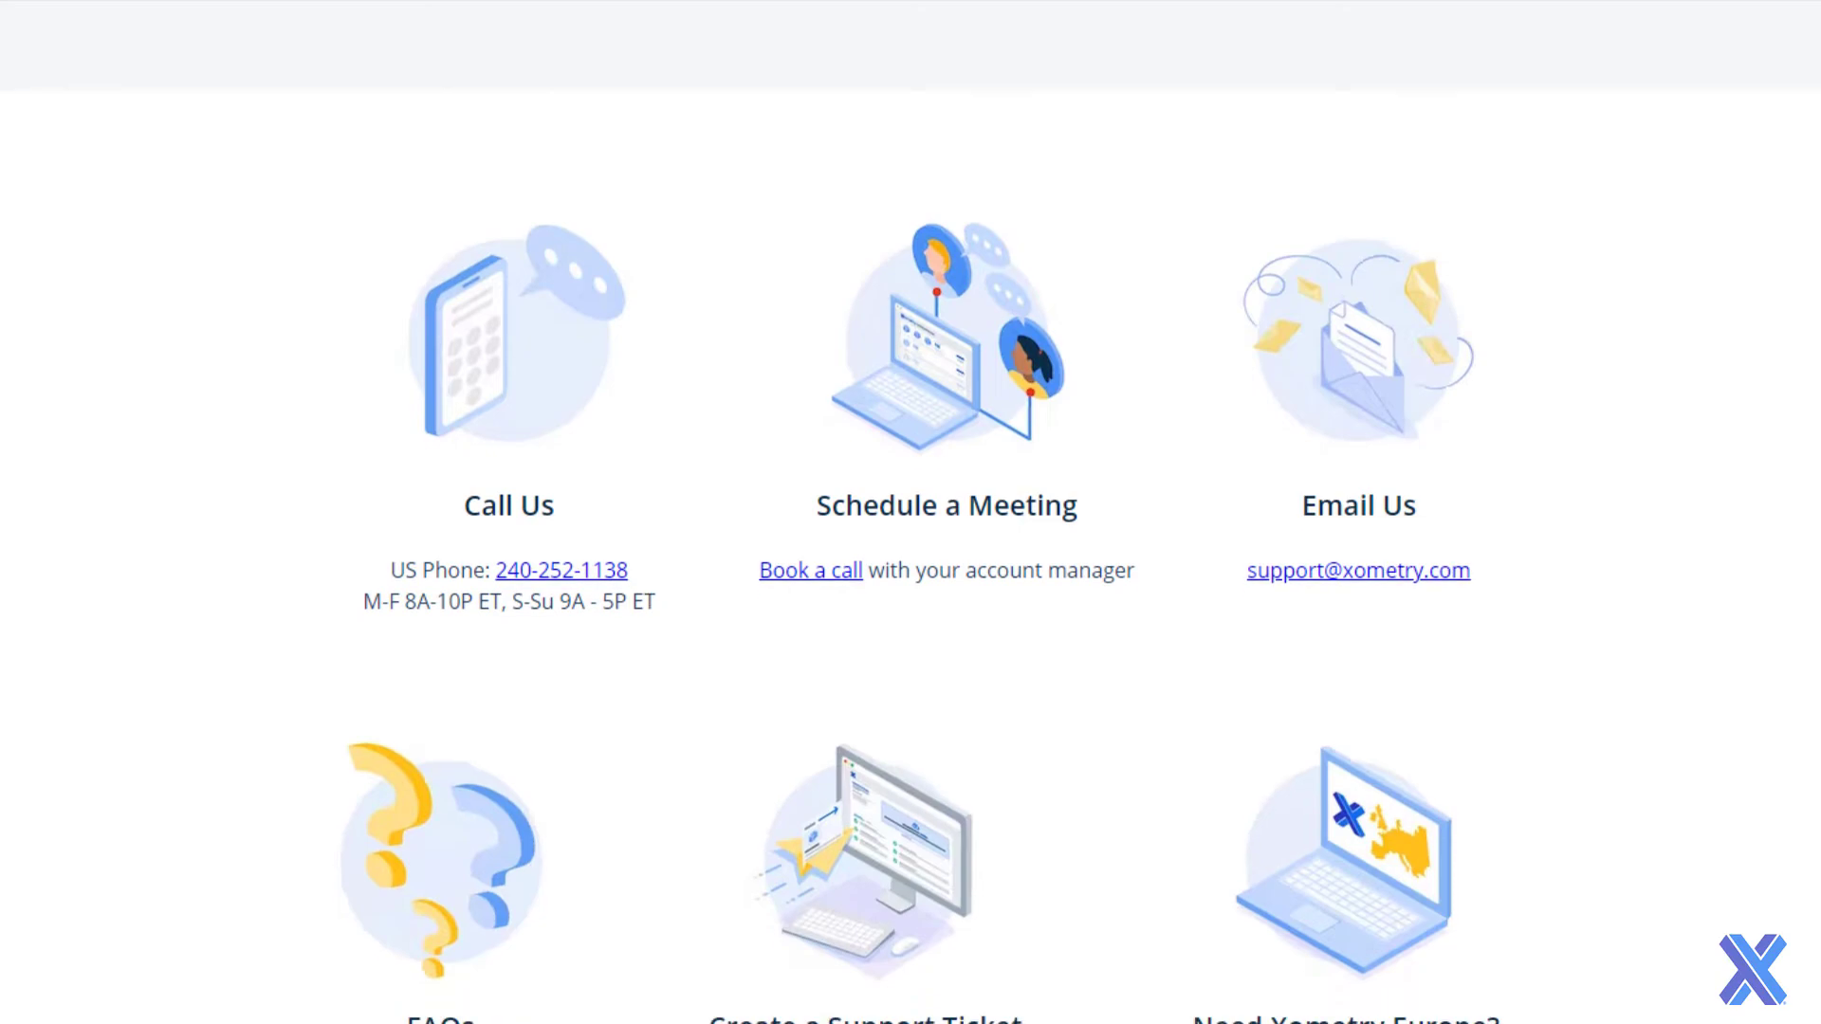
{"action": "scroll", "scroll_direction": "down", "scroll_amount": 3}
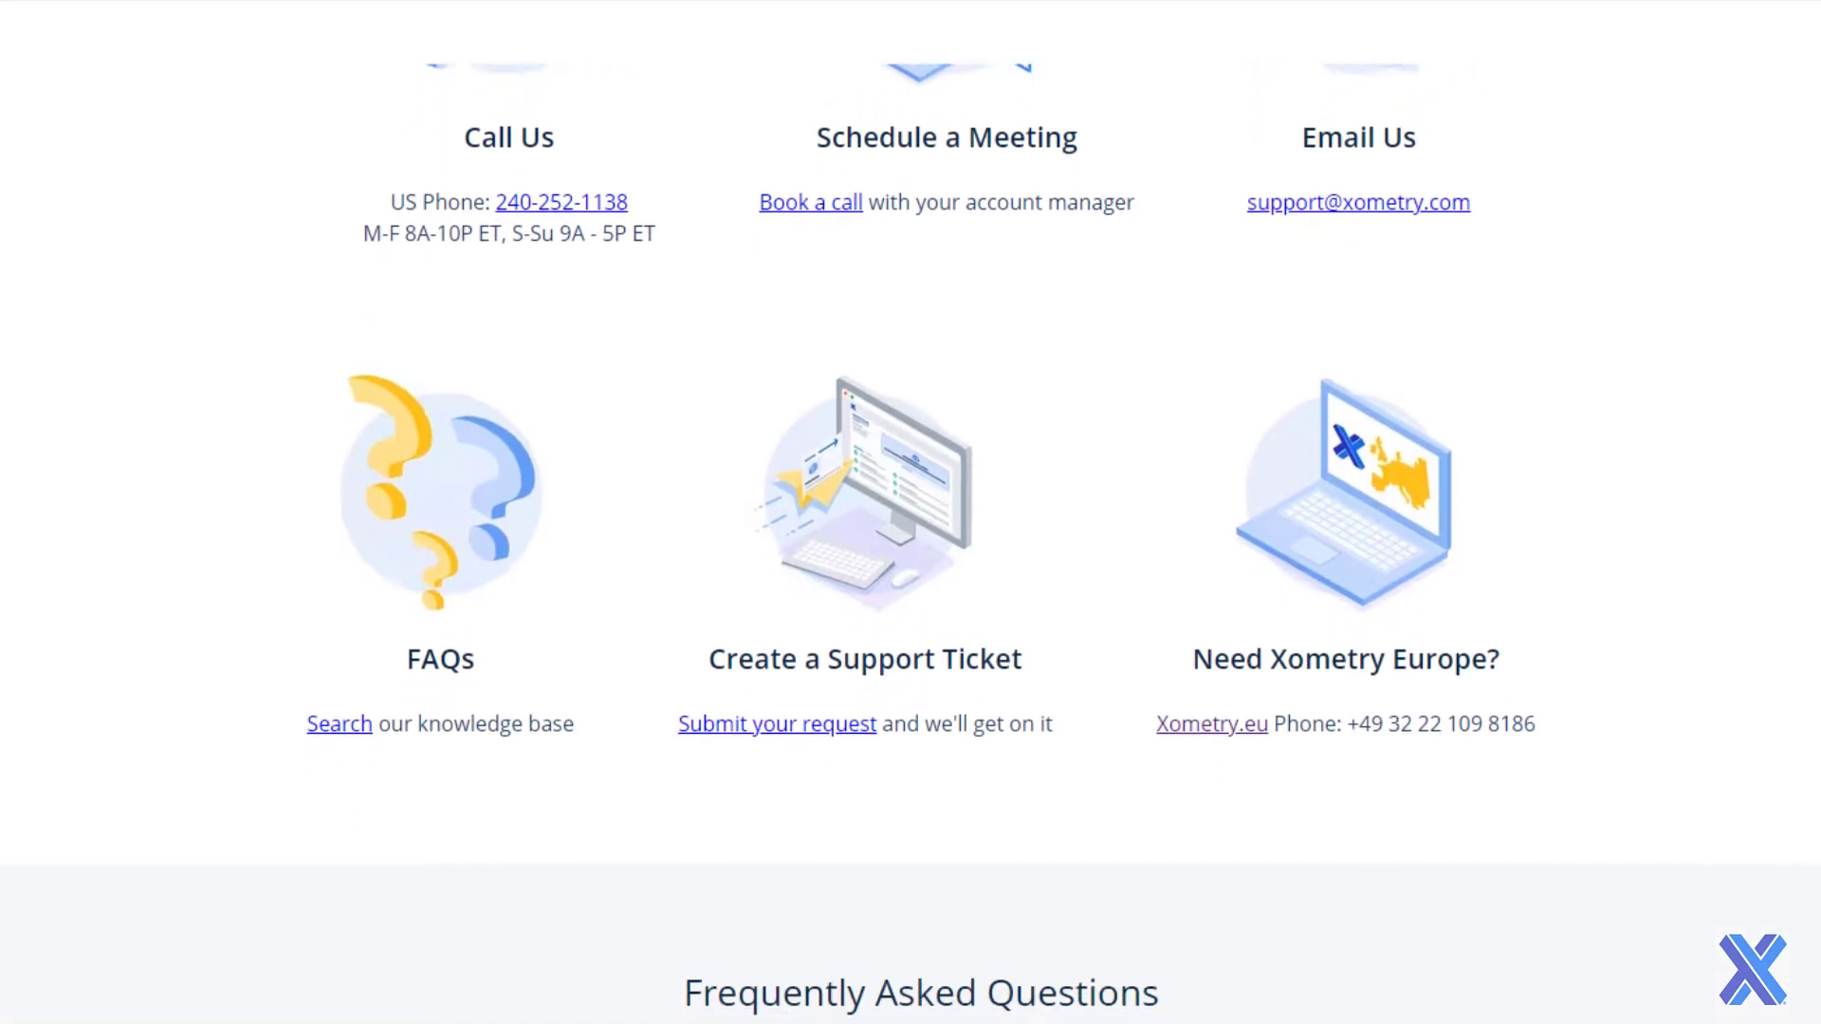